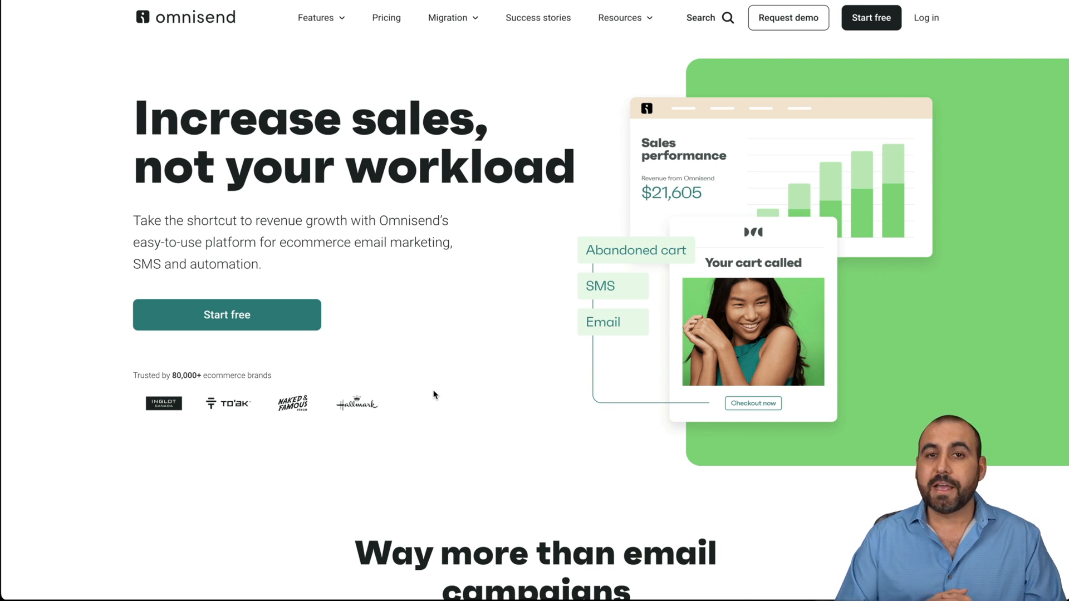
# Step: Scroll the Omnisend homepage down to the Free, Standard and Pro pricing cards
pyautogui.scroll(-3)
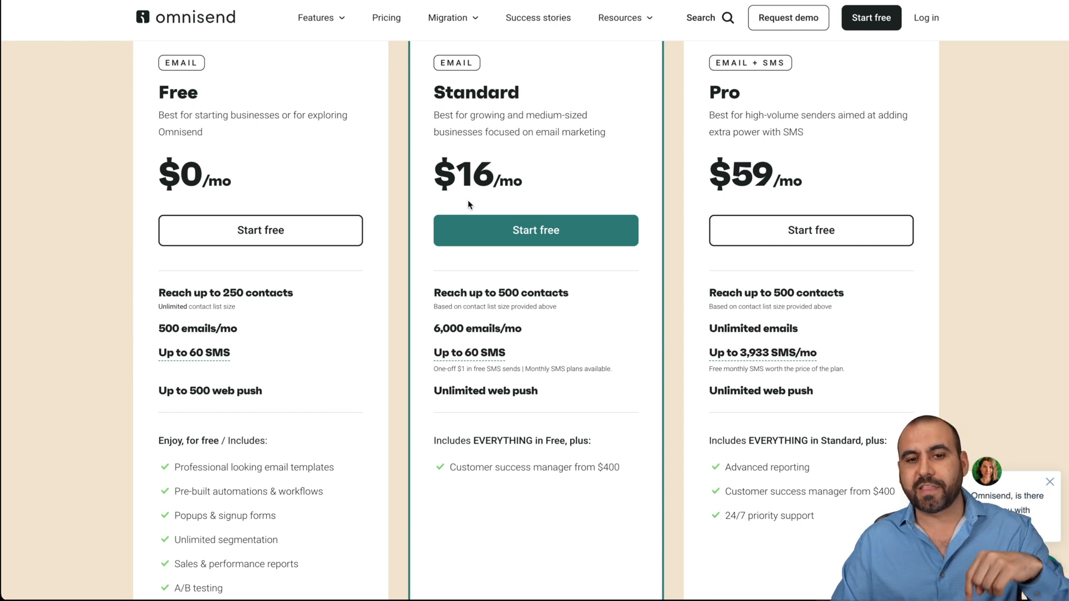
pyautogui.scroll(-3)
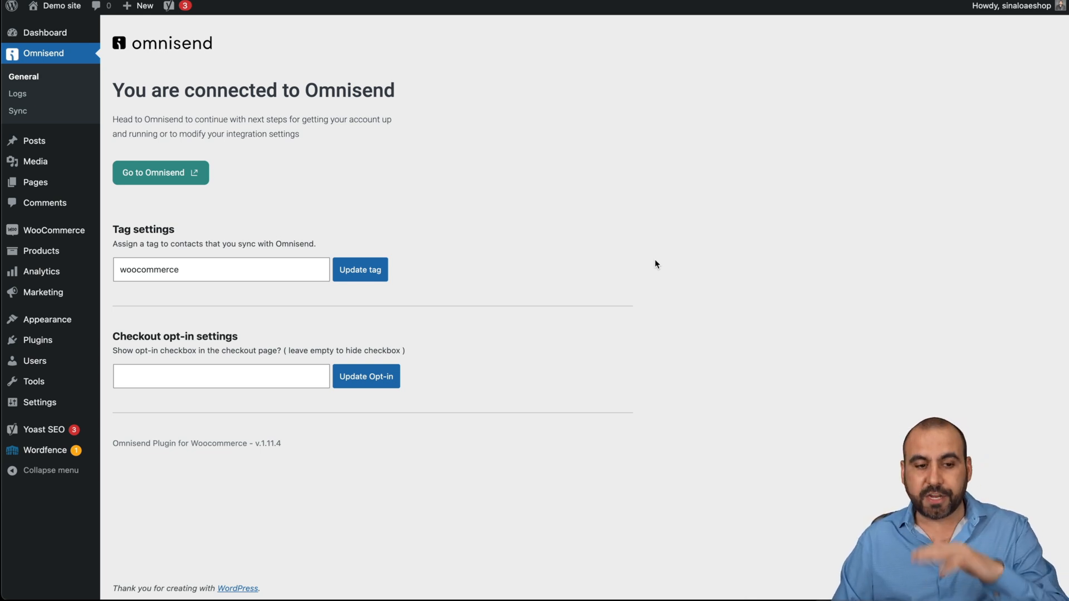
pyautogui.moveTo(596, 260)
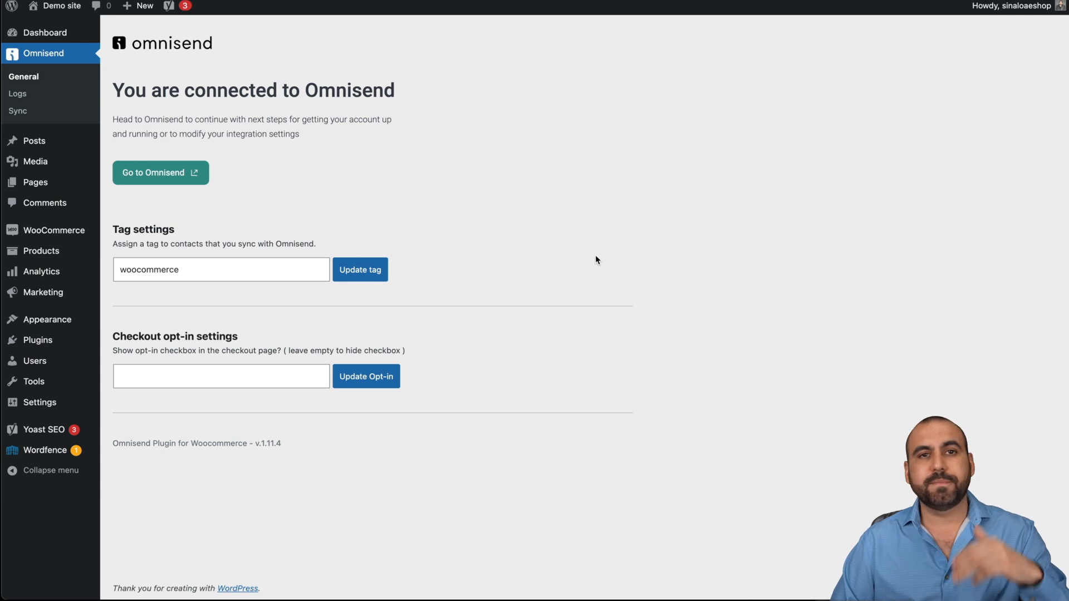
pyautogui.moveTo(409, 224)
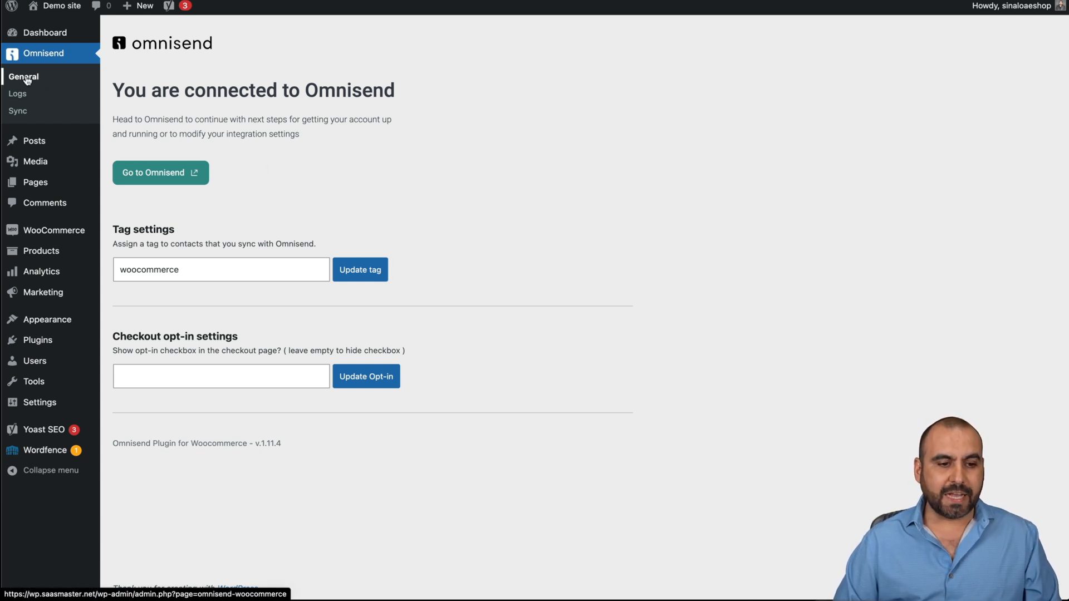
pyautogui.moveTo(163, 251)
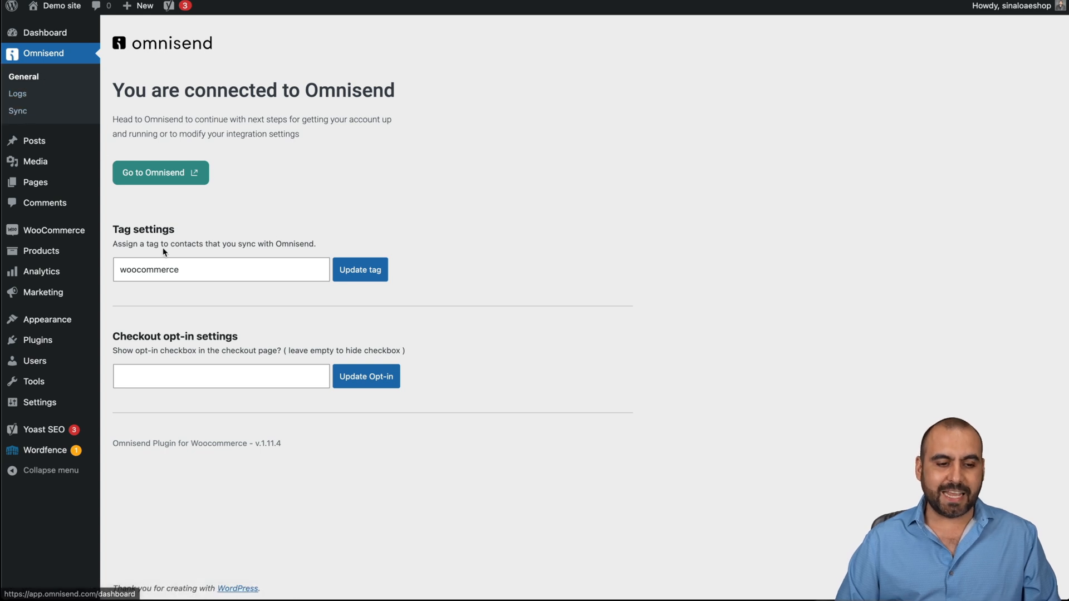
pyautogui.moveTo(113, 228); pyautogui.dragTo(316, 243)
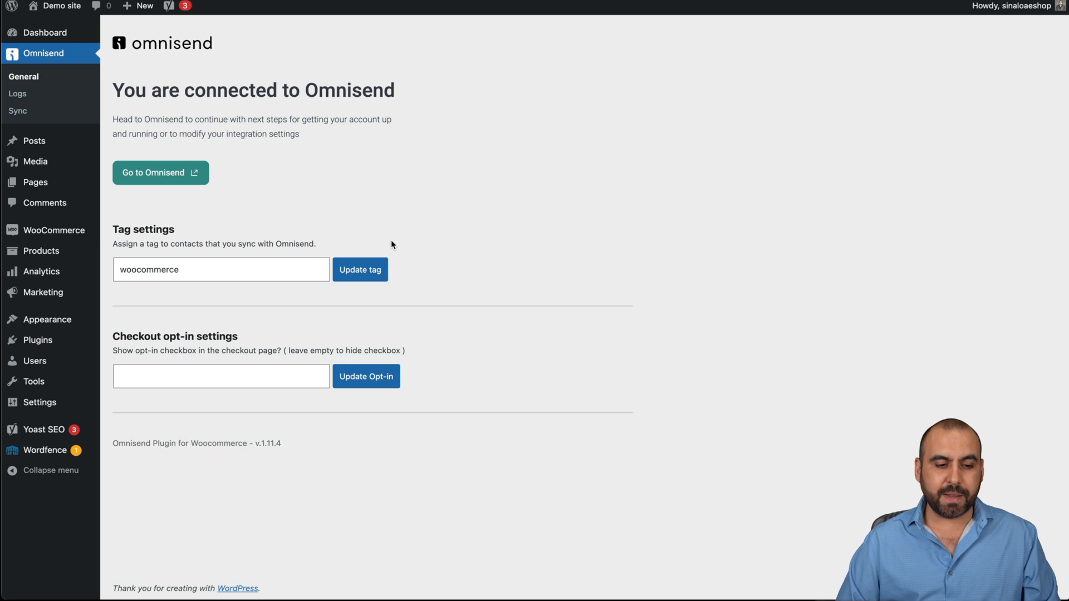
pyautogui.moveTo(227, 346)
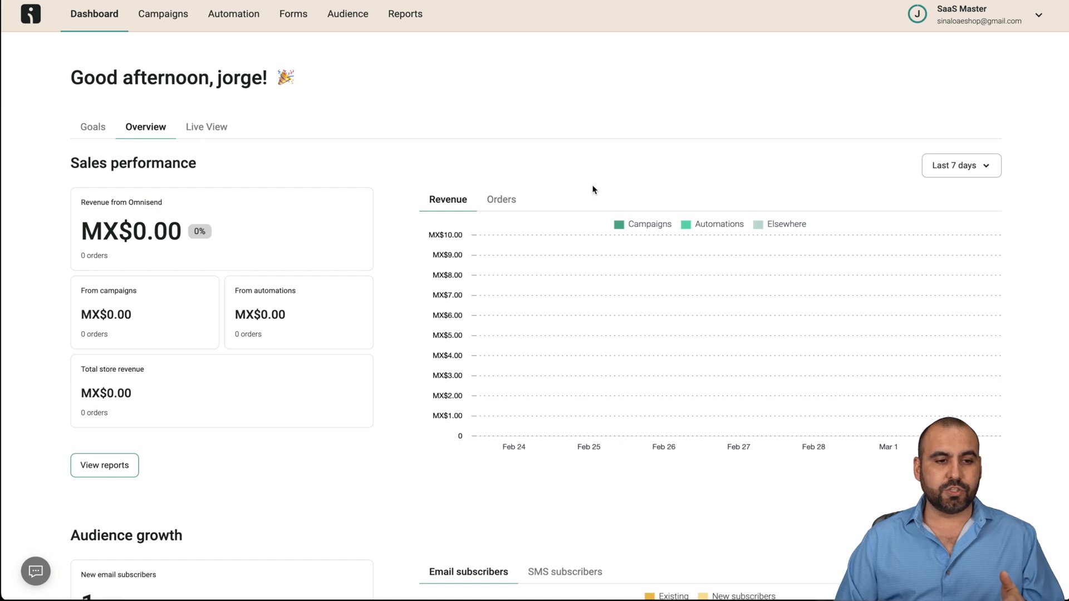
pyautogui.moveTo(562, 182)
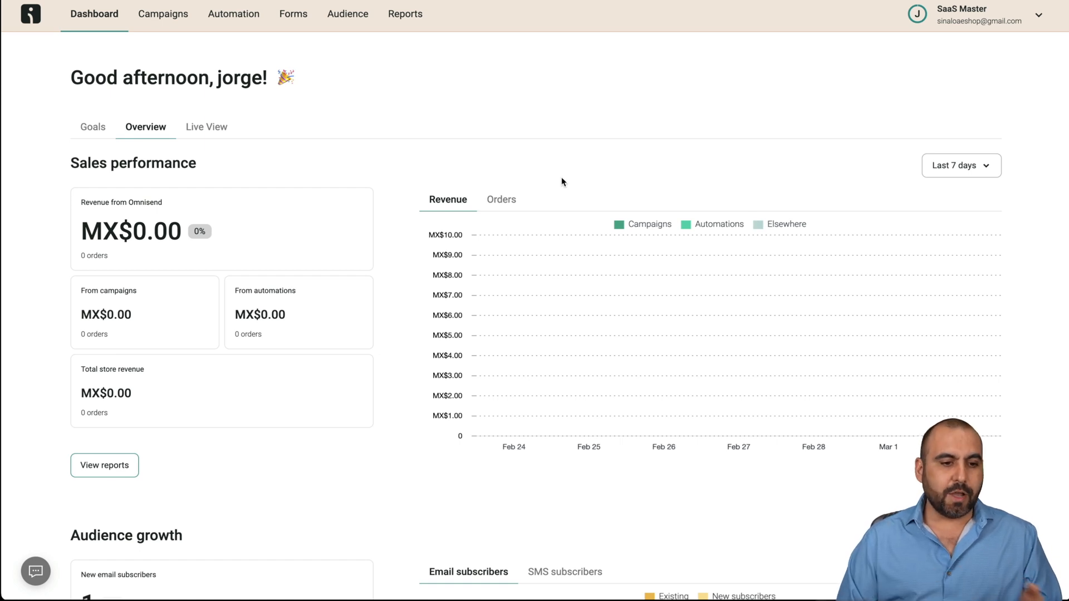
pyautogui.moveTo(93, 127)
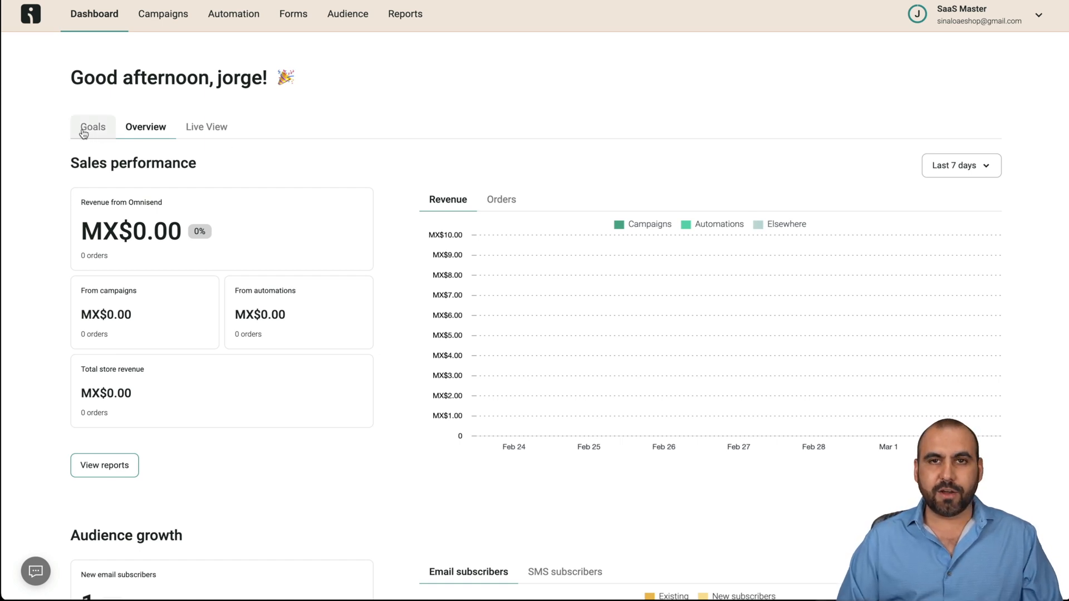
pyautogui.click(93, 127)
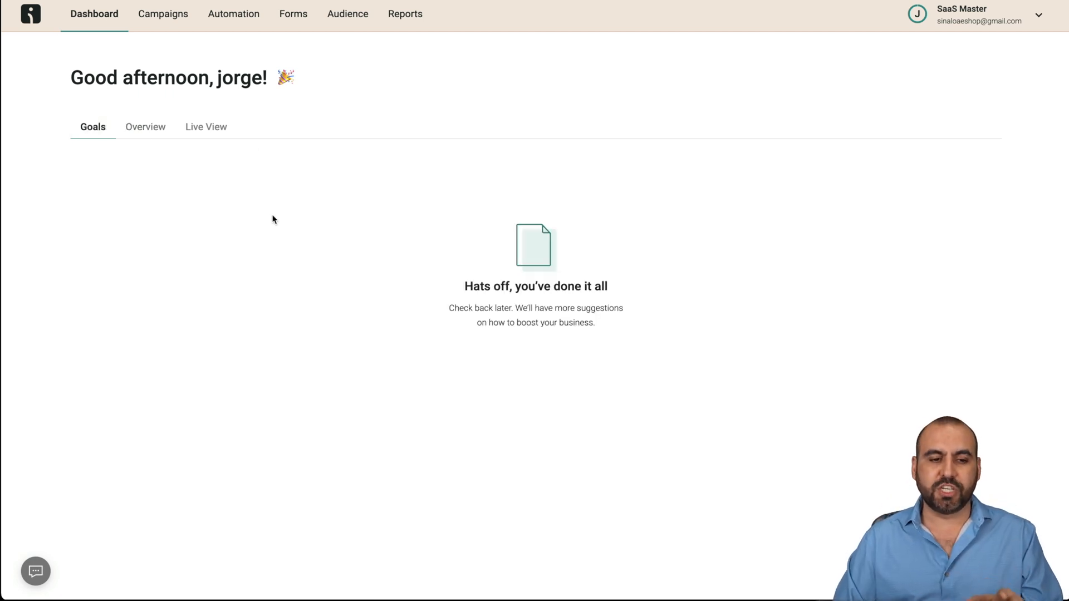
pyautogui.click(145, 127)
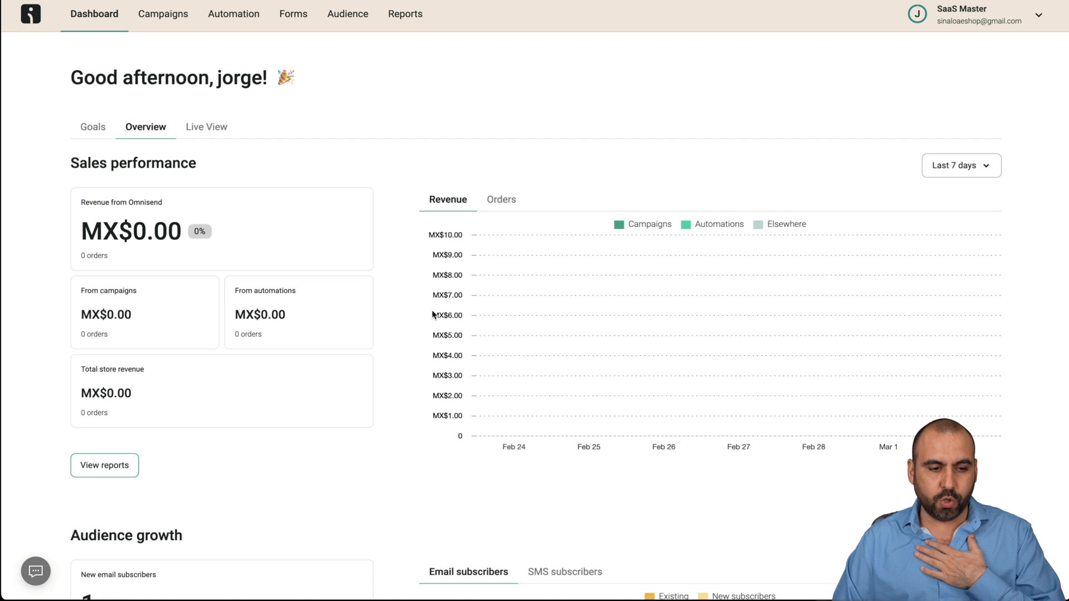
pyautogui.scroll(-3)
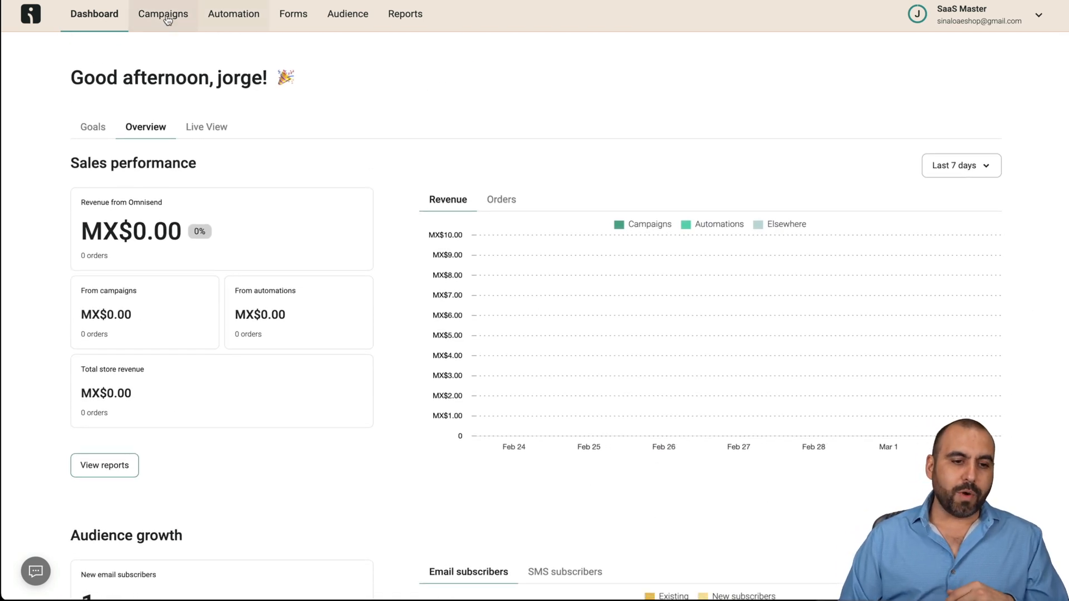
# Step: Create a new regular email campaign from Campaigns and focus its Subject line field
pyautogui.click(163, 14)
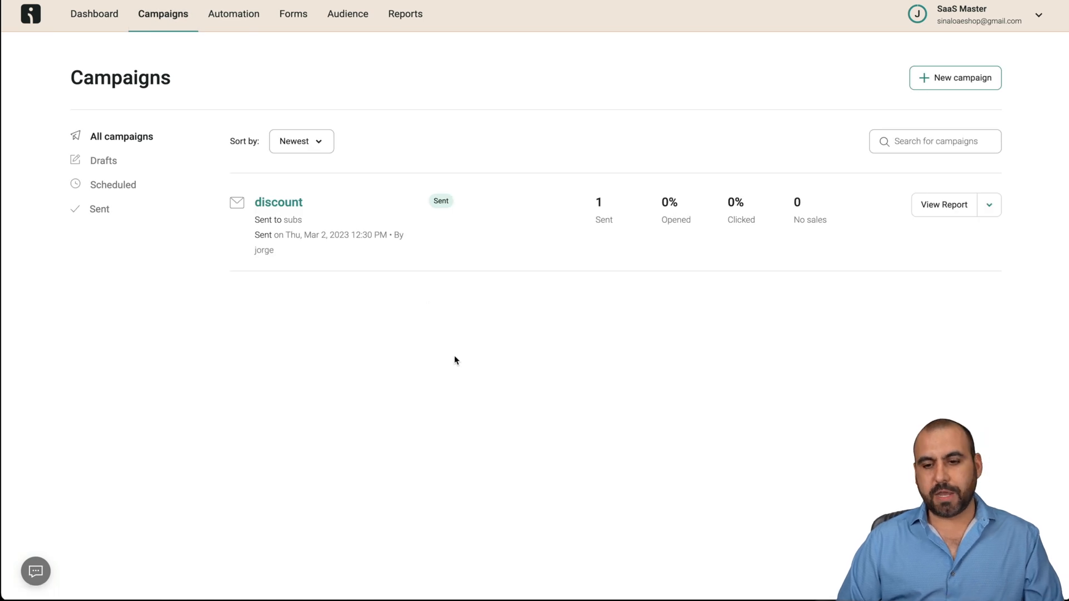
pyautogui.moveTo(927, 102)
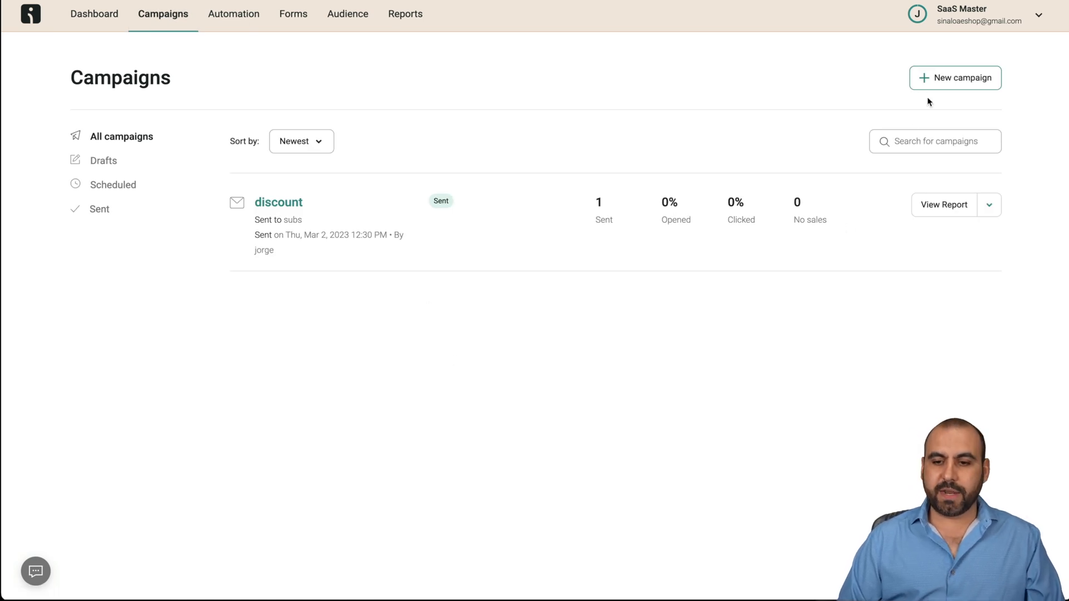
pyautogui.click(954, 78)
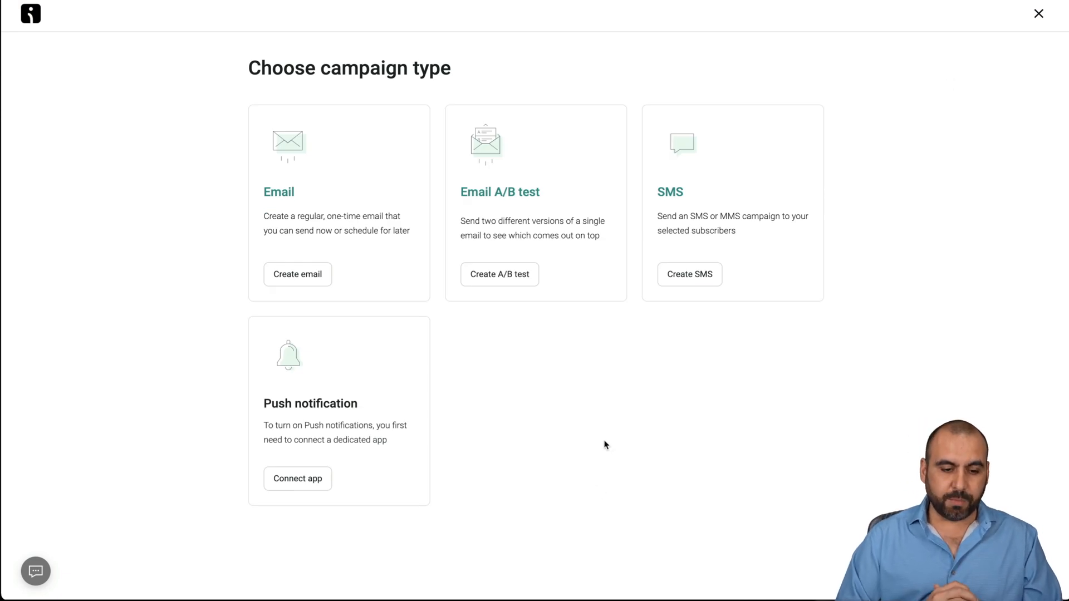
pyautogui.moveTo(295, 194)
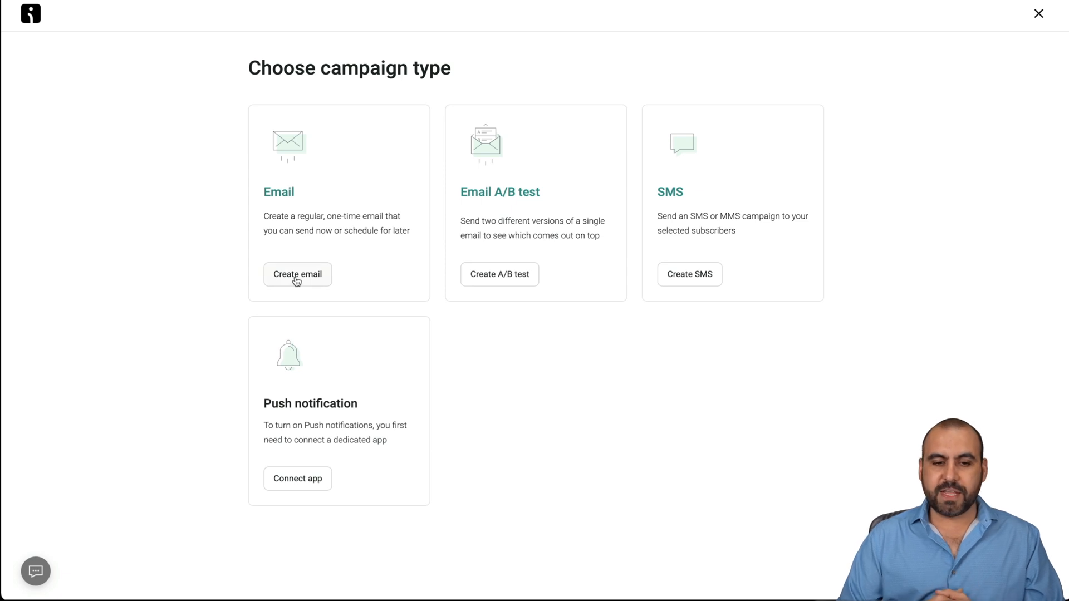
pyautogui.click(296, 274)
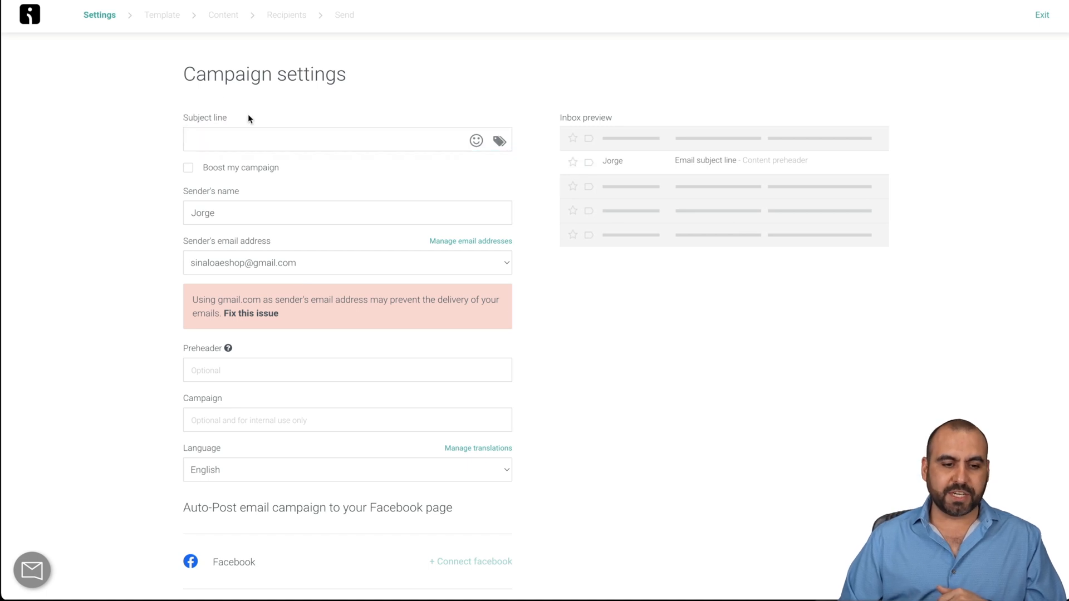
pyautogui.click(334, 140)
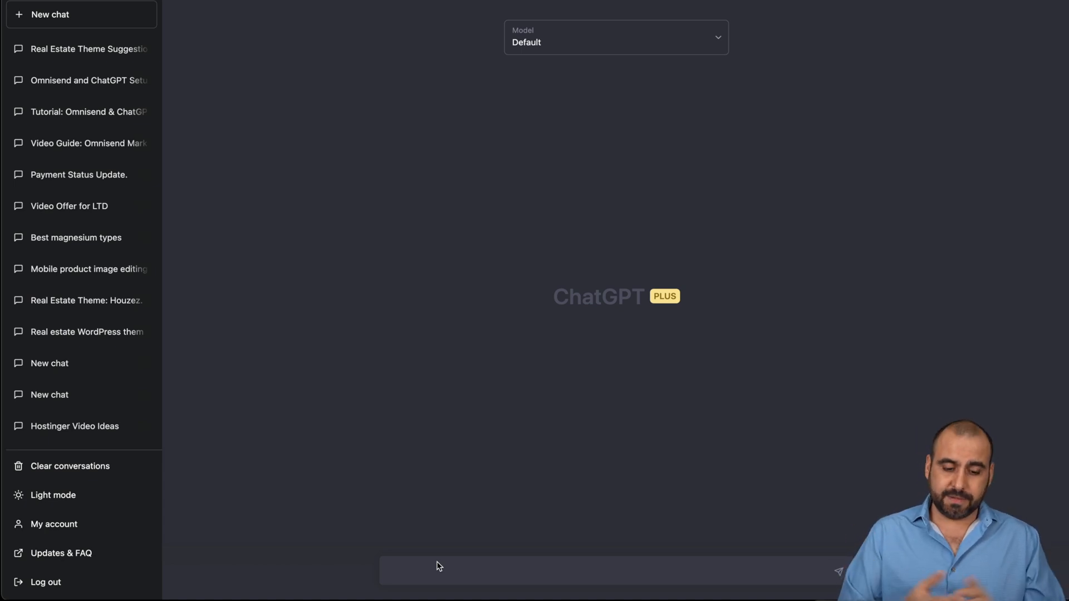
# Step: Ask ChatGPT for women's barber shop email subject lines and select the first suggestion
pyautogui.write('give me some interesting email subject lines for: a womens barber shop')
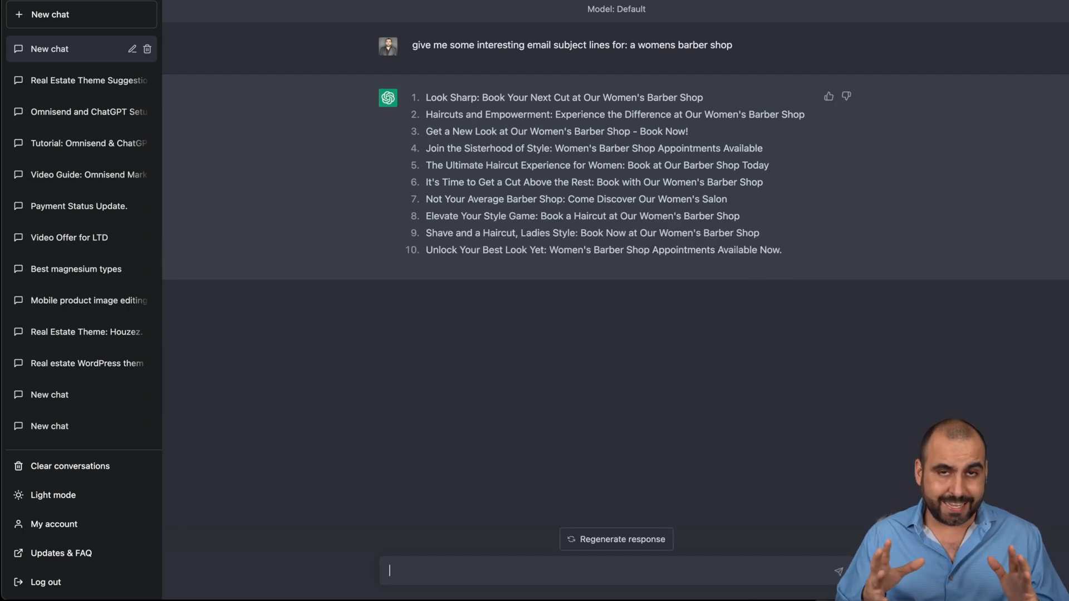
pyautogui.moveTo(656, 295)
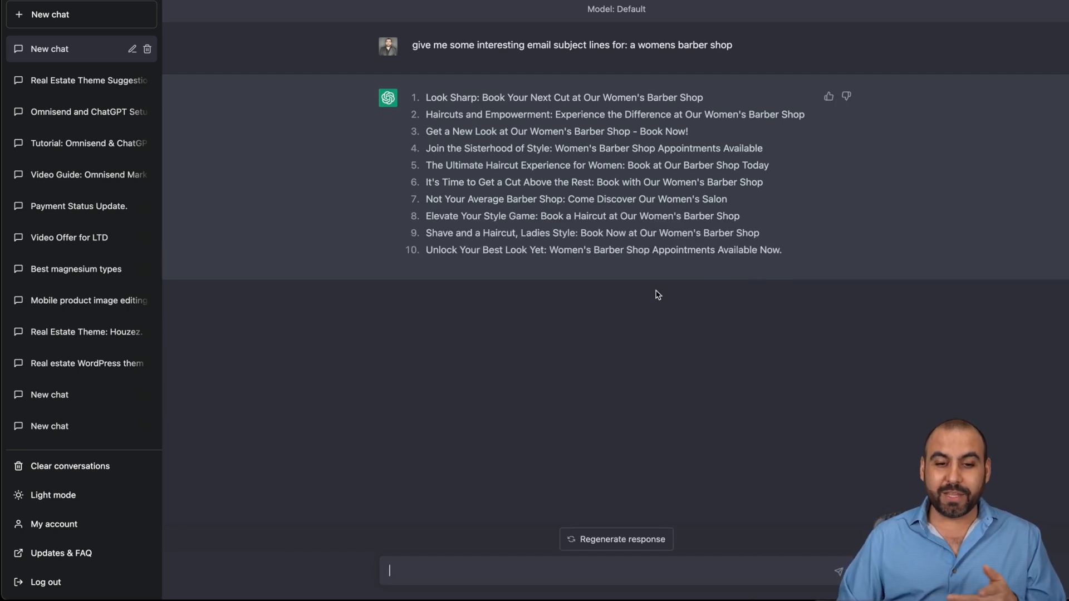
pyautogui.moveTo(426, 97); pyautogui.dragTo(583, 96)
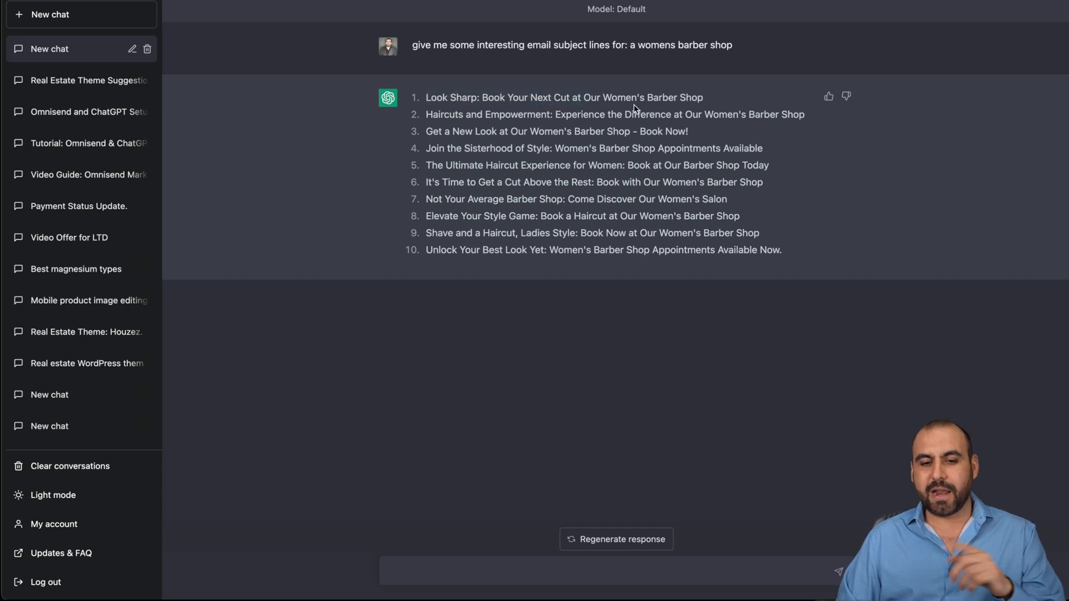
pyautogui.moveTo(569, 124)
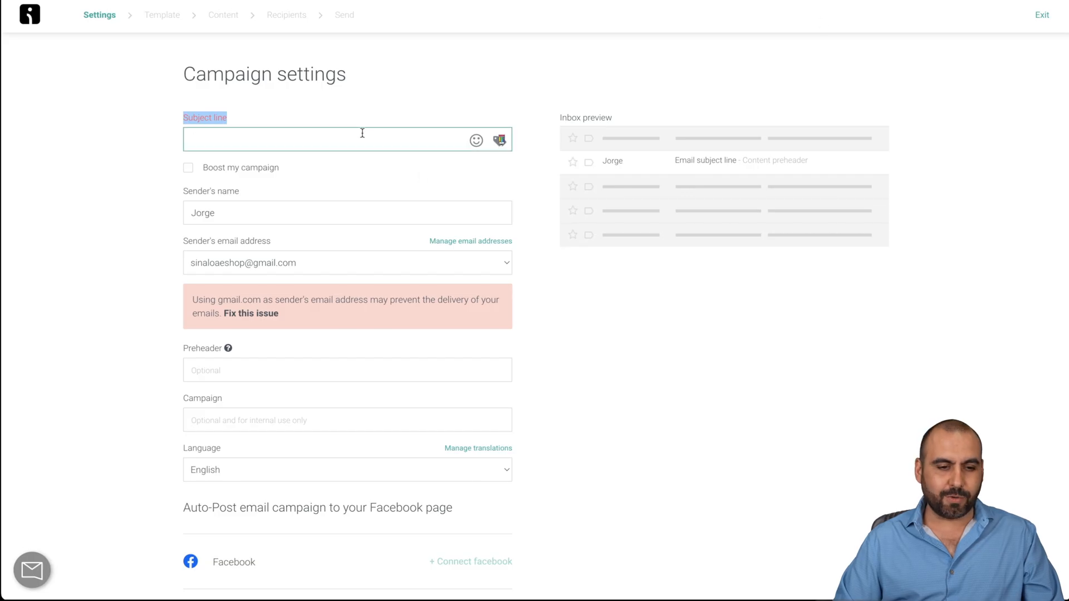
# Step: Paste 'Look Sharp: Book Your Next Cut at Our Women's Barber Shop' as subject; begin sender name 'Ba'
pyautogui.write("Look Sharp: Book Your Next Cut at Our Women's Barber Shop")
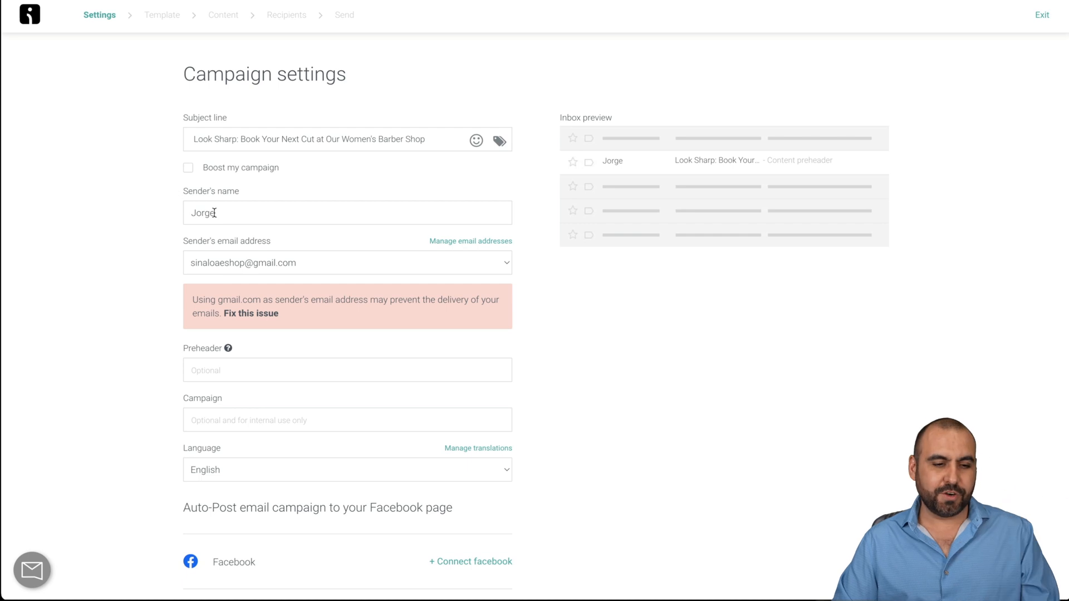
pyautogui.write('Ba')
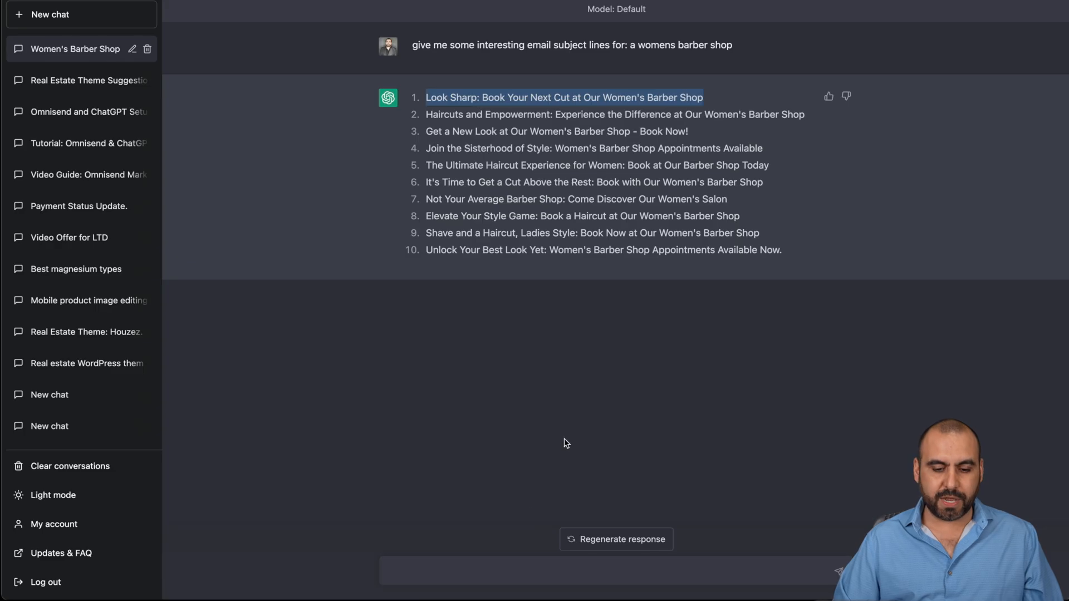
# Step: Send ChatGPT 'give me some preheaders' and pick from its ten preheader ideas
pyautogui.write('give me some pre')
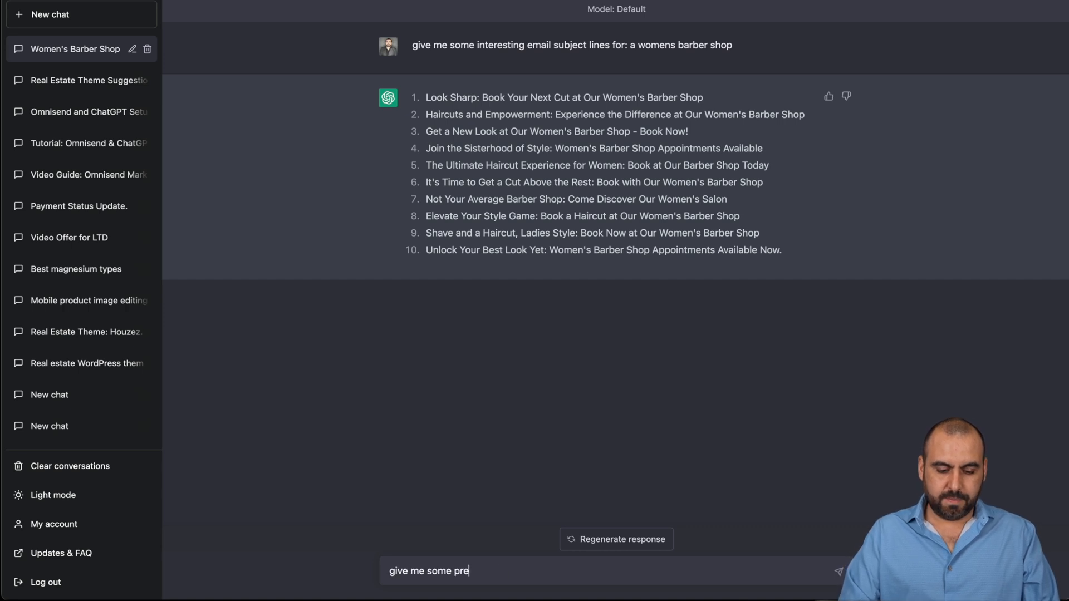
pyautogui.write('headers')
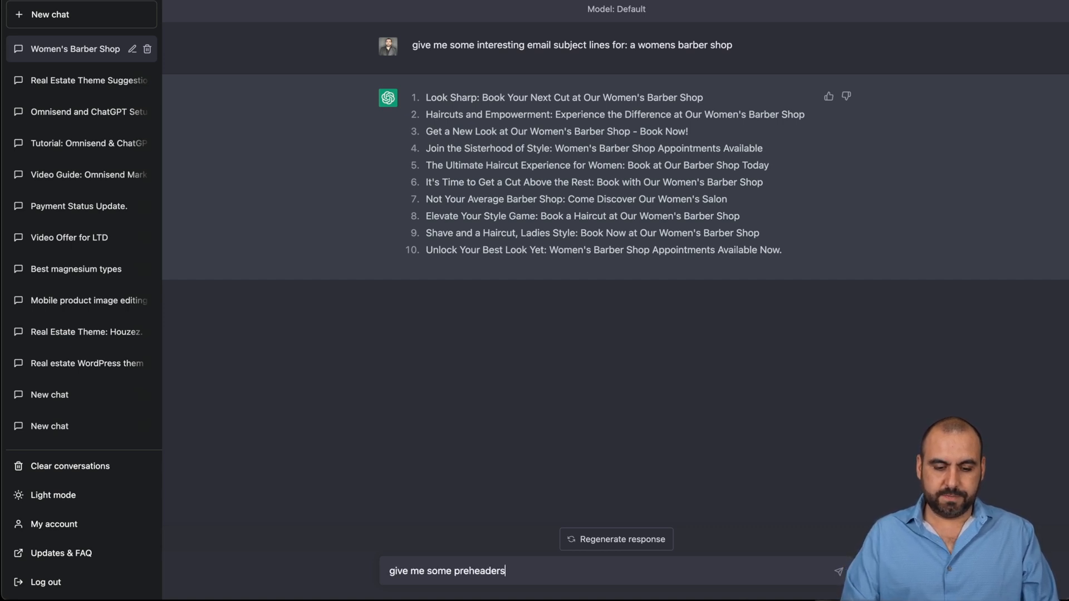
pyautogui.press('Enter')
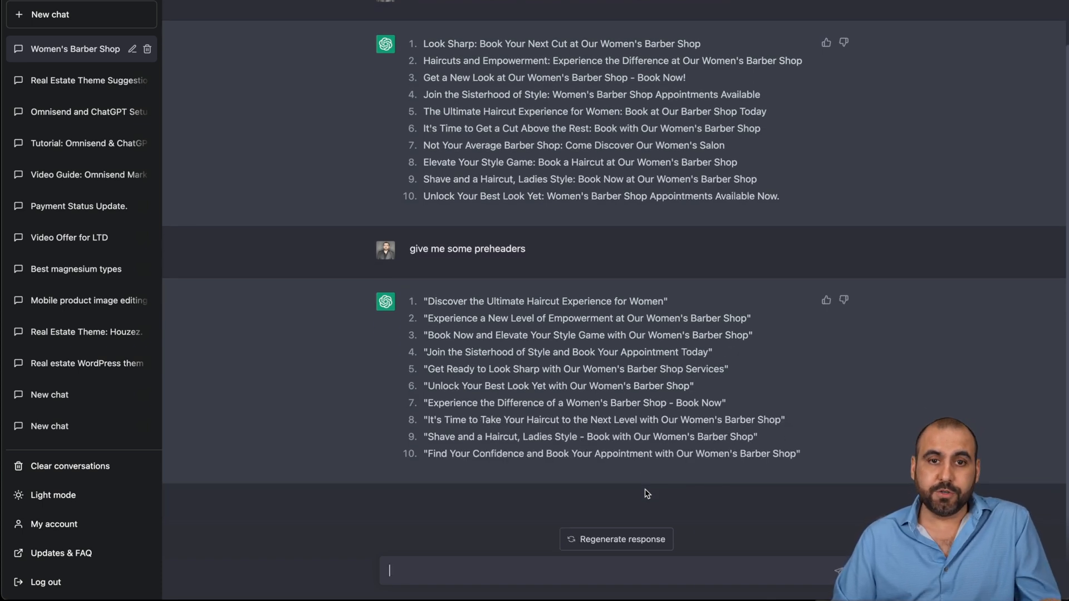
pyautogui.doubleClick(544, 301)
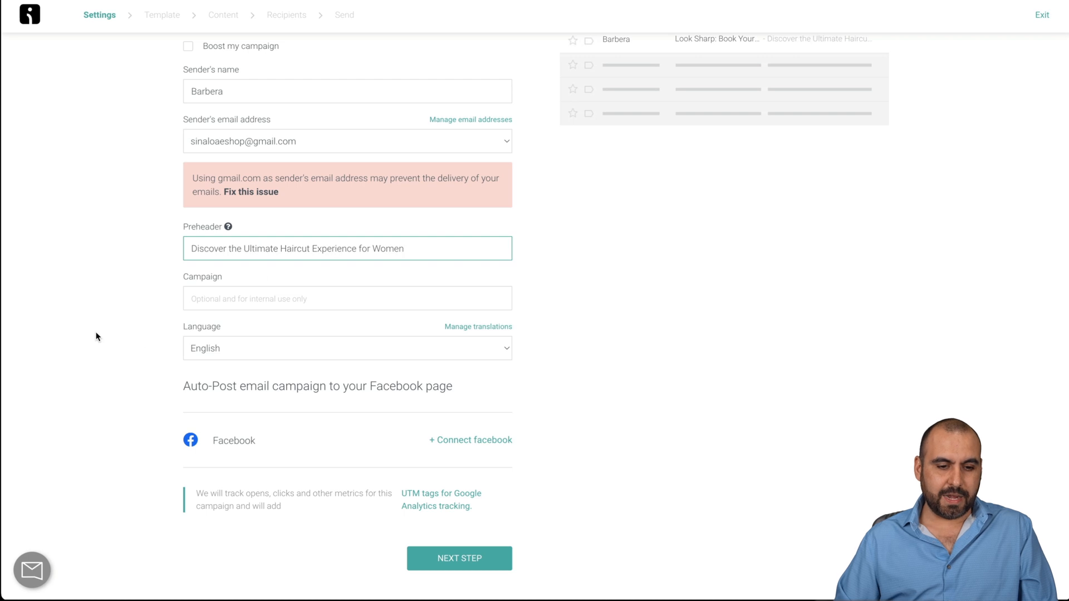
# Step: Enter 'barbershop' as the campaign name, keep English as language, and proceed to templates
pyautogui.write('barbe')
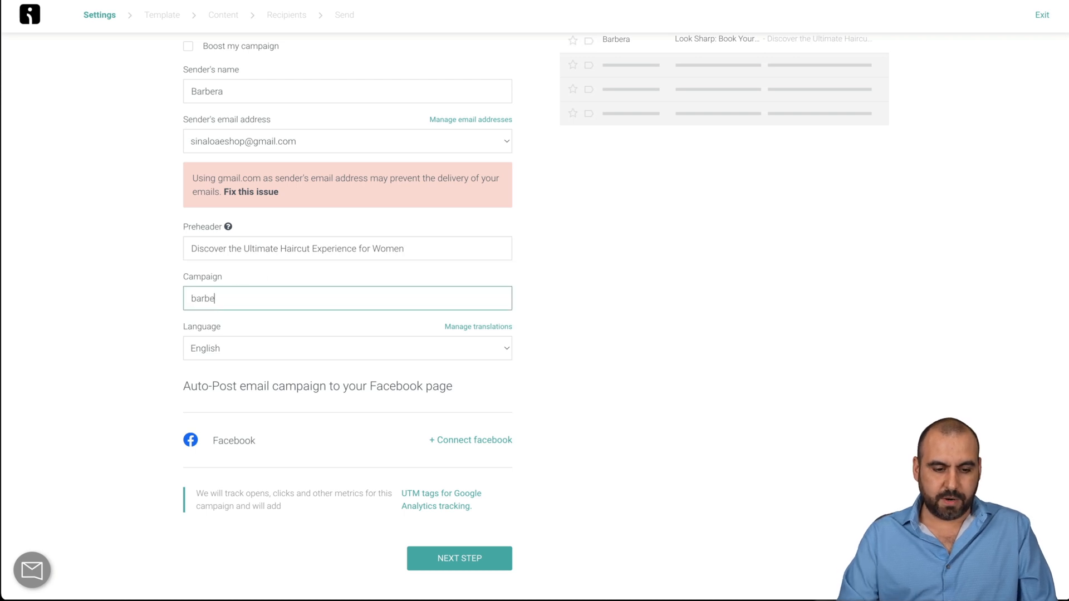
pyautogui.write('rshopt')
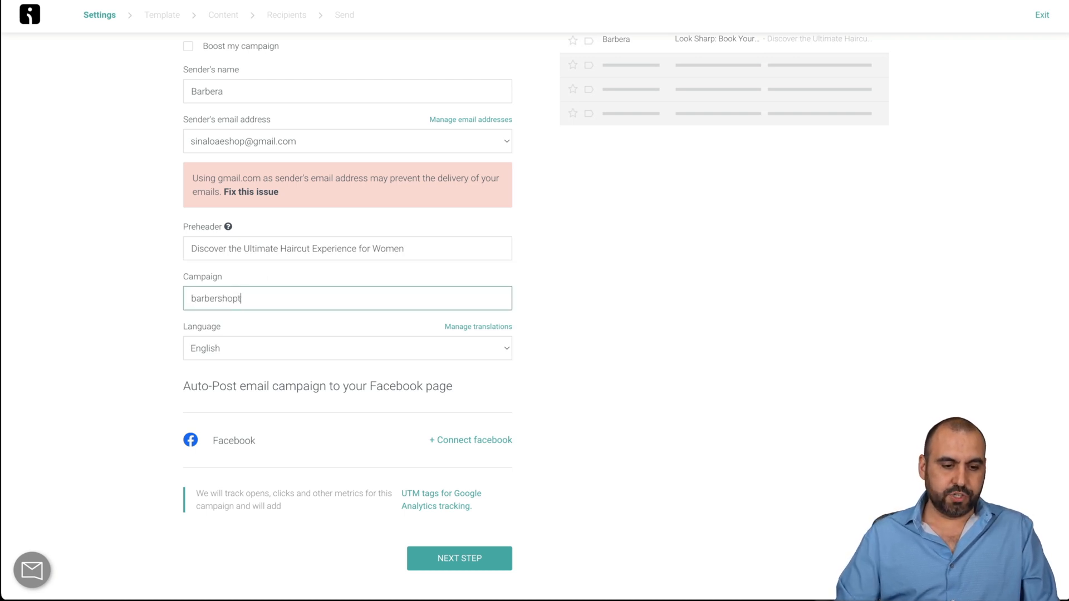
pyautogui.click(347, 348)
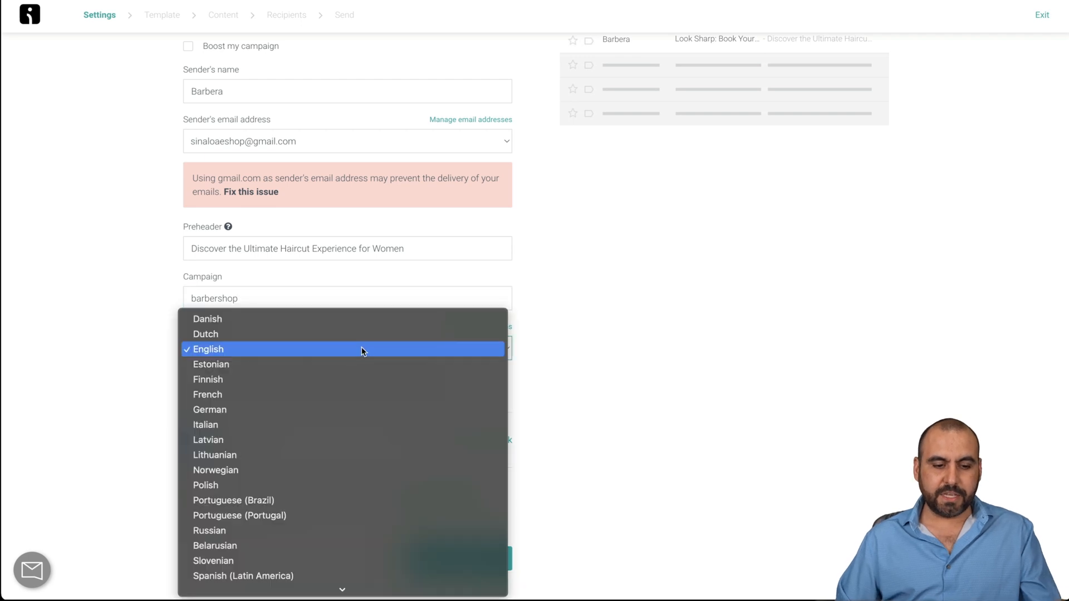
pyautogui.click(208, 349)
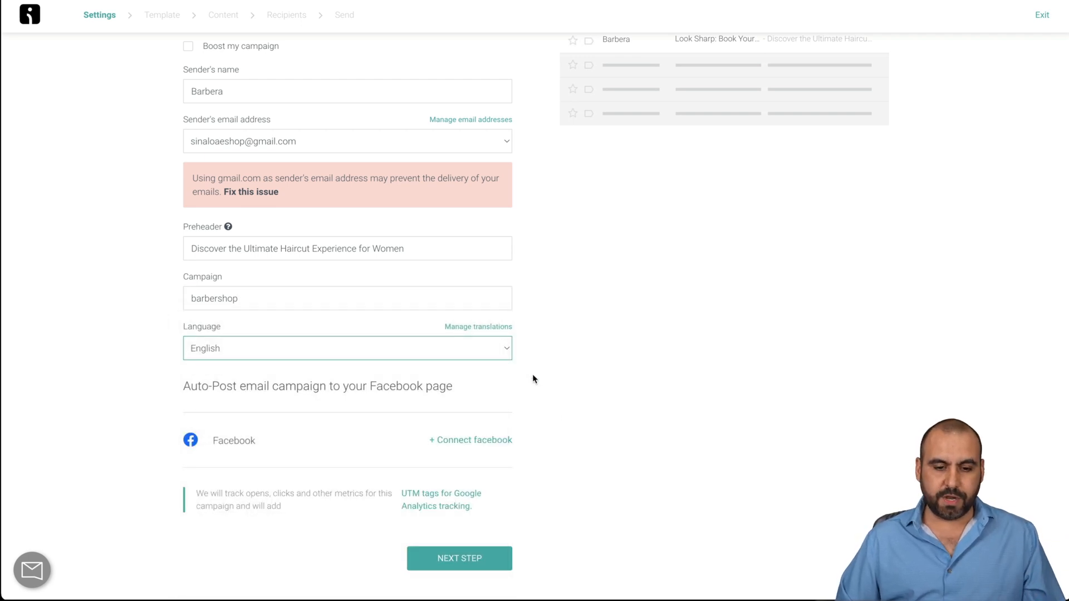
pyautogui.scroll(-3)
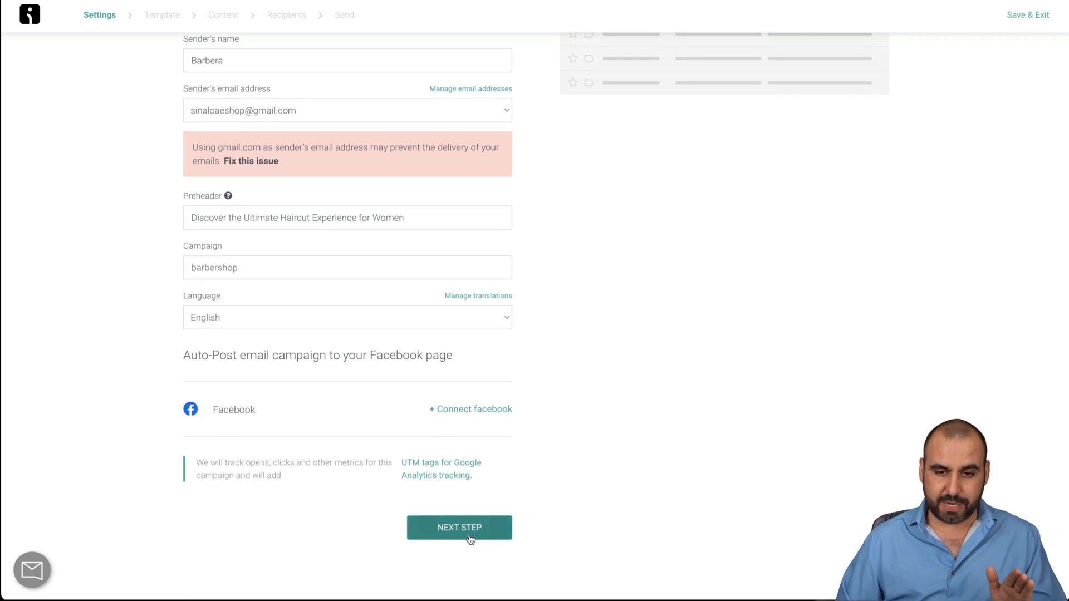
pyautogui.click(458, 527)
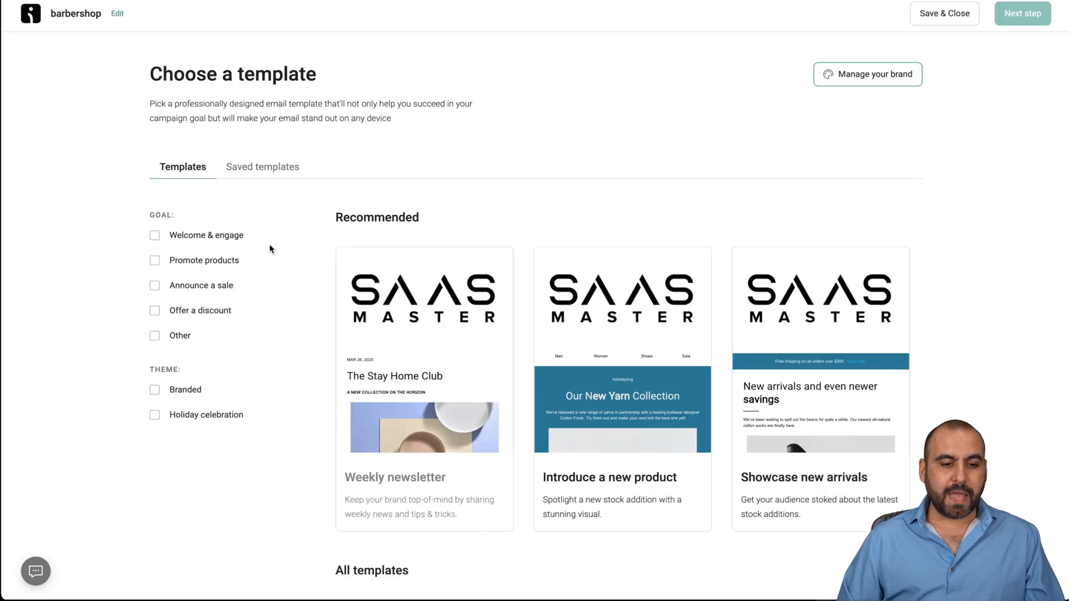
# Step: Apply the Weekly newsletter (The Stay Home Club) template from the template gallery
pyautogui.scroll(-3)
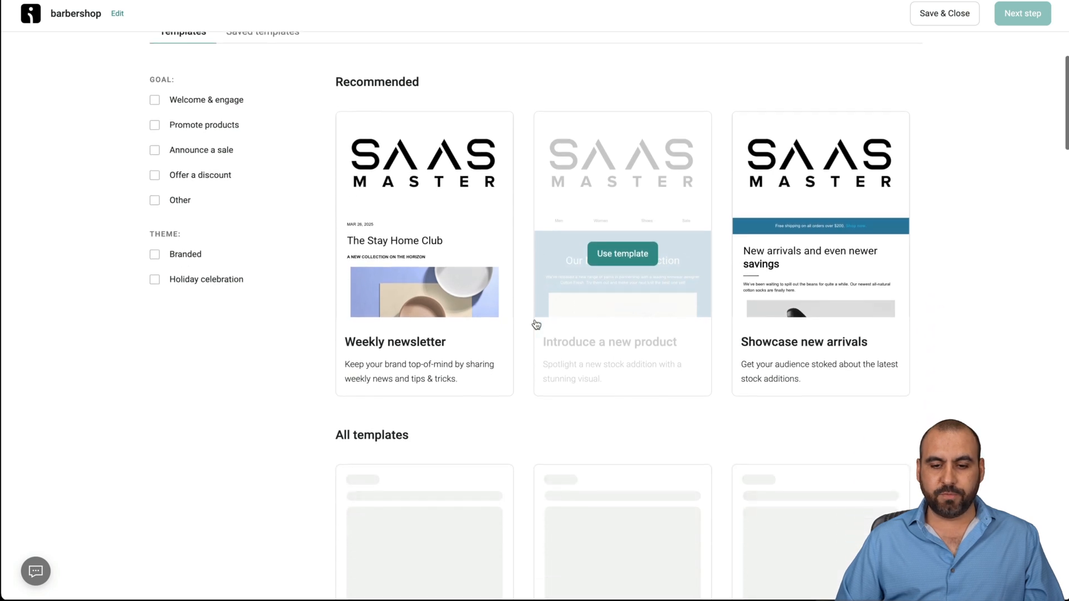
pyautogui.scroll(-3)
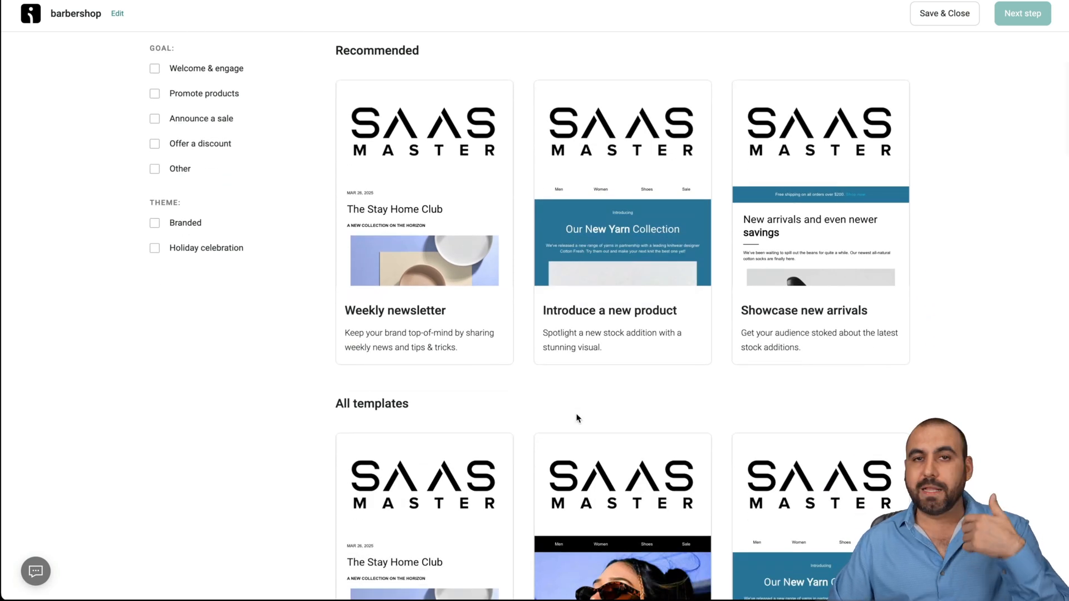
pyautogui.moveTo(423, 130)
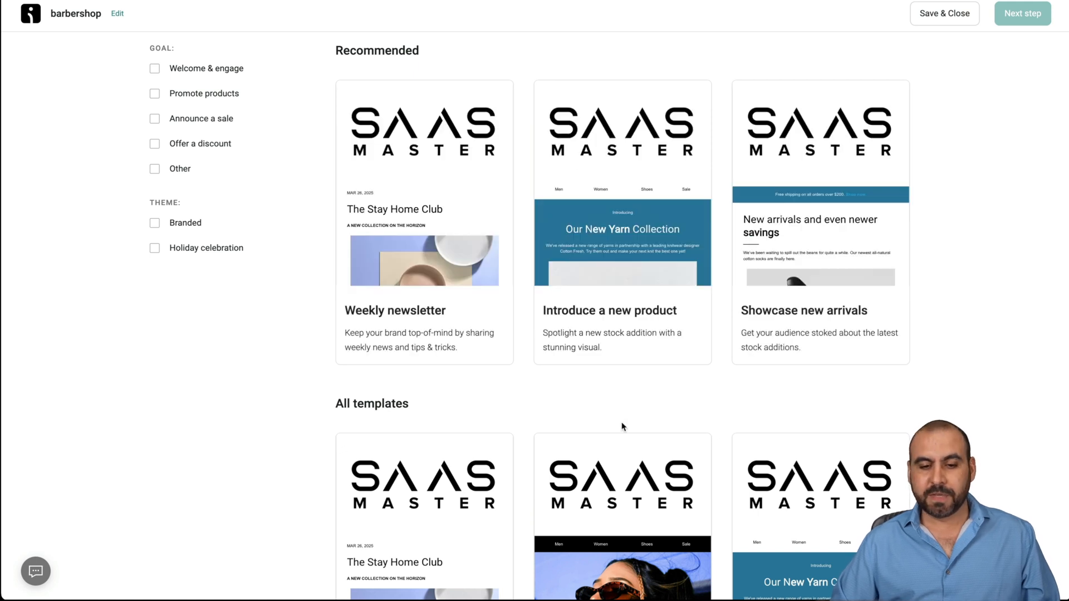
pyautogui.scroll(-3)
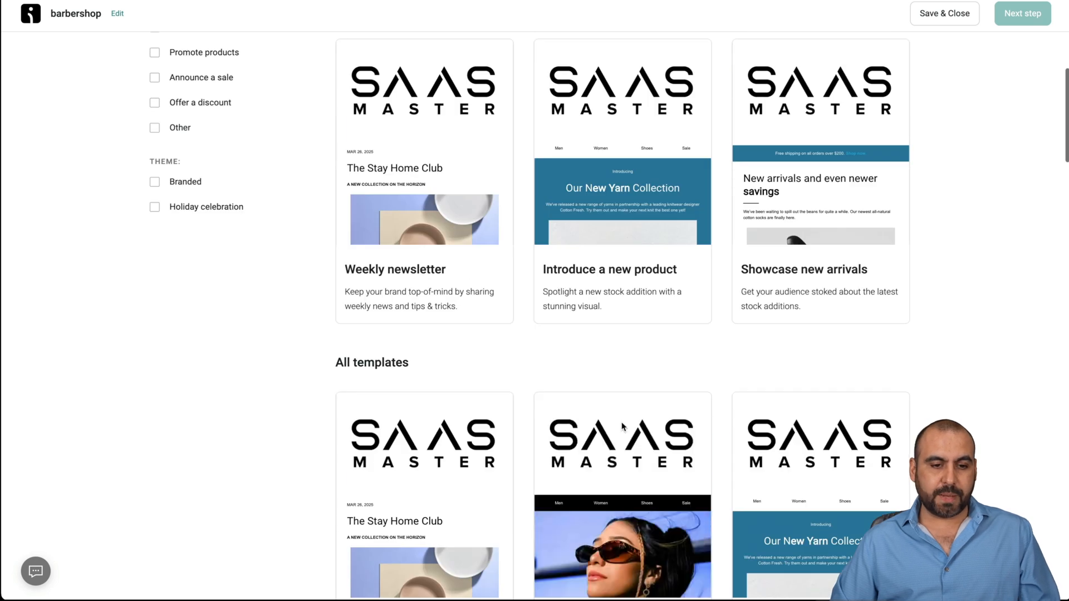
pyautogui.moveTo(424, 181)
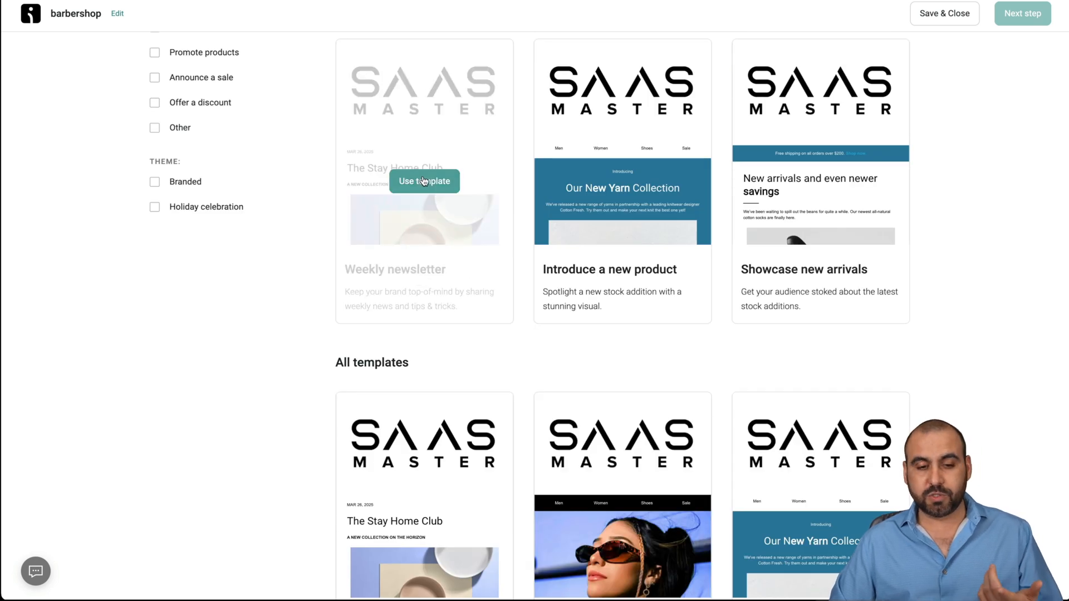
pyautogui.click(424, 180)
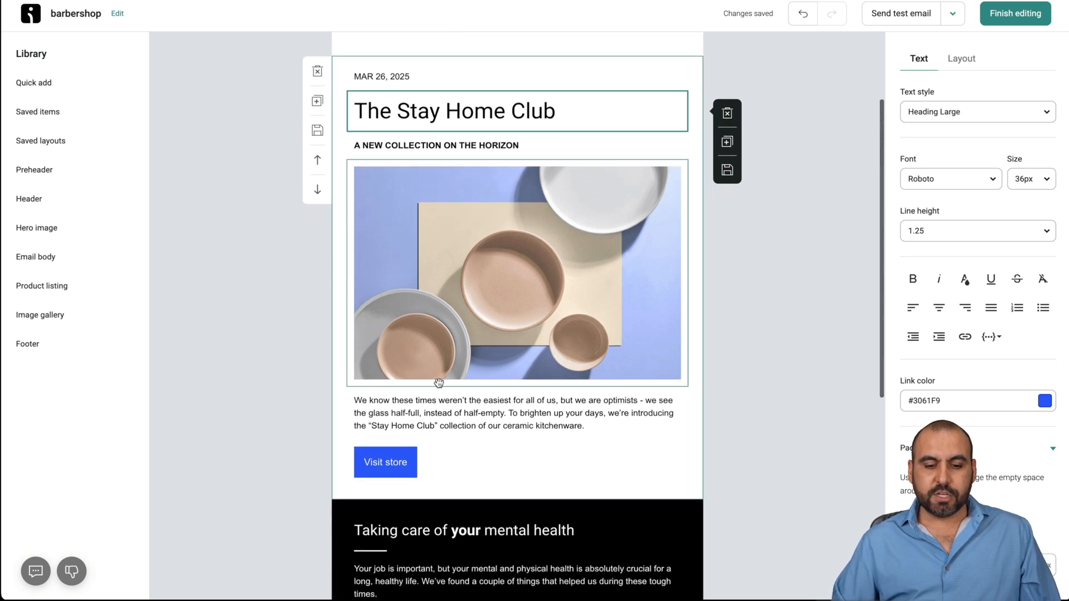
pyautogui.scroll(-3)
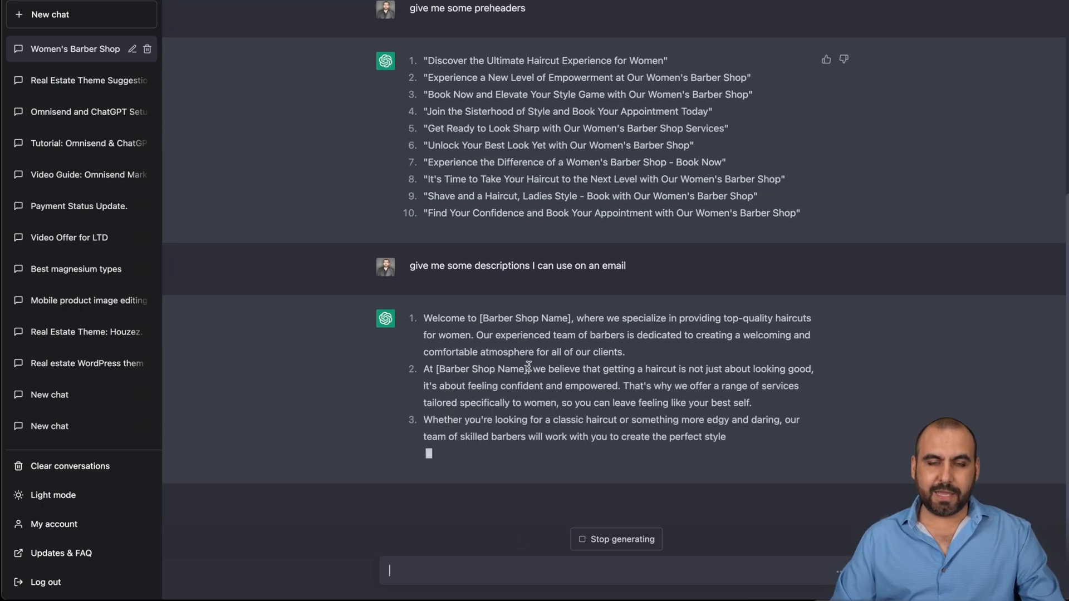
# Step: Scroll to ChatGPT's eight email descriptions and select the first one's text
pyautogui.scroll(-3)
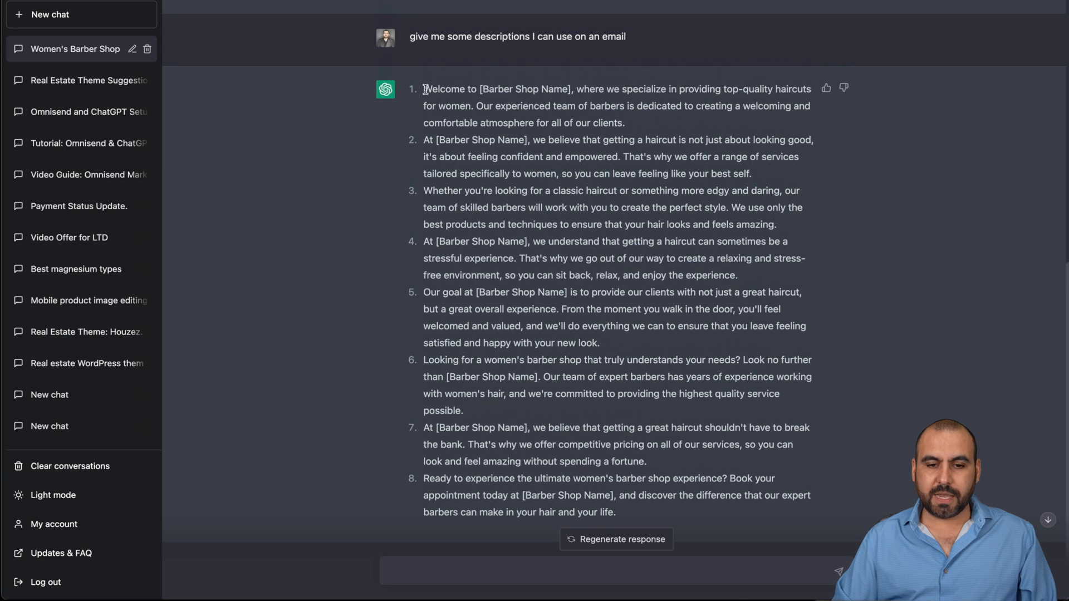
pyautogui.moveTo(423, 88); pyautogui.dragTo(624, 122)
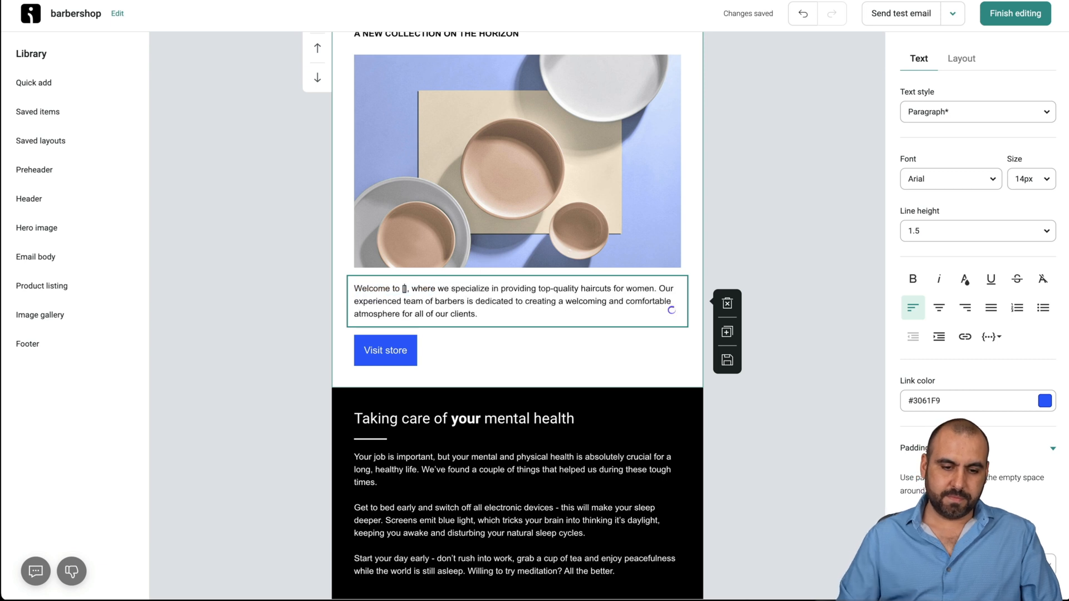
# Step: Replace [Barber Shop Name] with SHOP in the pasted body, browse Quick add, and finish editing
pyautogui.write('SHOP')
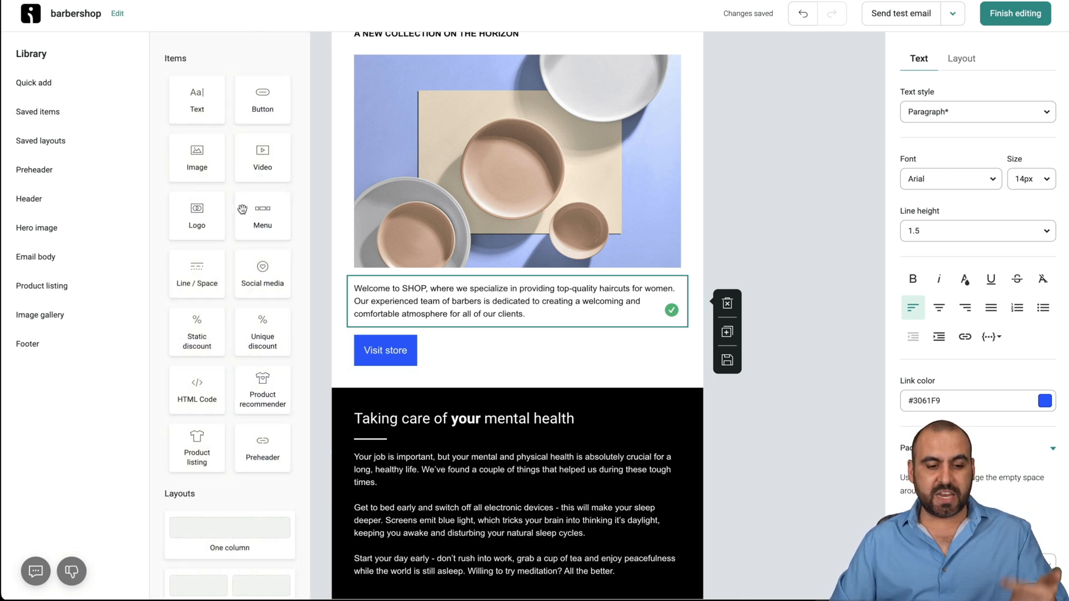
pyautogui.scroll(-3)
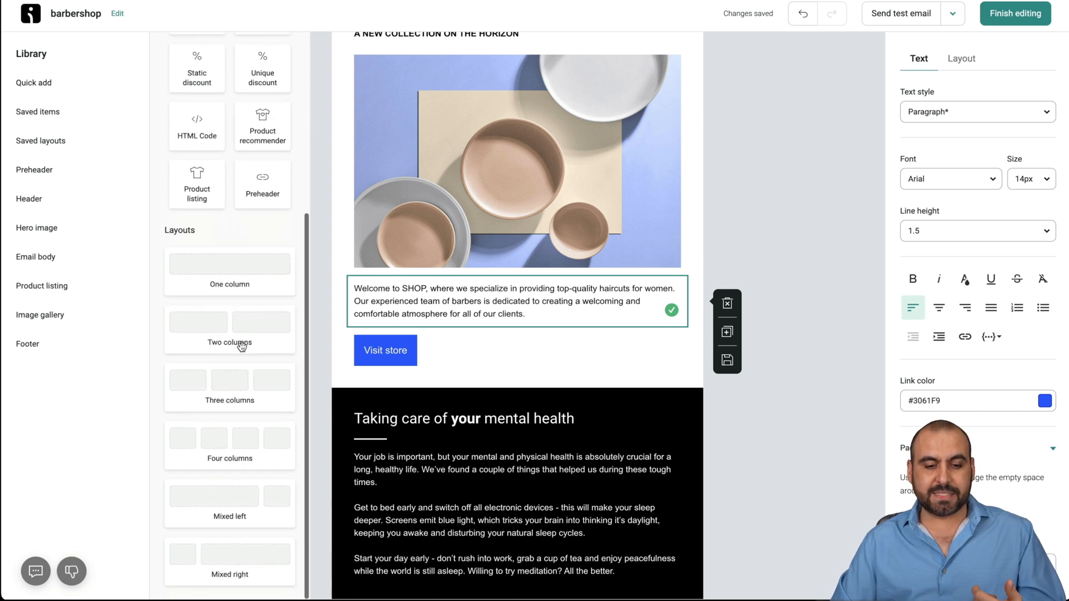
pyautogui.scroll(-3)
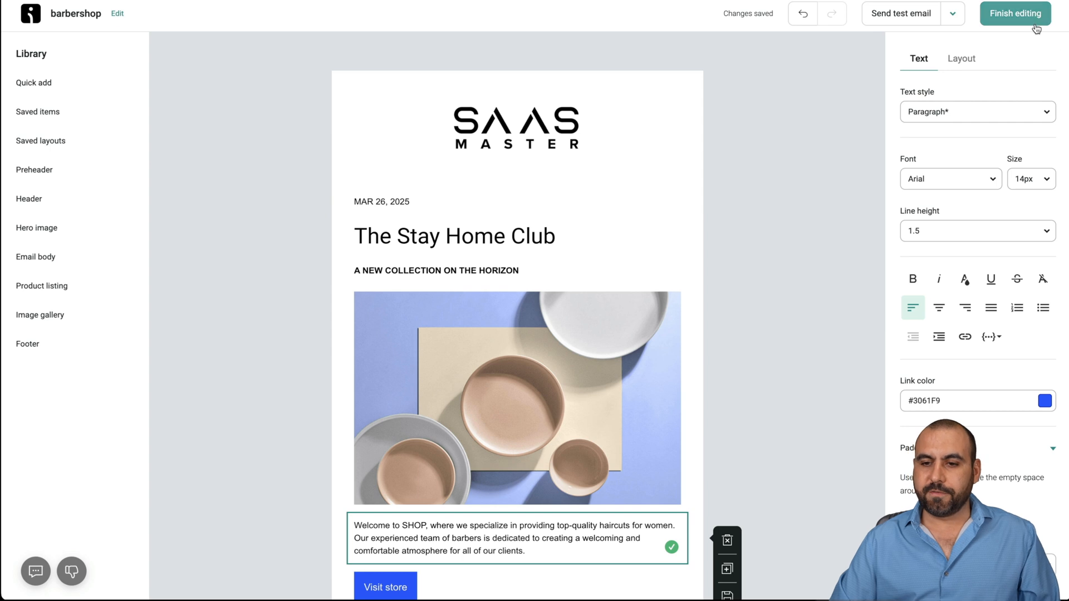
pyautogui.click(1015, 13)
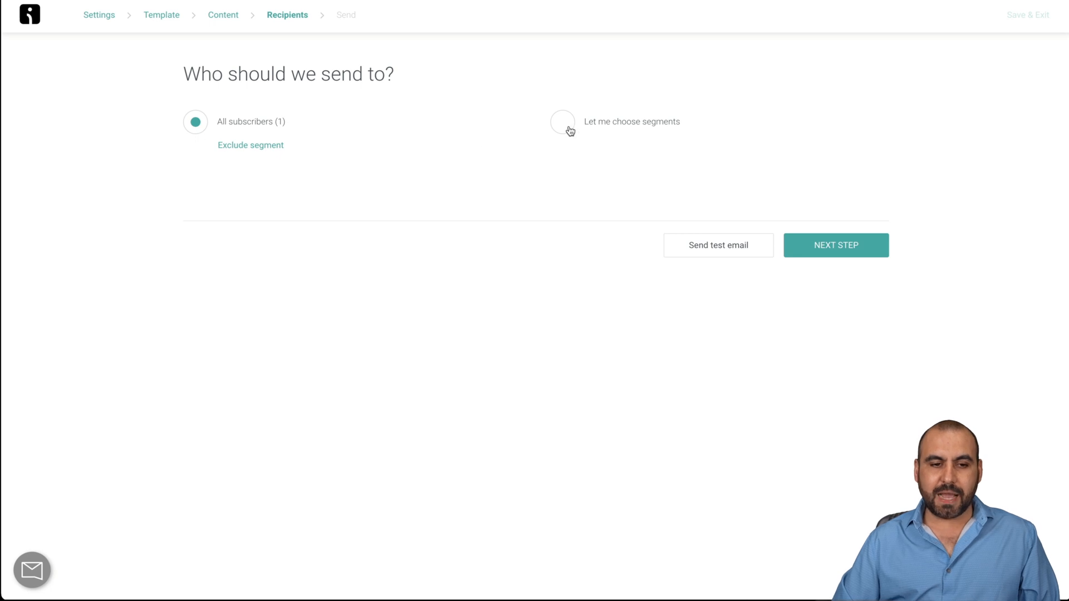
# Step: Target the 'subs' segment, continue to review, and exit without sending
pyautogui.click(562, 122)
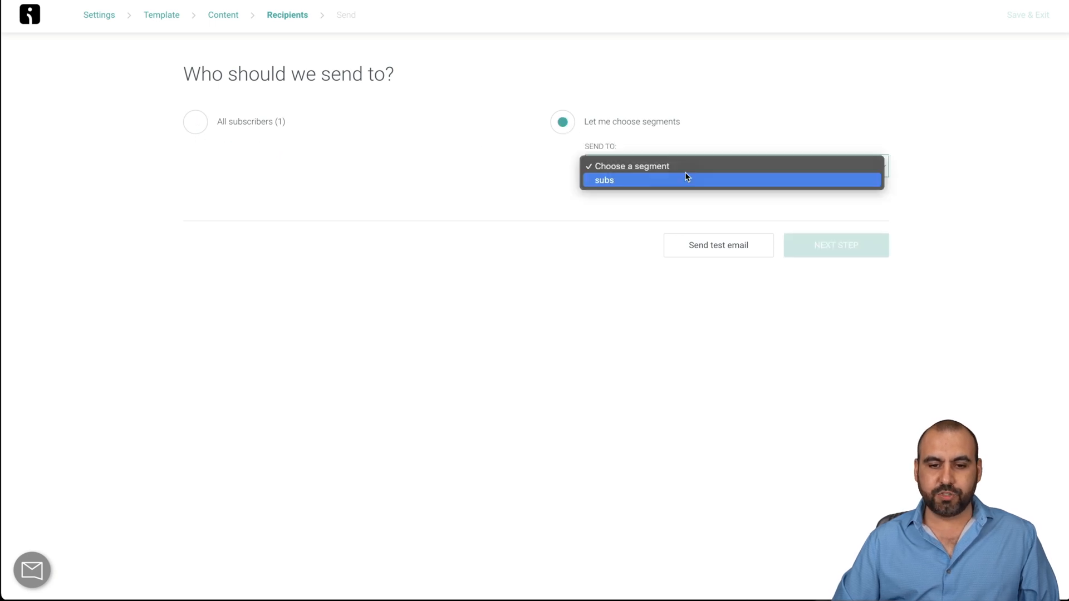
pyautogui.click(604, 180)
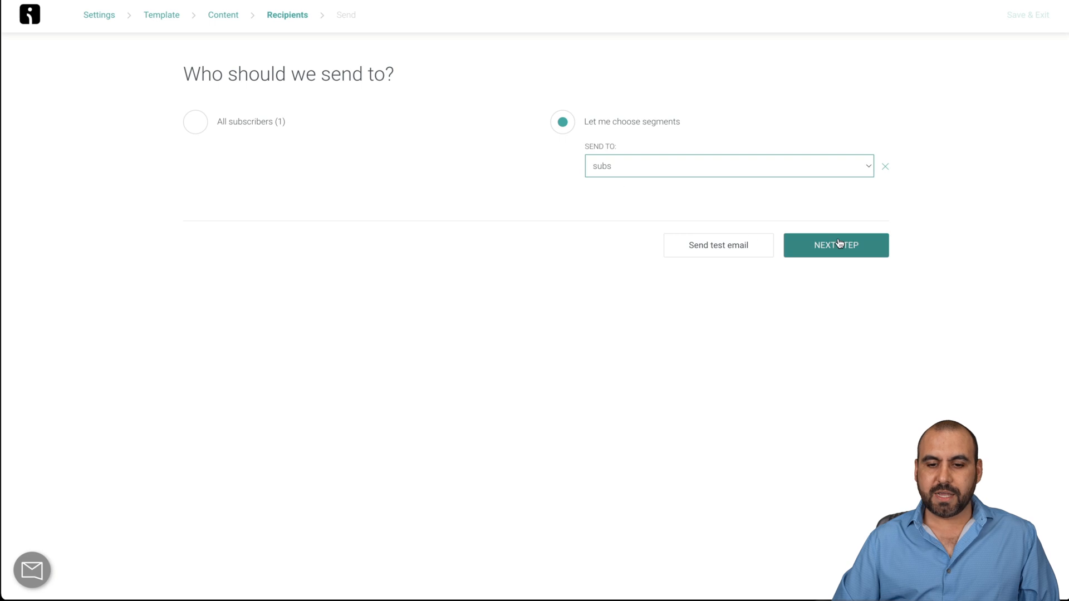
pyautogui.click(836, 245)
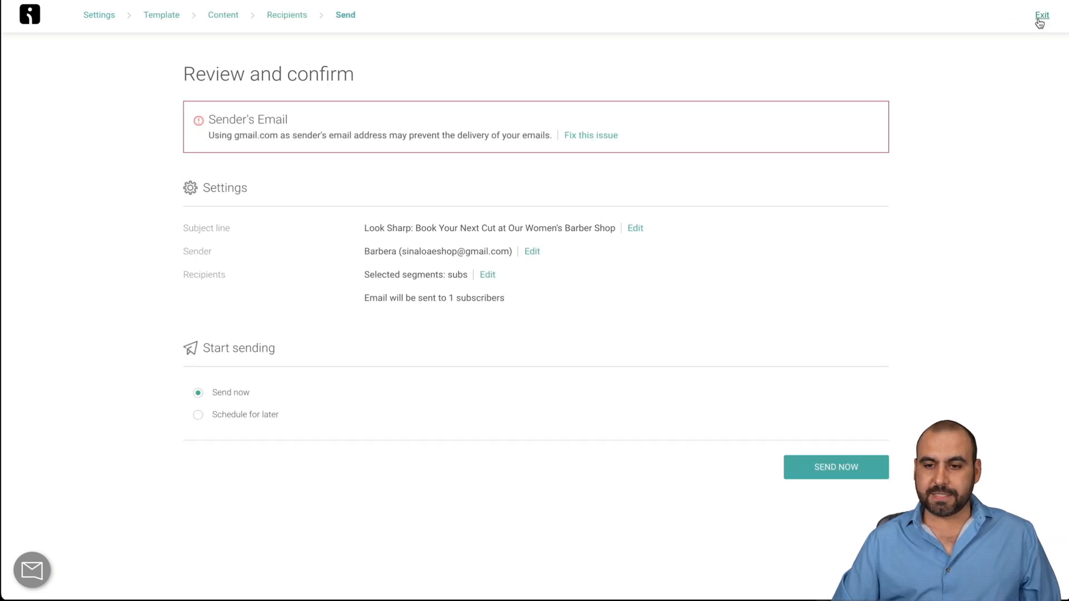
pyautogui.click(1042, 14)
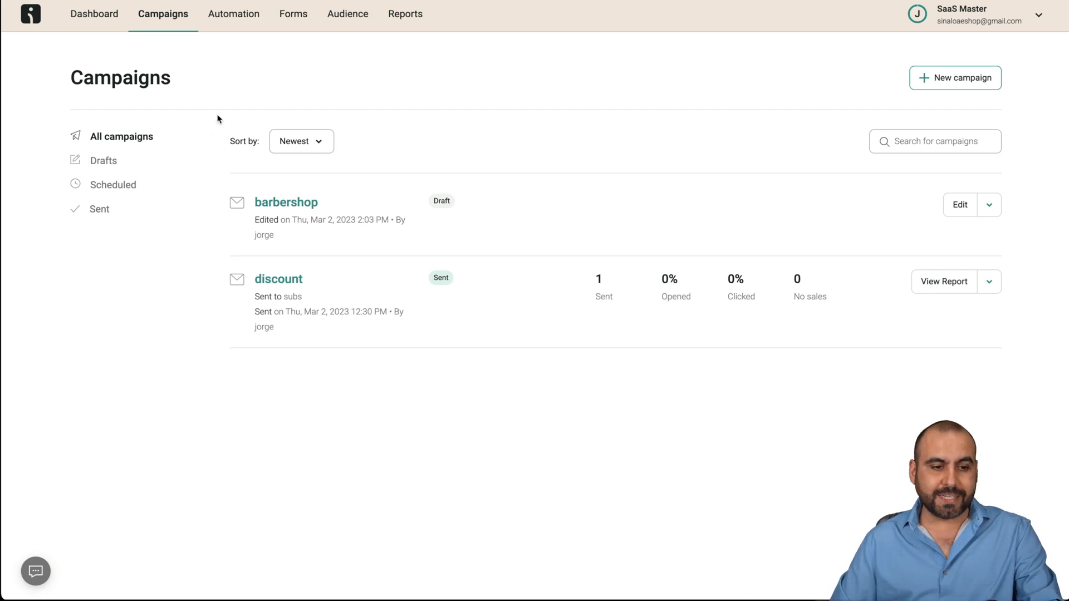
# Step: Go to Automation to view the enabled Abandoned Cart and Welcome workflows
pyautogui.click(233, 13)
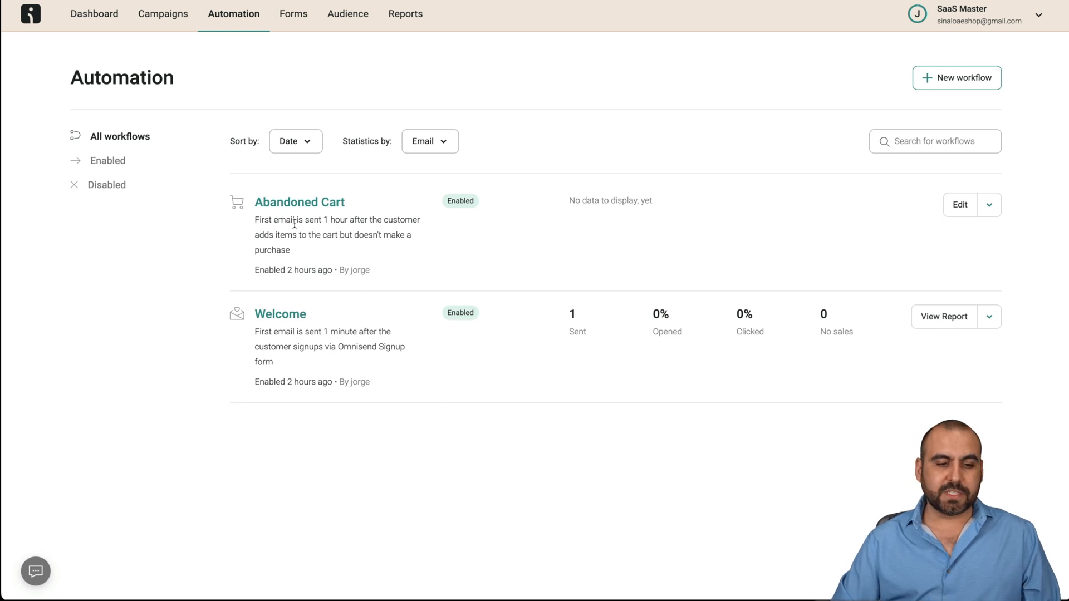
pyautogui.moveTo(271, 320)
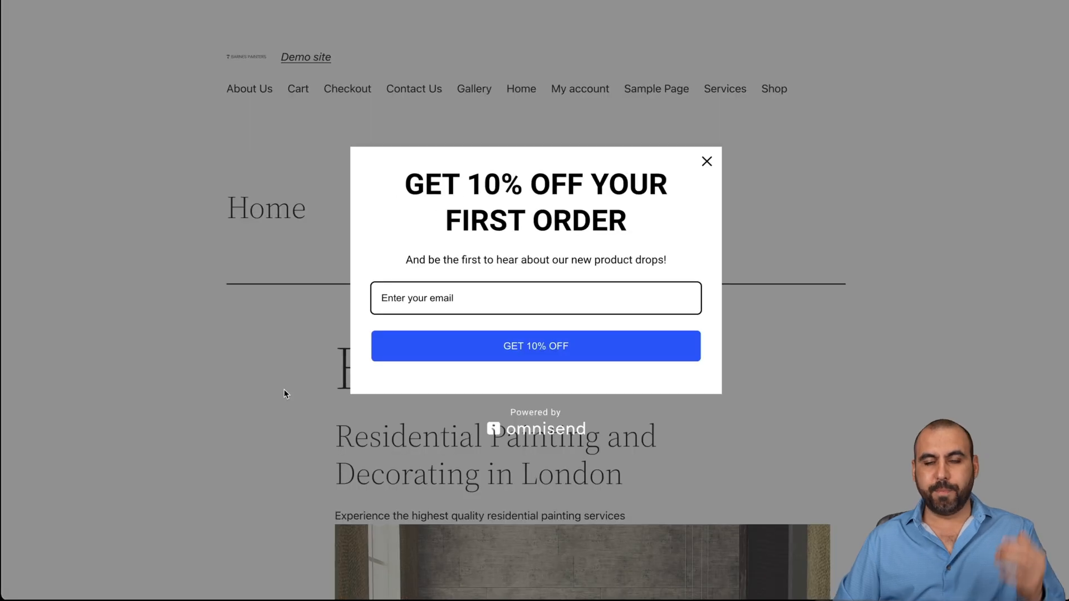
pyautogui.moveTo(468, 349)
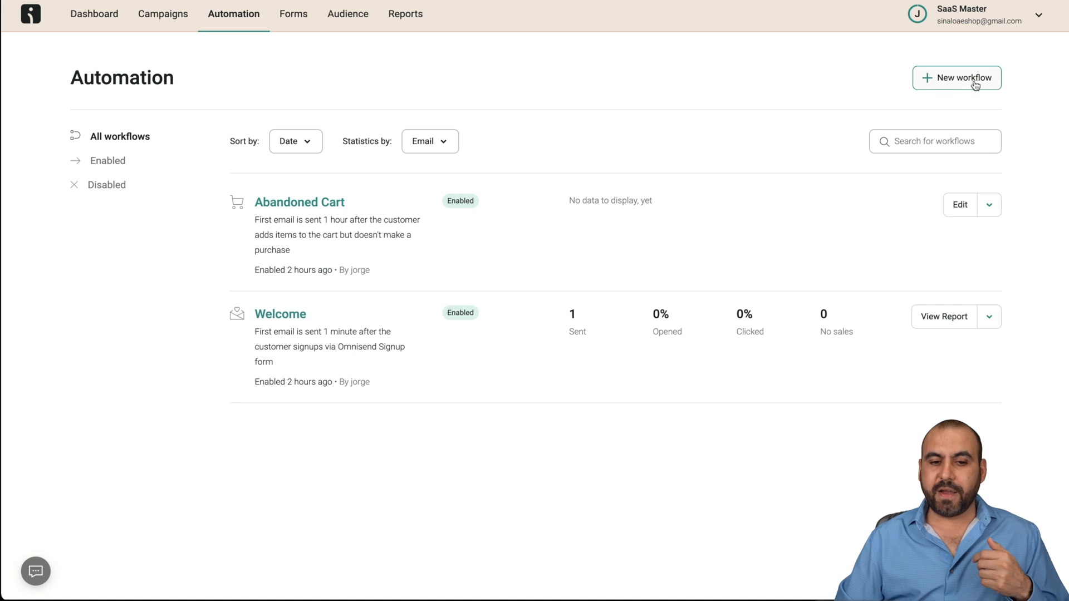
# Step: Create a new workflow by customizing the Order Confirmation template
pyautogui.click(956, 77)
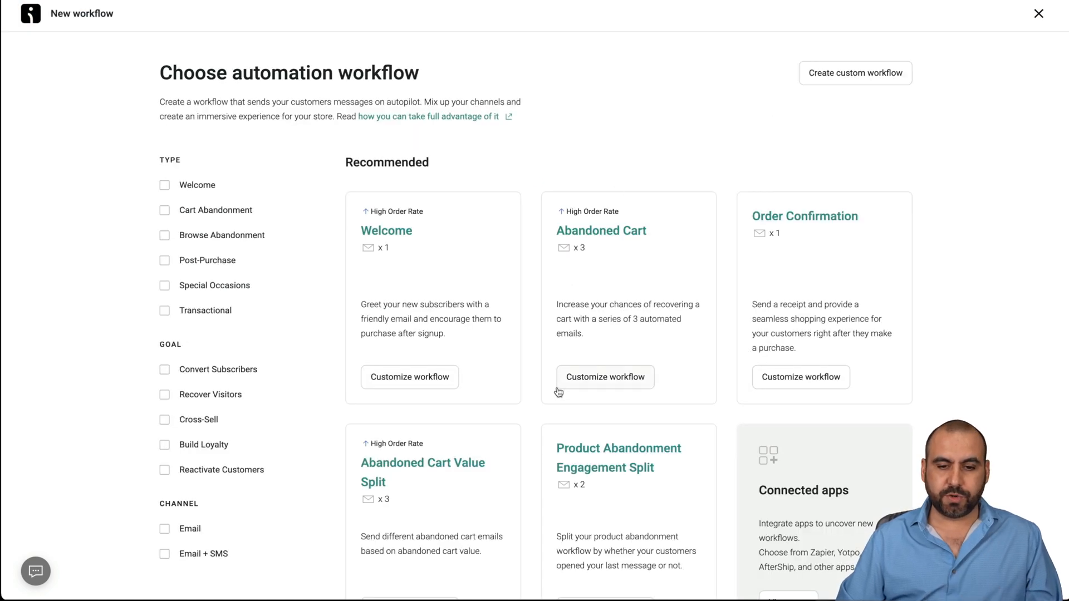
pyautogui.scroll(-3)
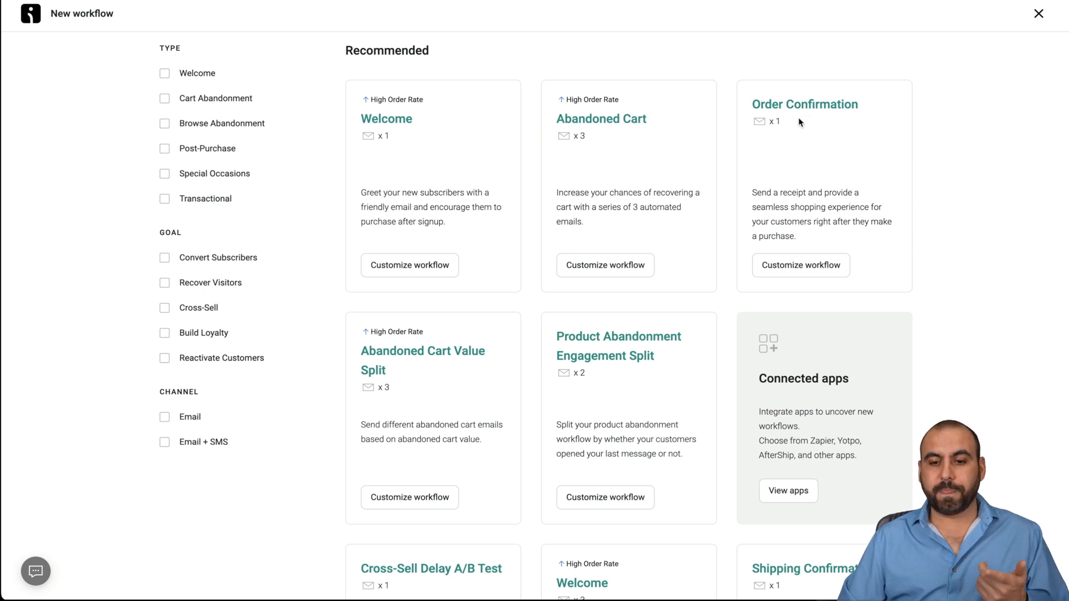
pyautogui.scroll(-3)
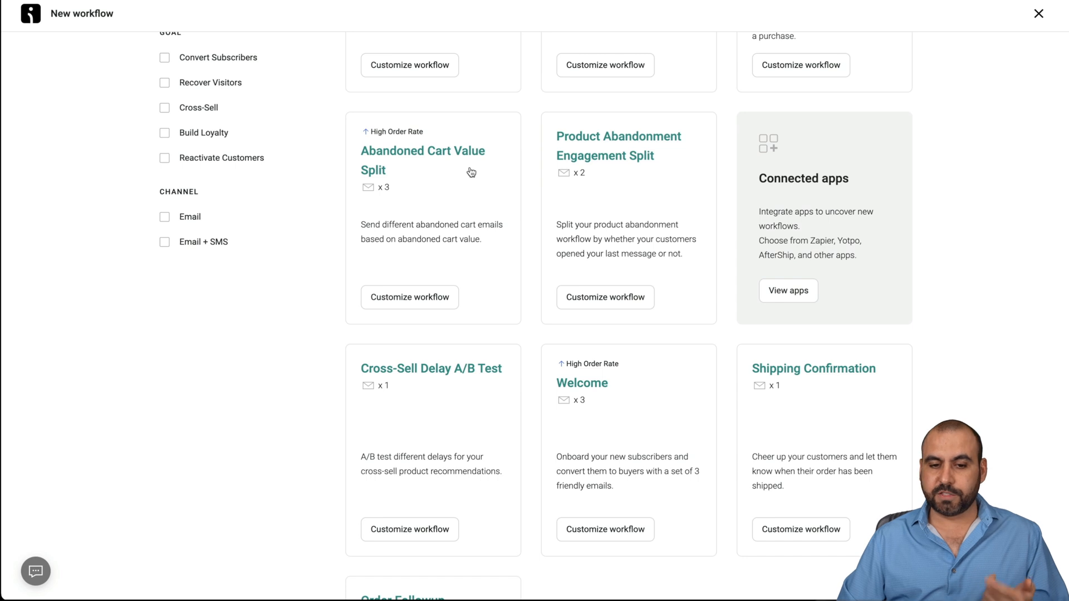
pyautogui.scroll(-3)
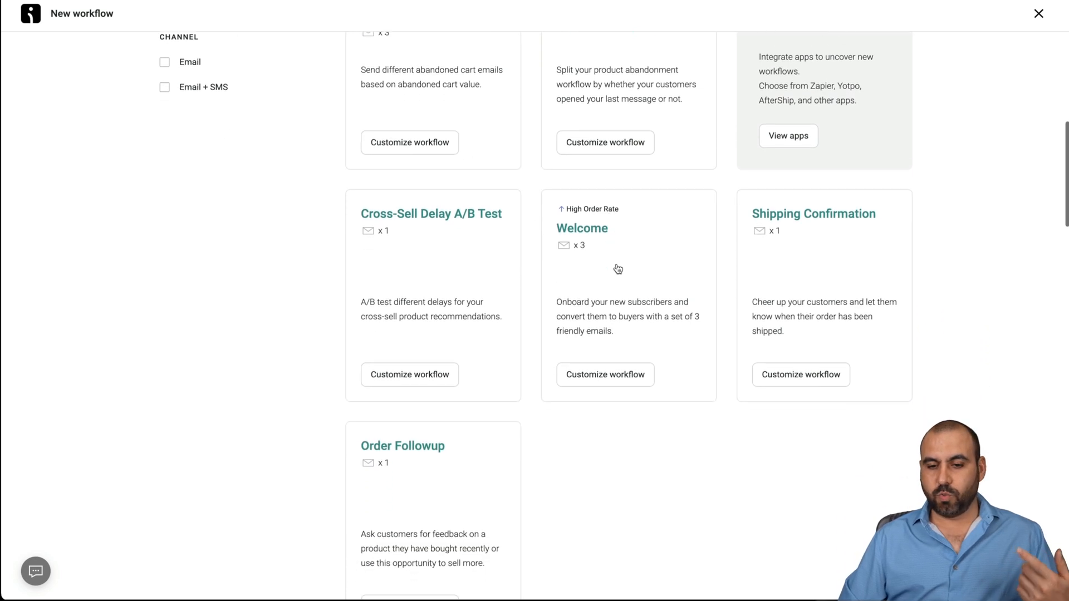
pyautogui.scroll(-3)
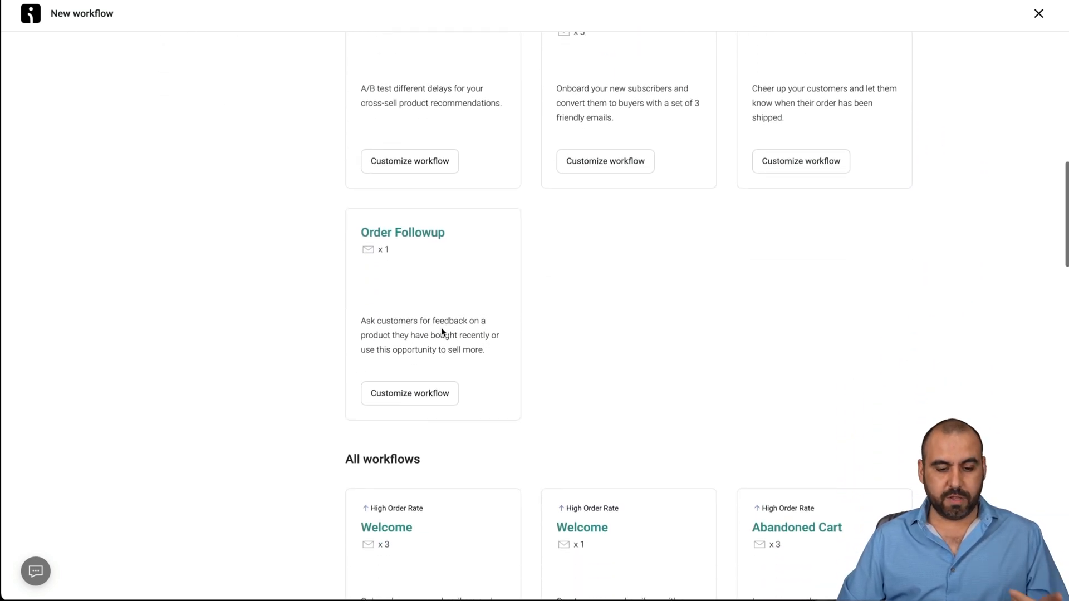
pyautogui.scroll(-3)
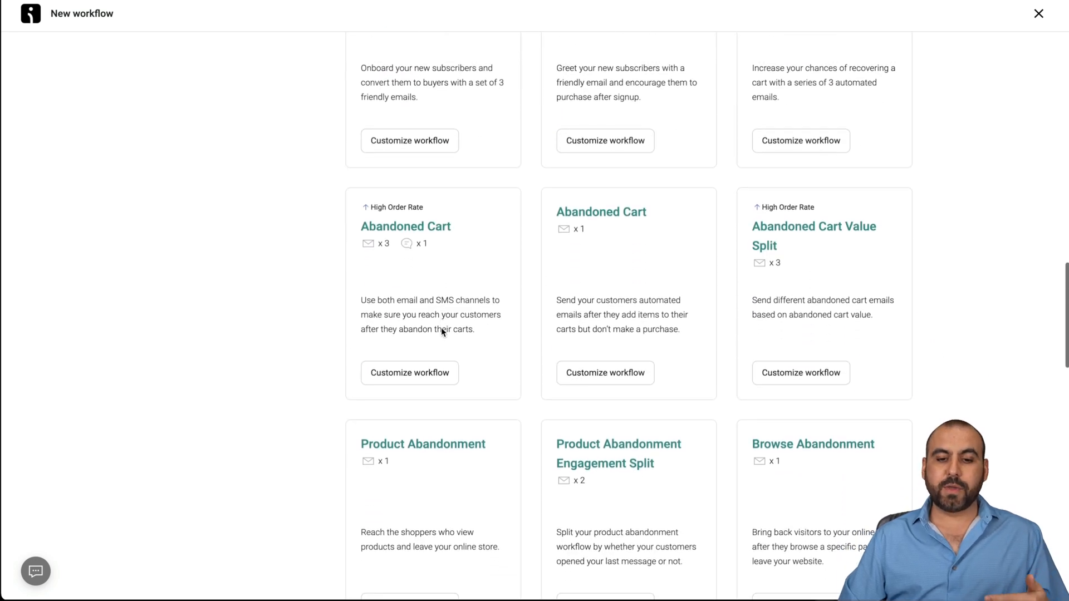
pyautogui.scroll(-3)
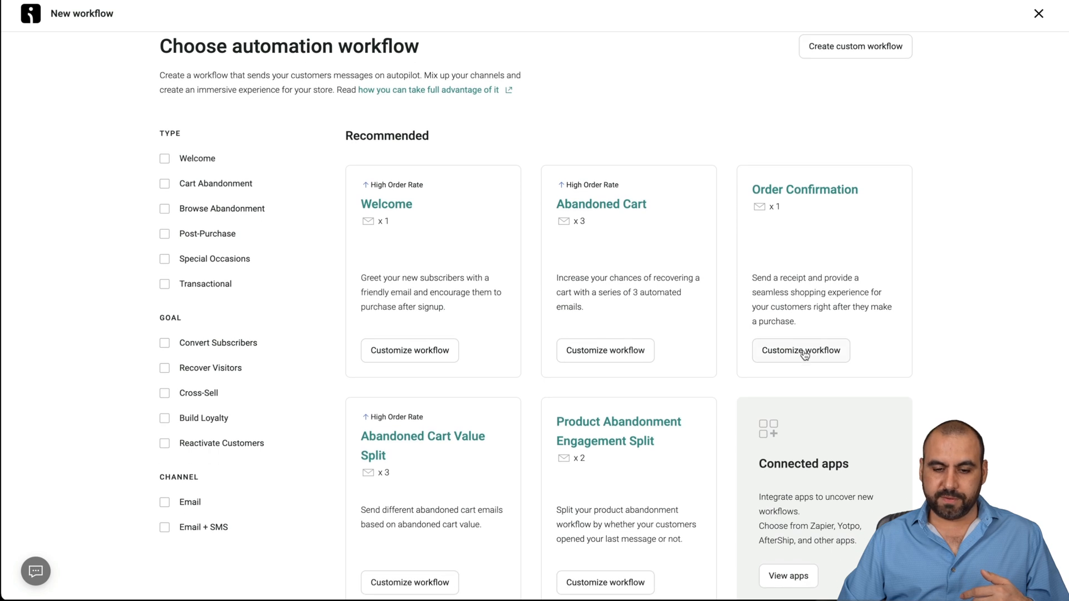
pyautogui.click(801, 350)
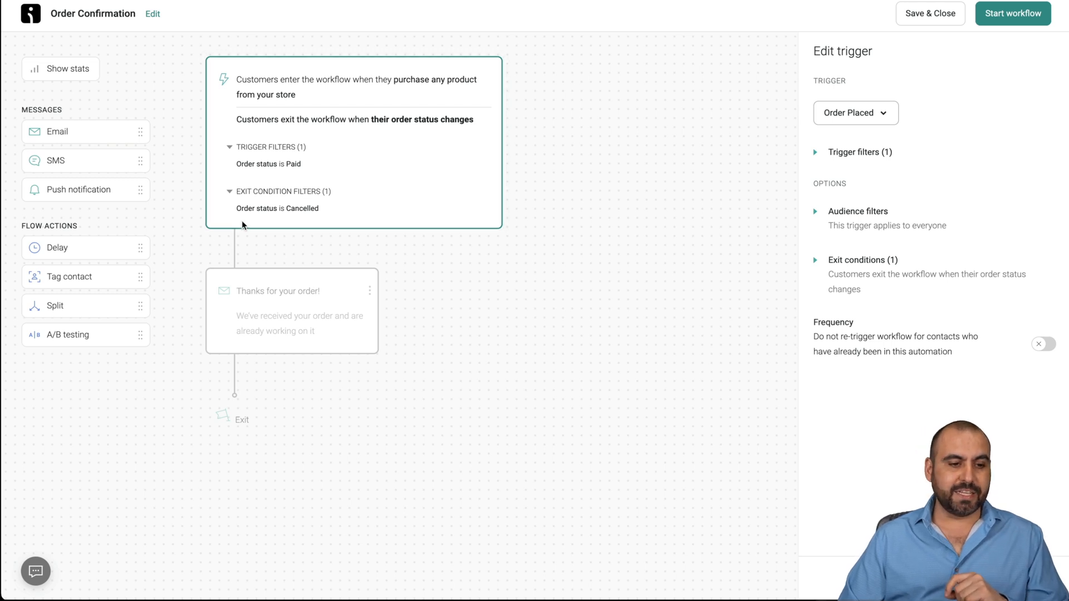
pyautogui.moveTo(86, 190)
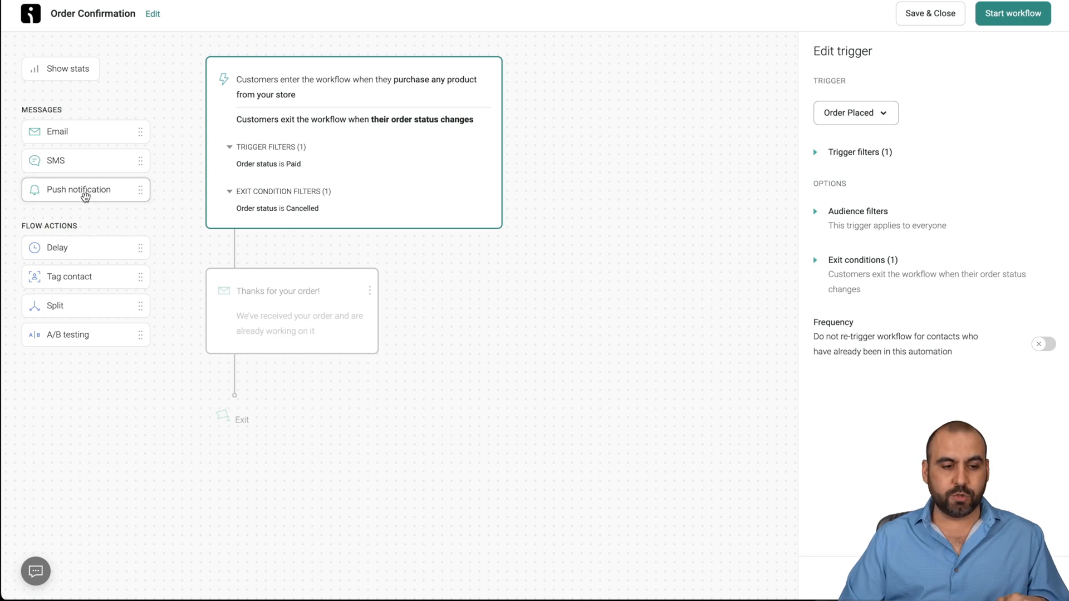
# Step: Drag a Push notification step below the 'Thanks for your order' email
pyautogui.click(77, 189)
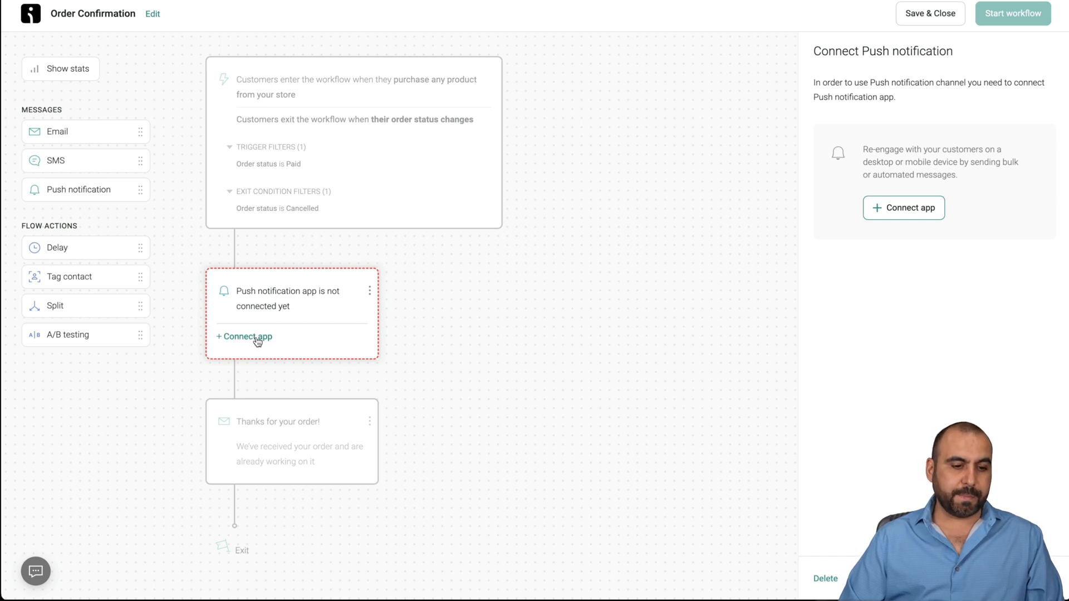
pyautogui.moveTo(62, 247); pyautogui.dragTo(252, 484)
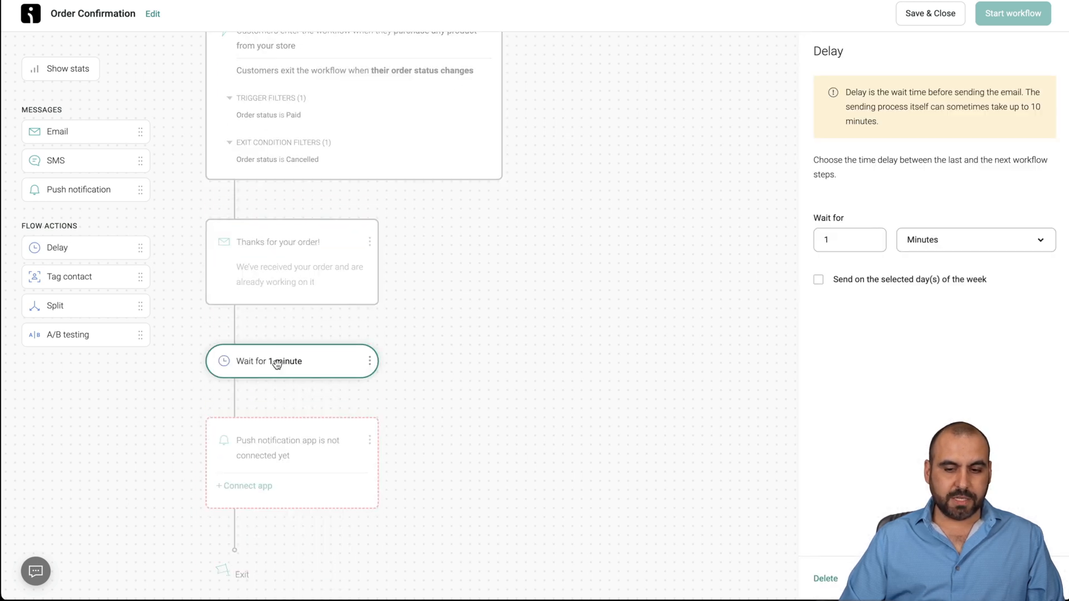
# Step: Set the delay before the push notification to 2 minutes
pyautogui.click(973, 239)
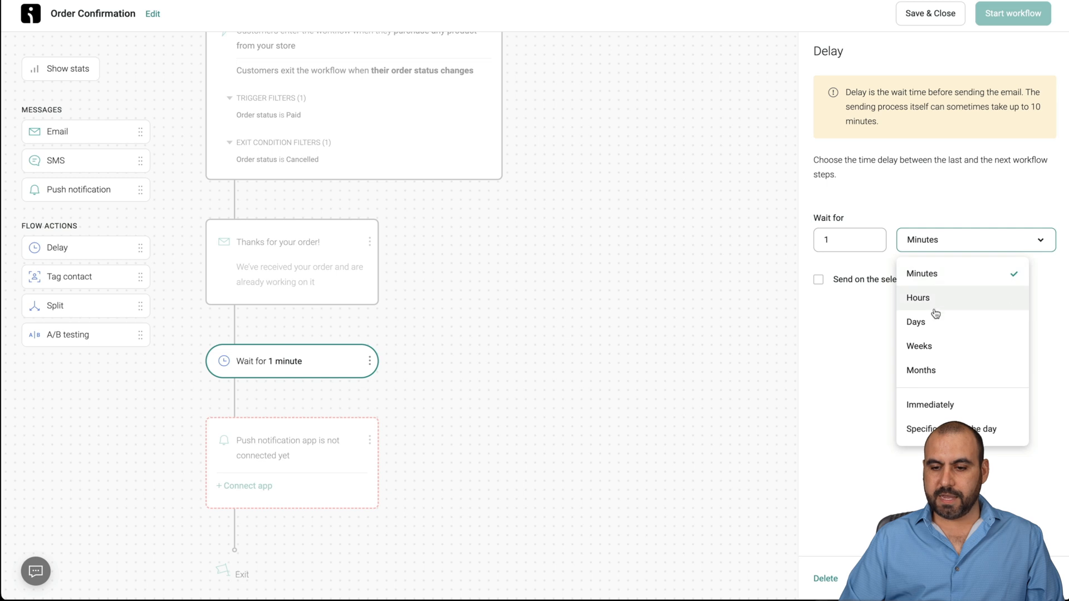
pyautogui.click(972, 239)
pyautogui.write('2')
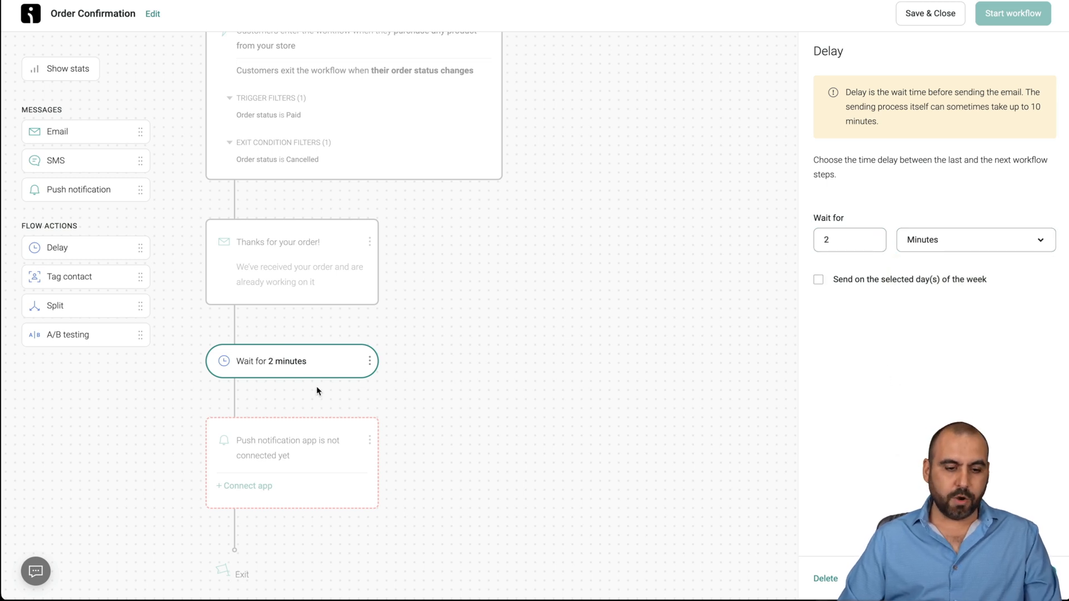
pyautogui.click(291, 448)
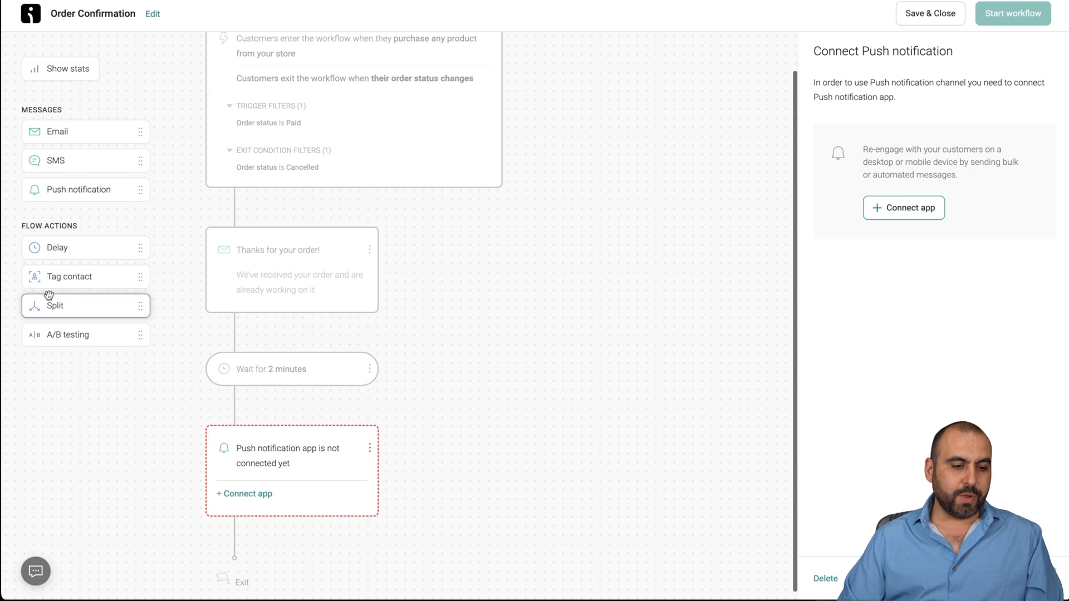
pyautogui.moveTo(73, 313)
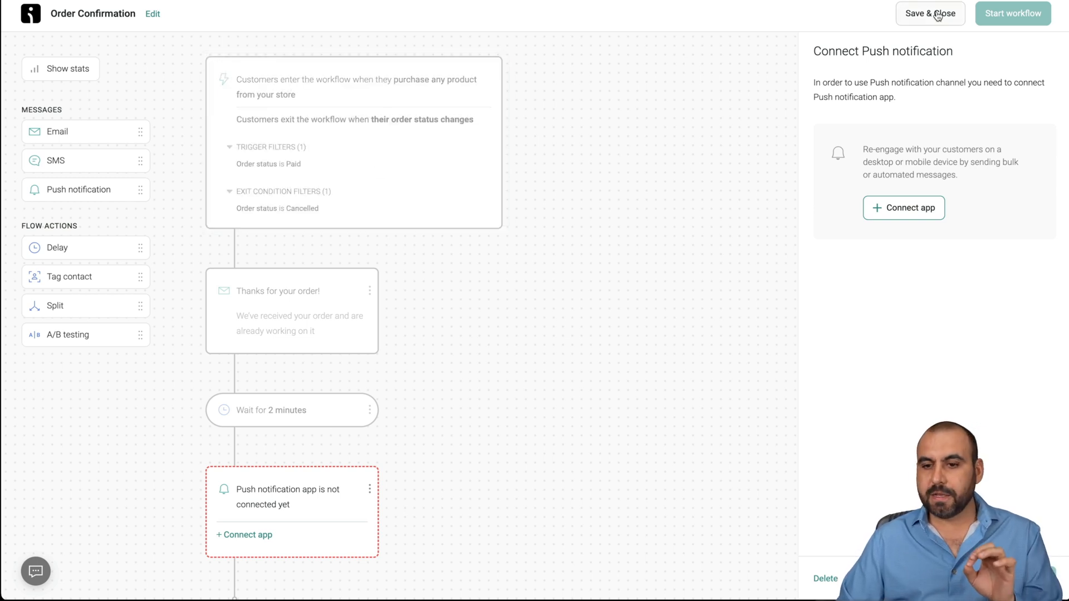
# Step: Save the Order Confirmation workflow as a draft and switch to the Forms list
pyautogui.click(930, 13)
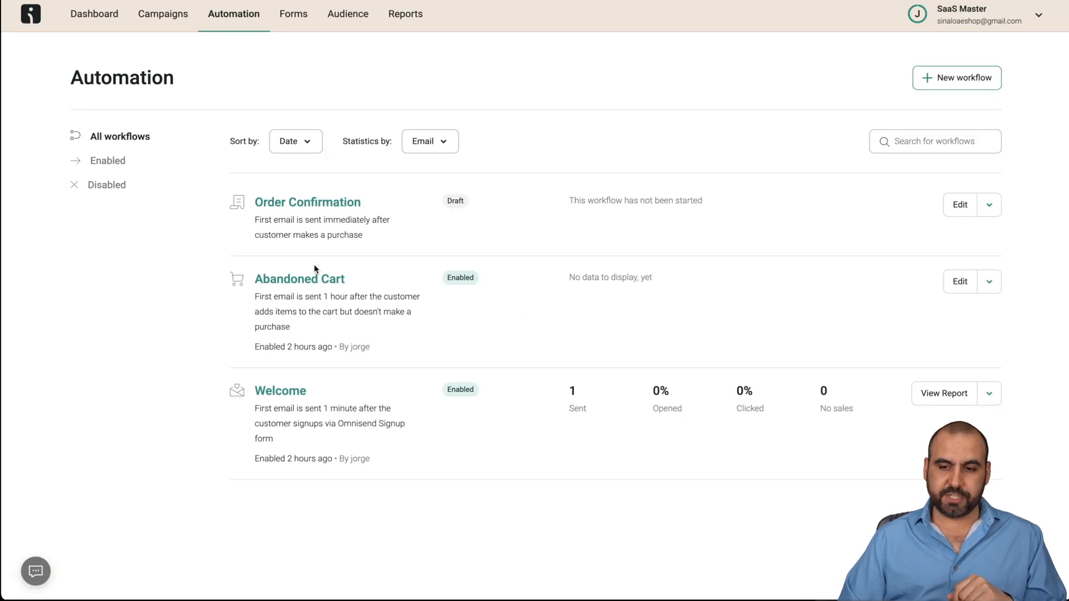
pyautogui.moveTo(518, 370)
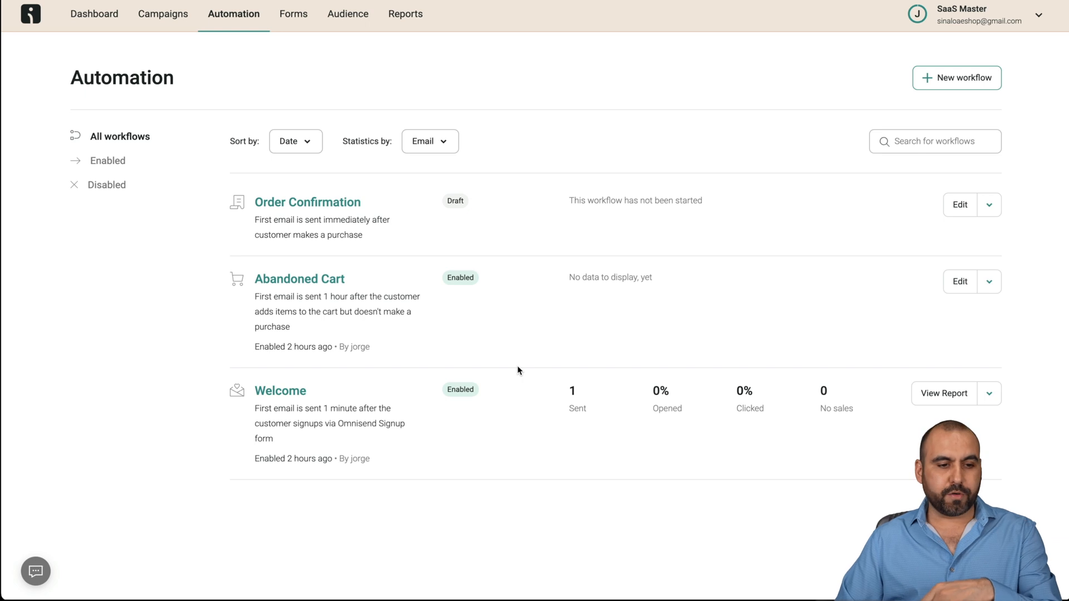
pyautogui.moveTo(109, 198)
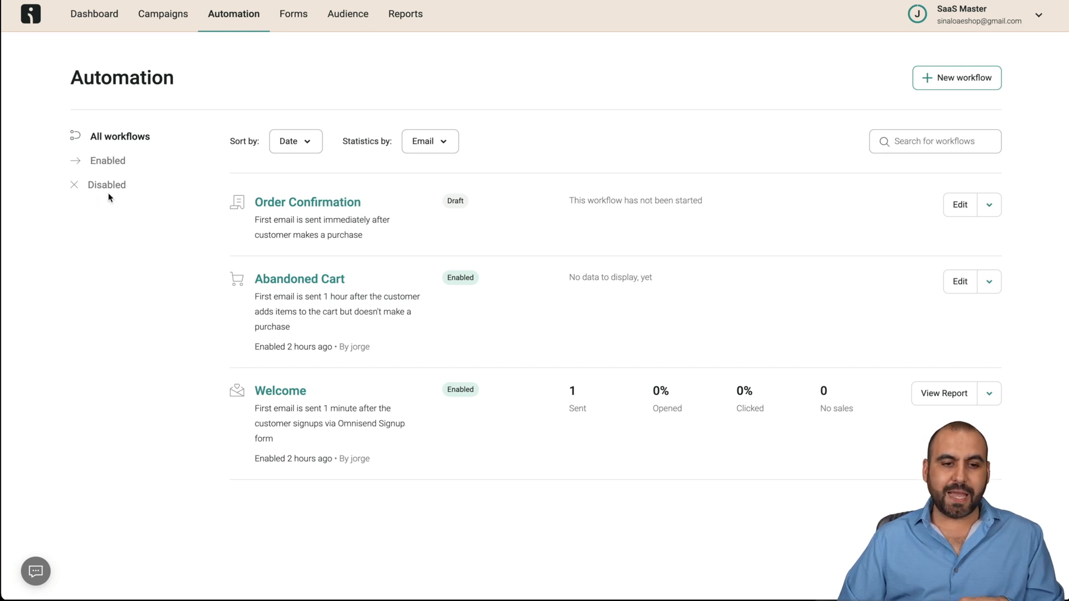
pyautogui.click(293, 13)
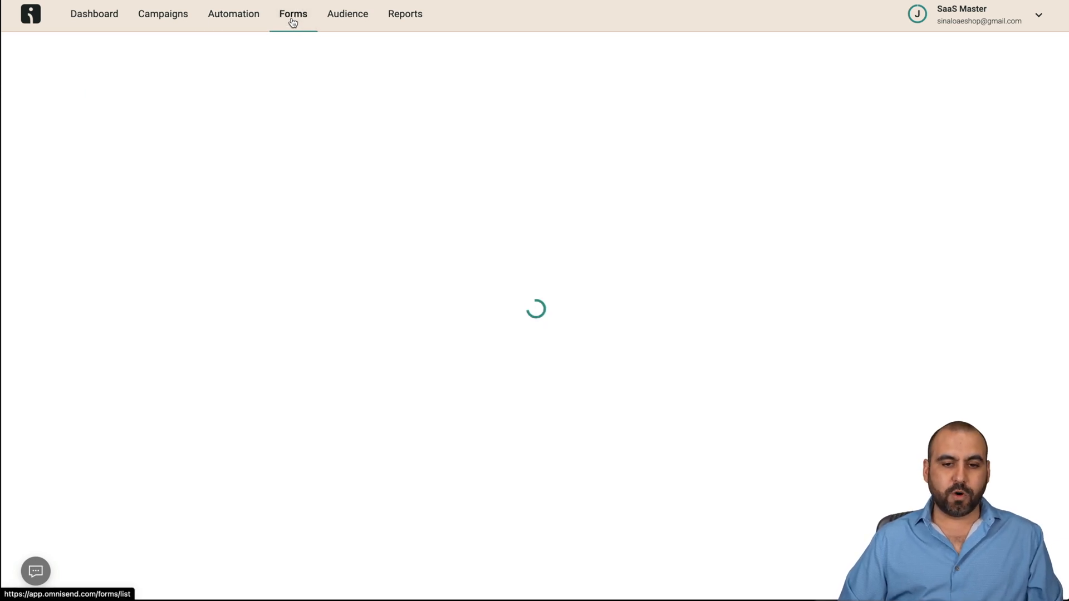
pyautogui.click(292, 14)
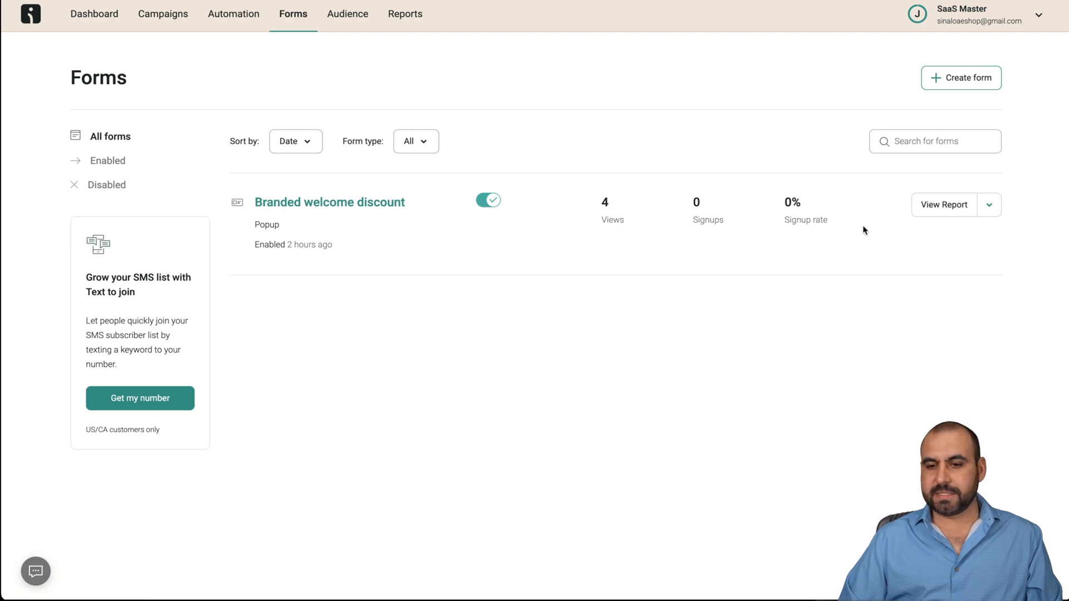
# Step: Create a popup form using the International Women's Day deals template
pyautogui.click(960, 78)
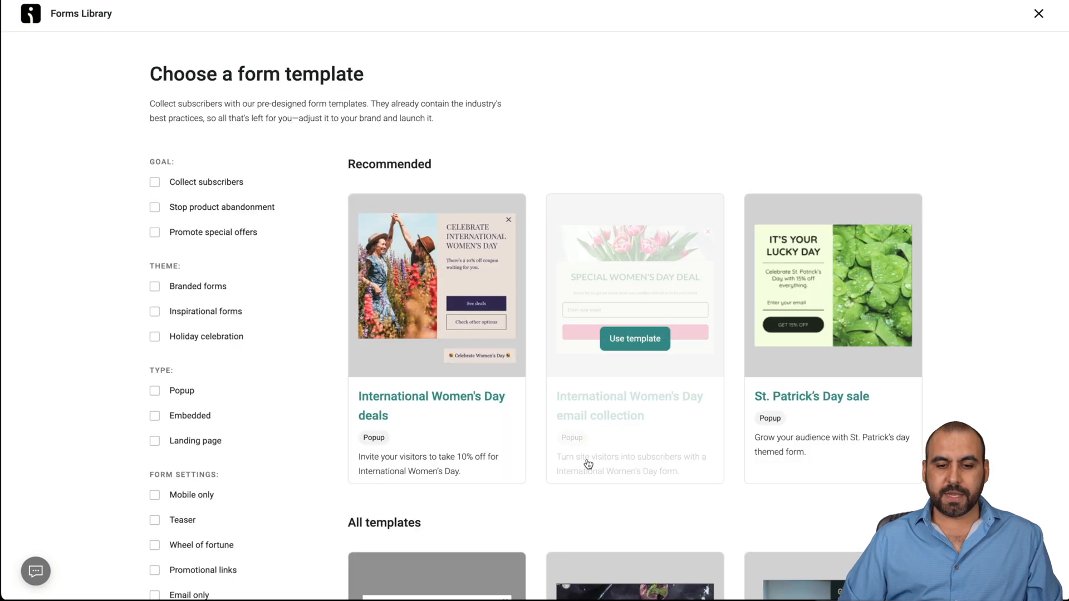
pyautogui.scroll(-3)
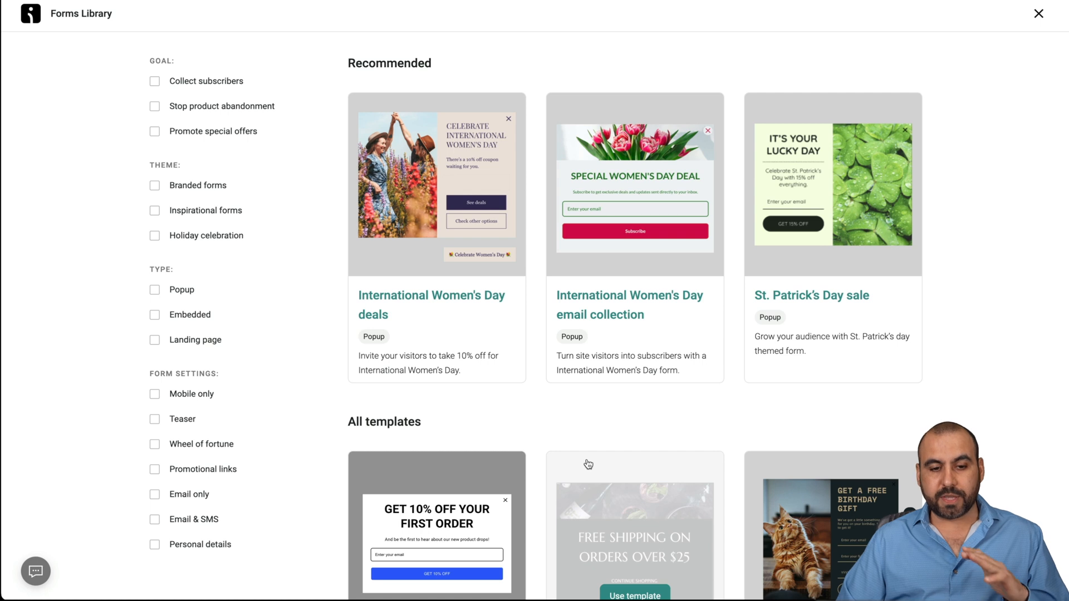
pyautogui.scroll(-3)
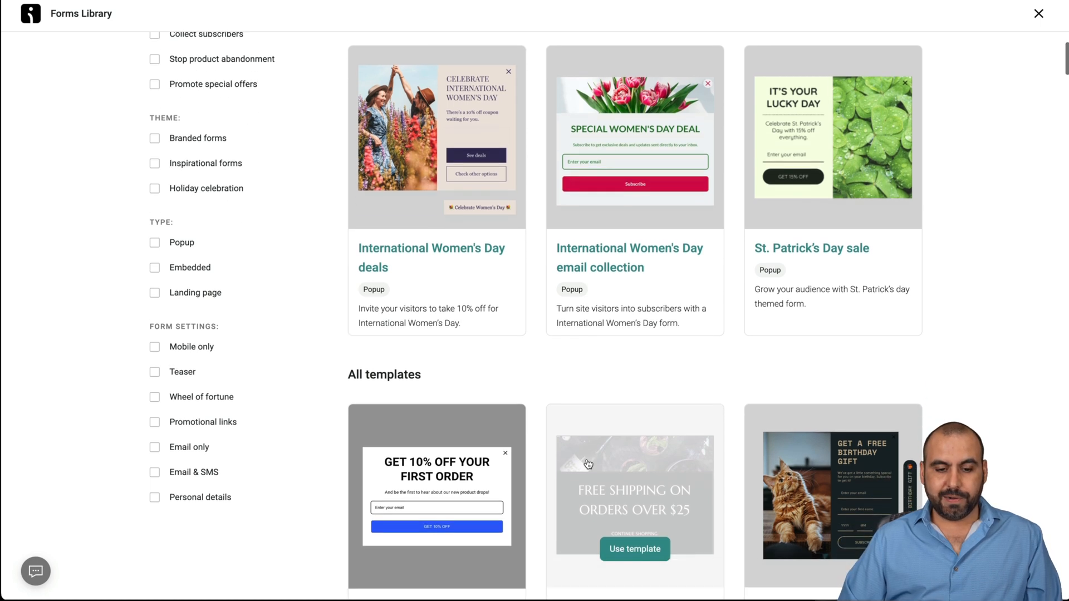
pyautogui.moveTo(436, 191)
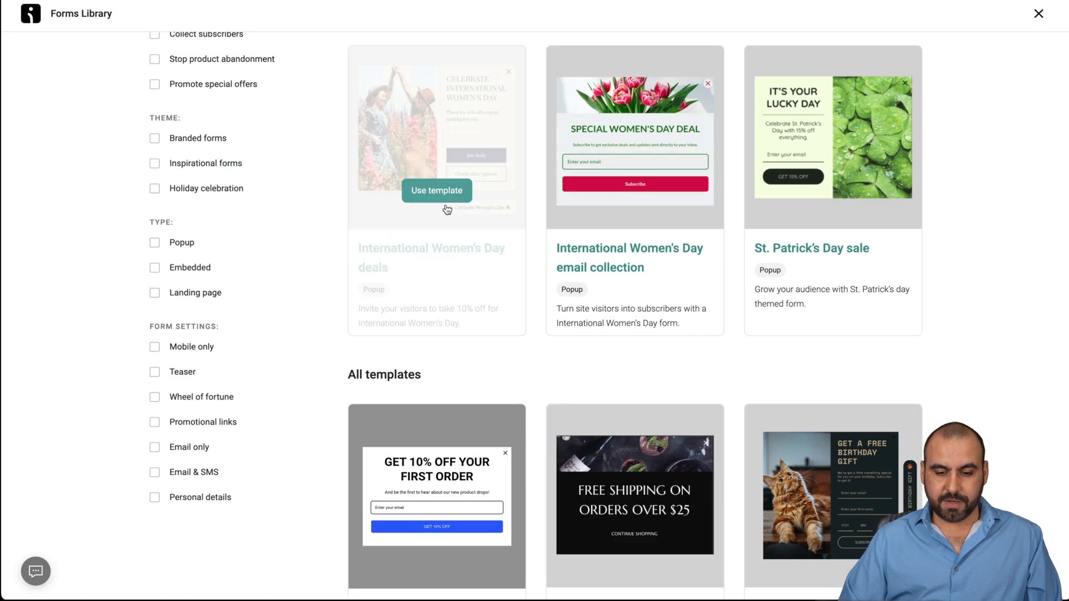
pyautogui.click(436, 191)
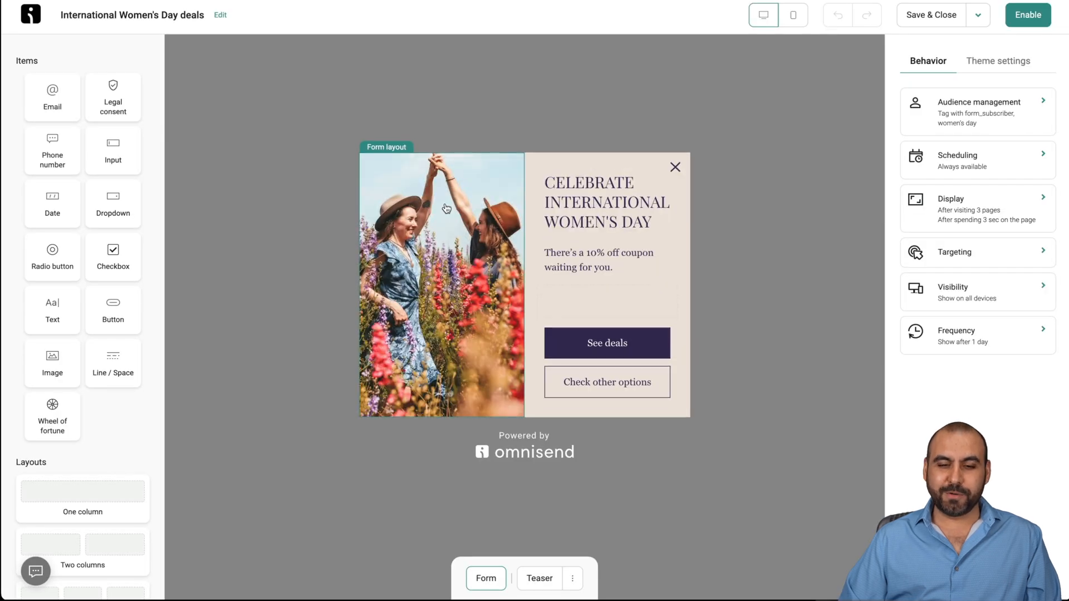
pyautogui.click(605, 202)
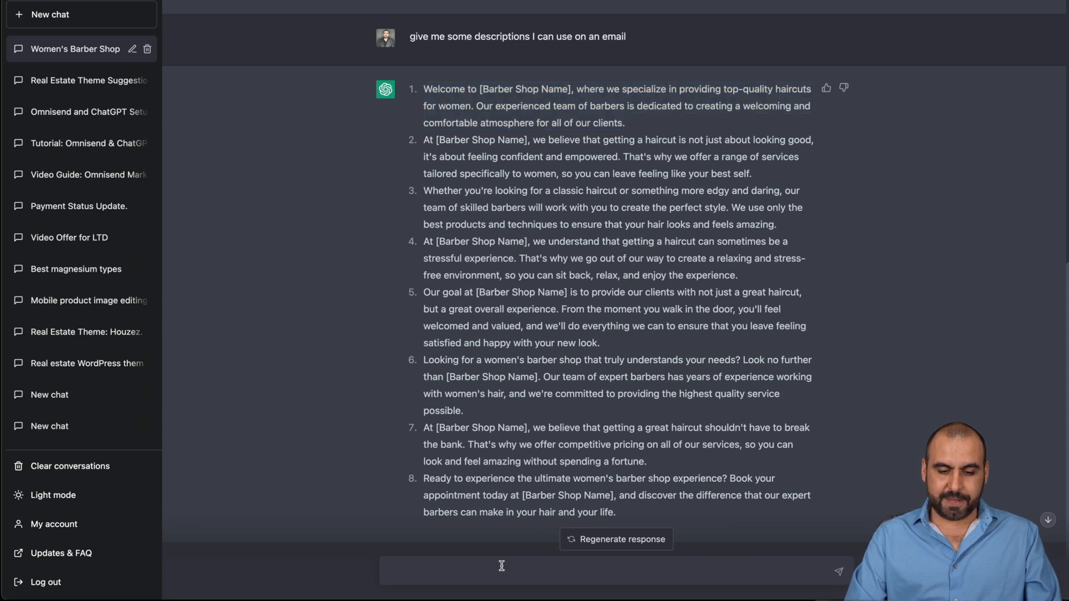
# Step: Ask ChatGPT for Women's Day barber-shop headers, get ten more, and select one
pyautogui.write("give me a header message based on my business and this: CELEBRATE INTERNATIONAL WOMEN'S DAY")
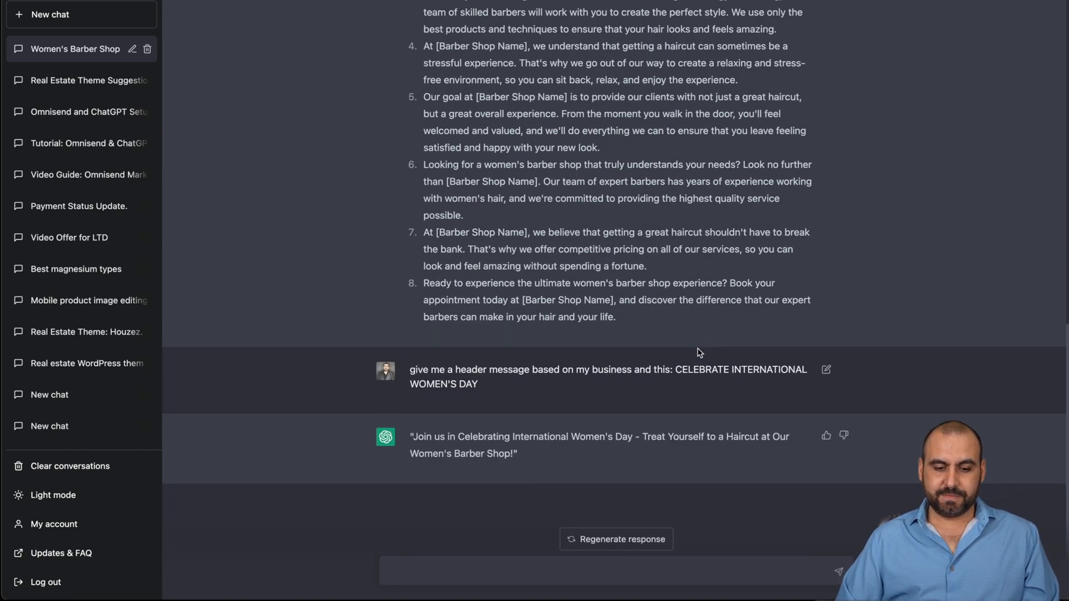
pyautogui.write('g')
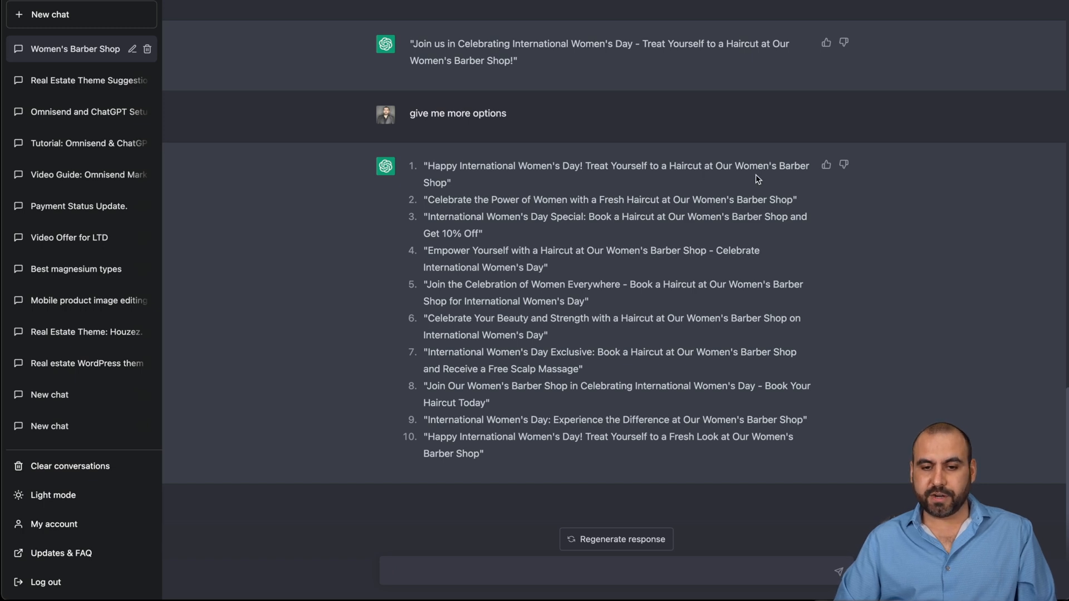
pyautogui.moveTo(543, 203)
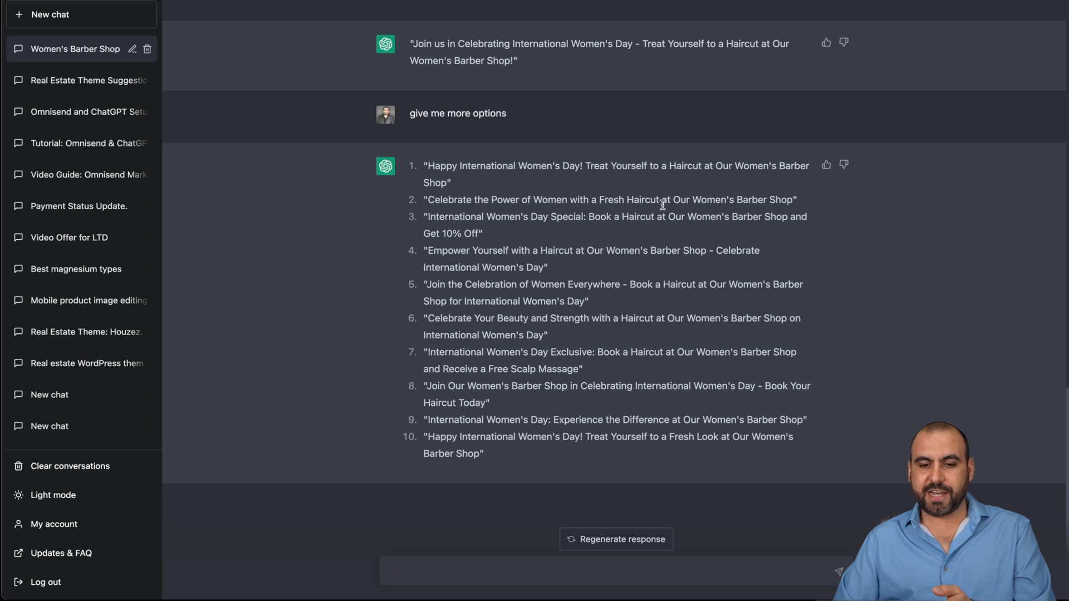
pyautogui.moveTo(439, 208)
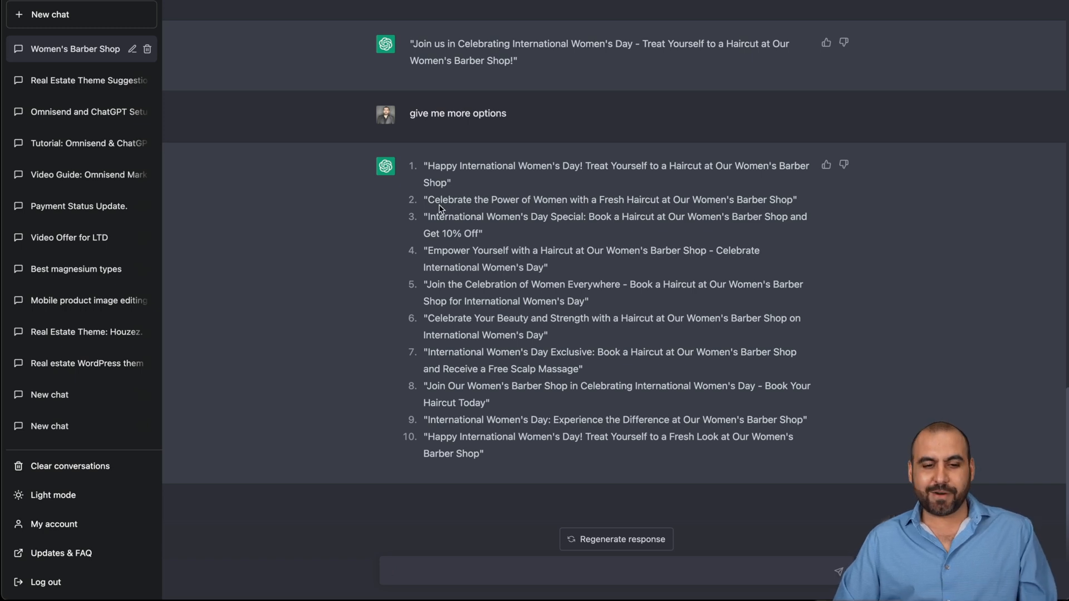
pyautogui.moveTo(426, 166); pyautogui.dragTo(450, 182)
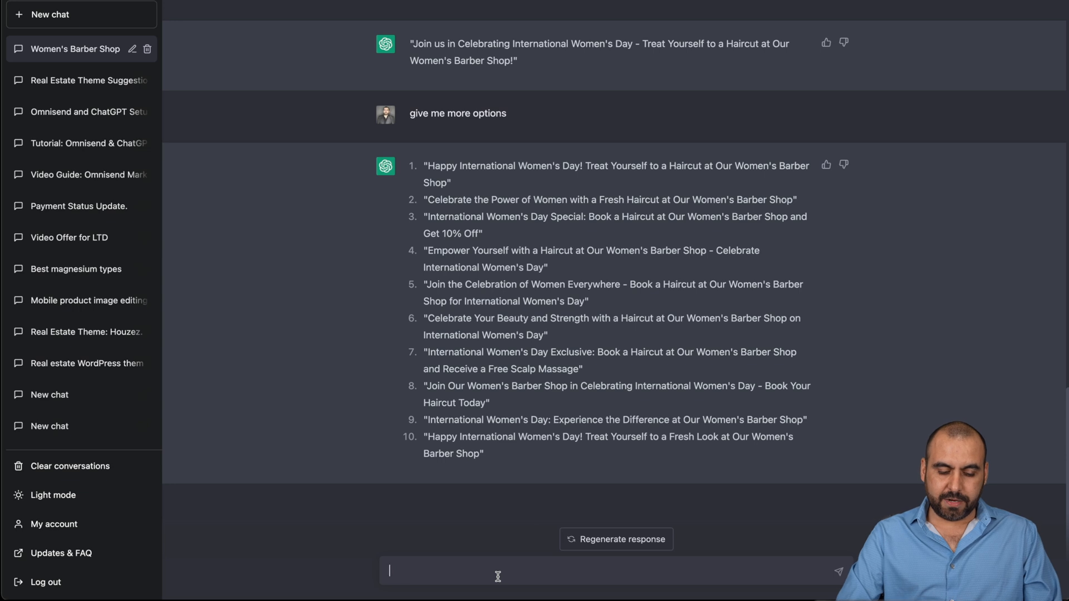
# Step: Have ChatGPT rewrite the 10% off coupon line more playfully and select it
pyautogui.write('rewrite')
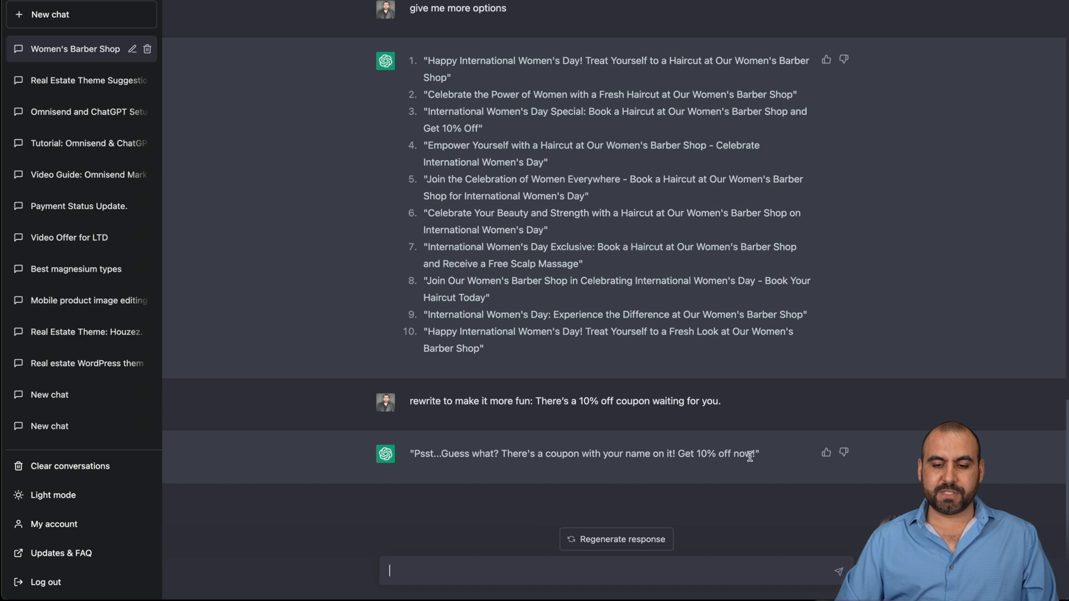
pyautogui.moveTo(503, 453); pyautogui.dragTo(758, 453)
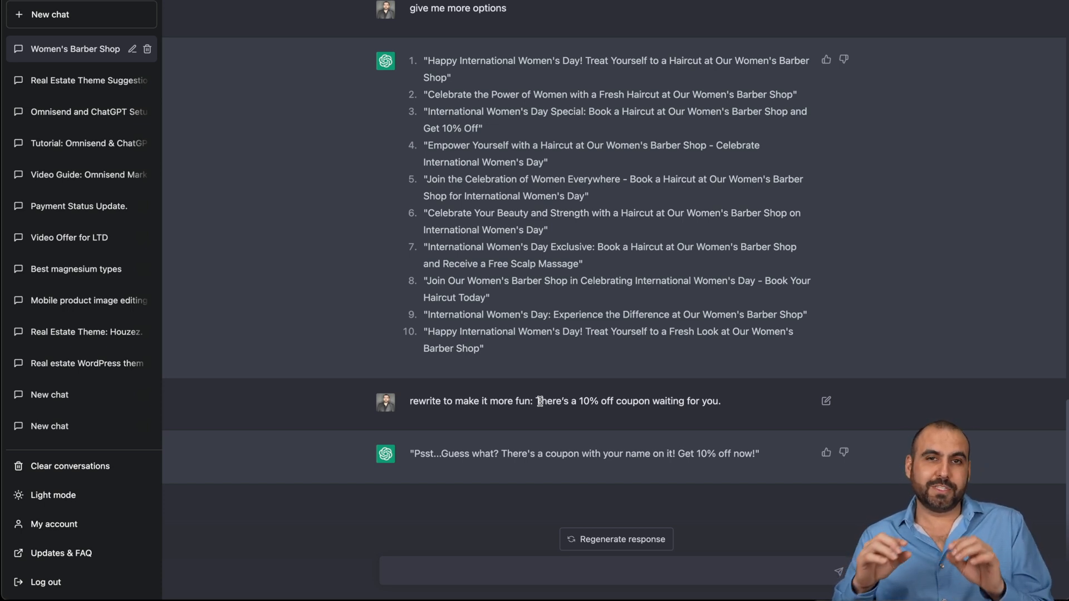
pyautogui.moveTo(413, 449)
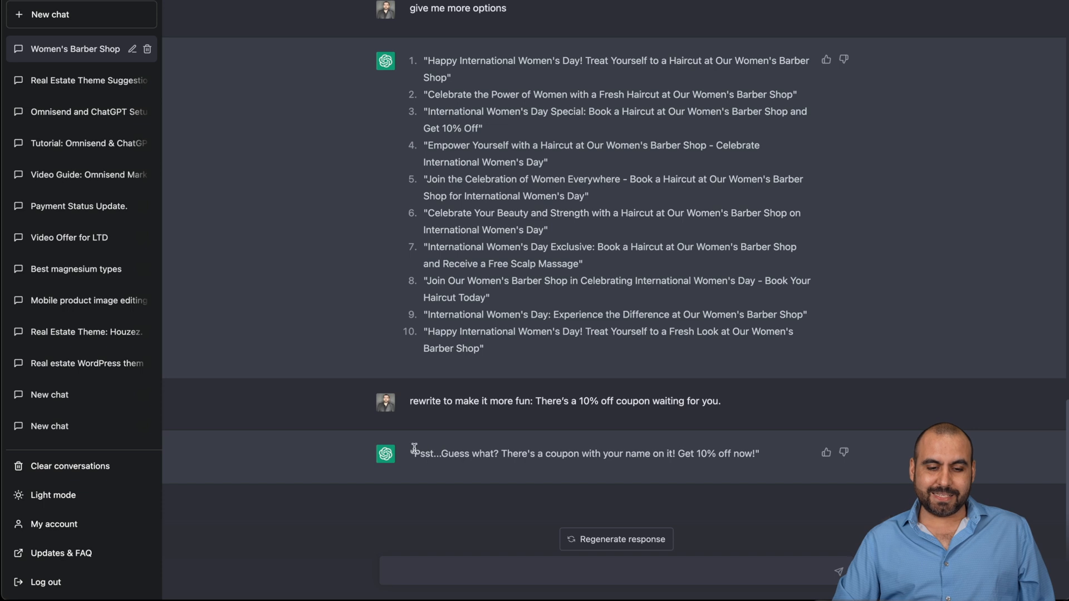
pyautogui.moveTo(414, 453); pyautogui.dragTo(758, 453)
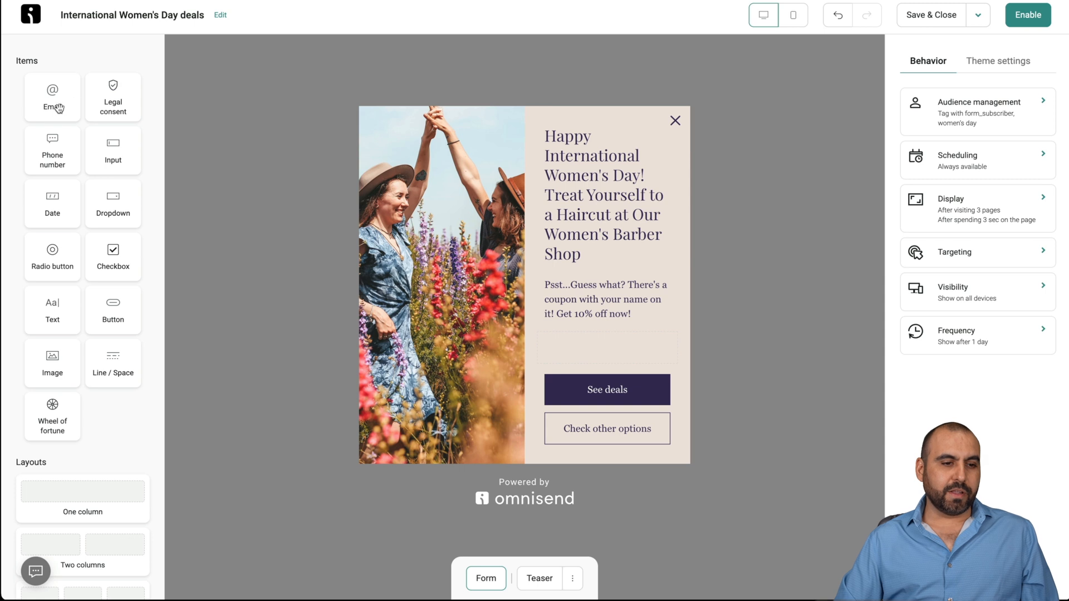
pyautogui.moveTo(135, 140)
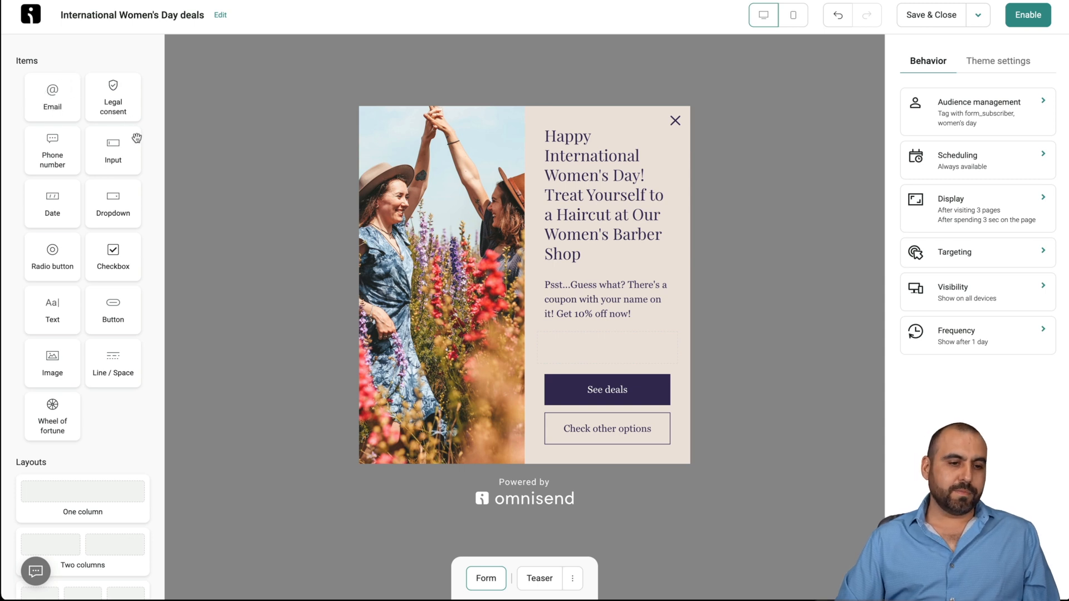
# Step: Save and close the Women's Day deals popup, leaving it as a draft
pyautogui.scroll(-3)
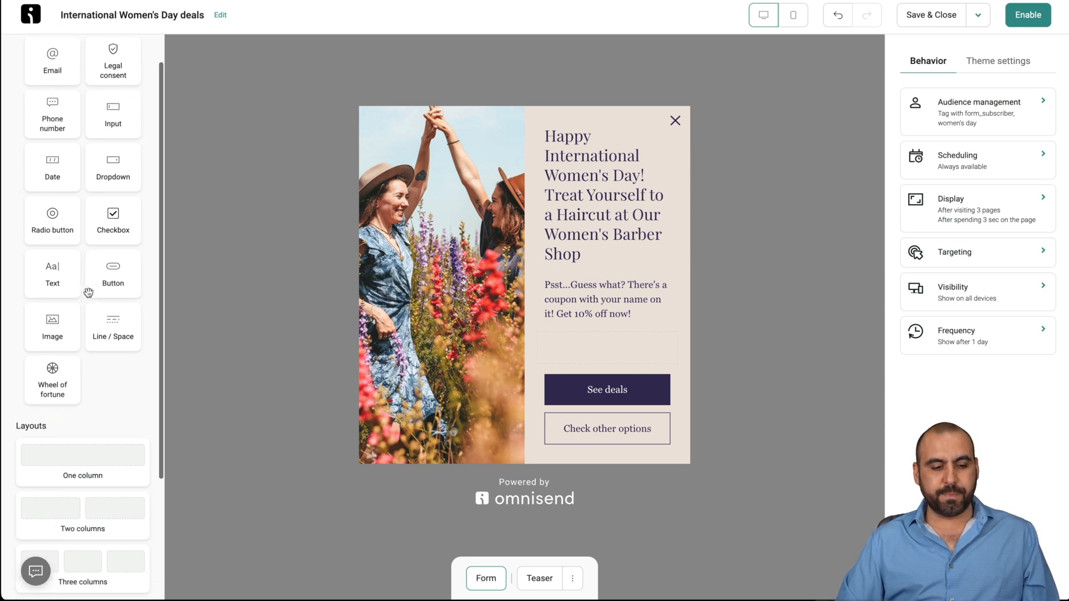
pyautogui.scroll(-3)
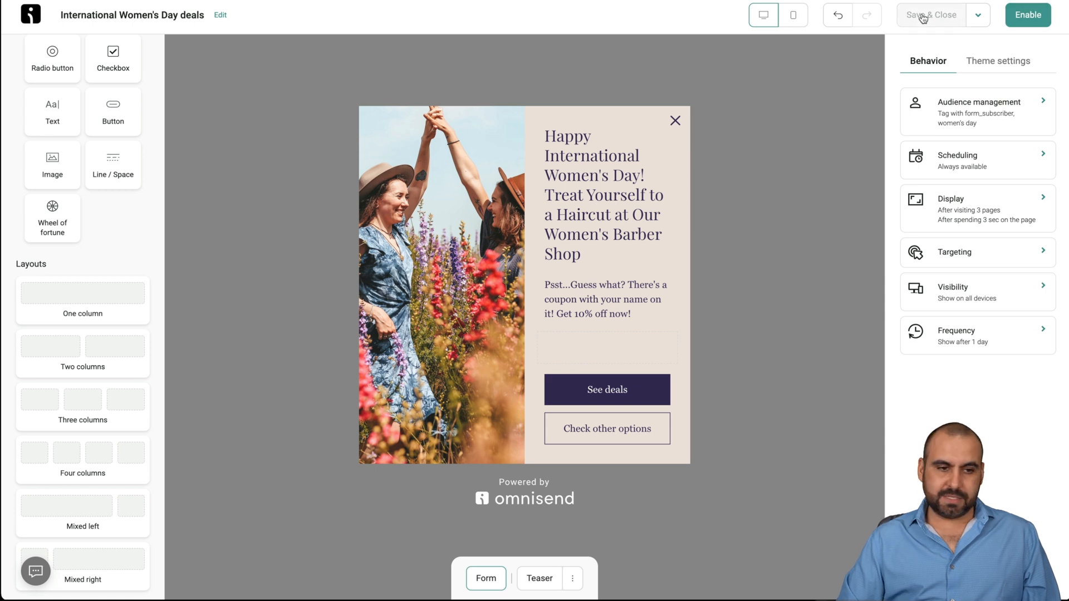
pyautogui.click(930, 15)
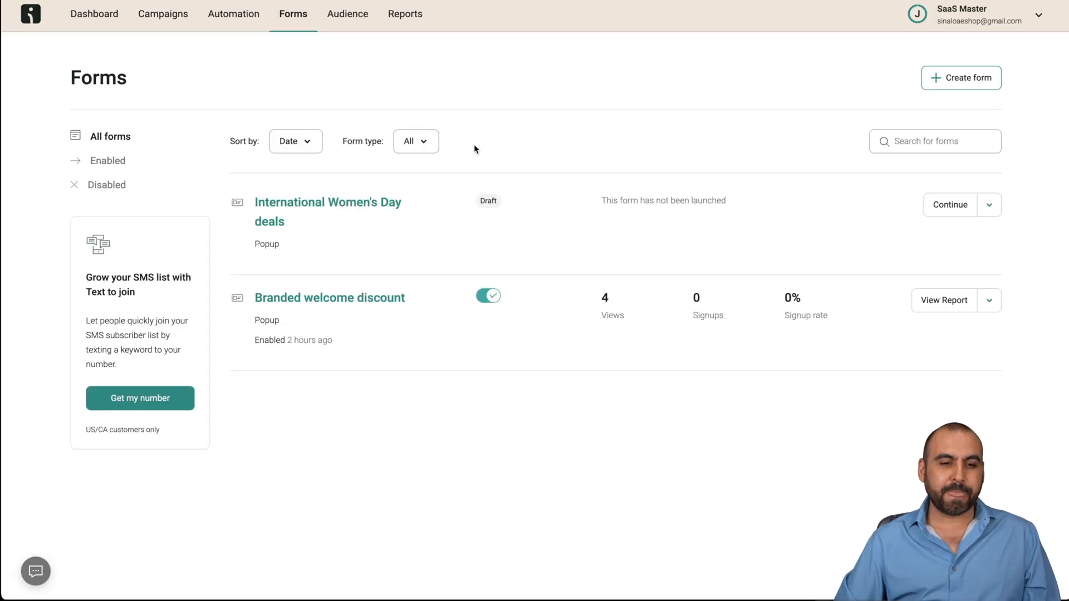
# Step: Open Audience Segments (subs, 1 contact) and browse the conditions for a new segment
pyautogui.click(346, 13)
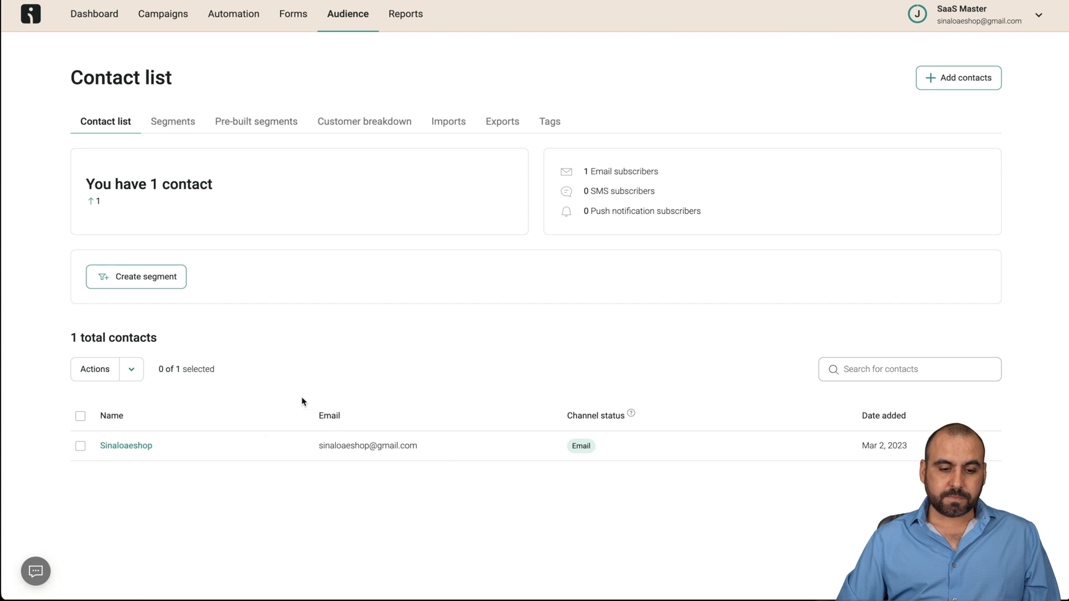
pyautogui.moveTo(367, 446)
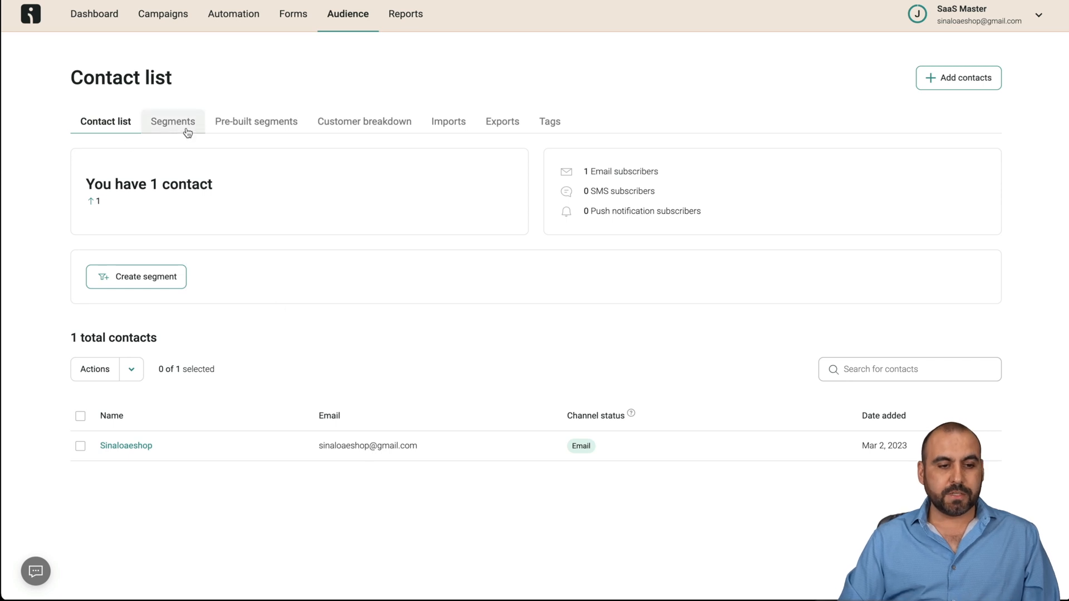
pyautogui.click(173, 122)
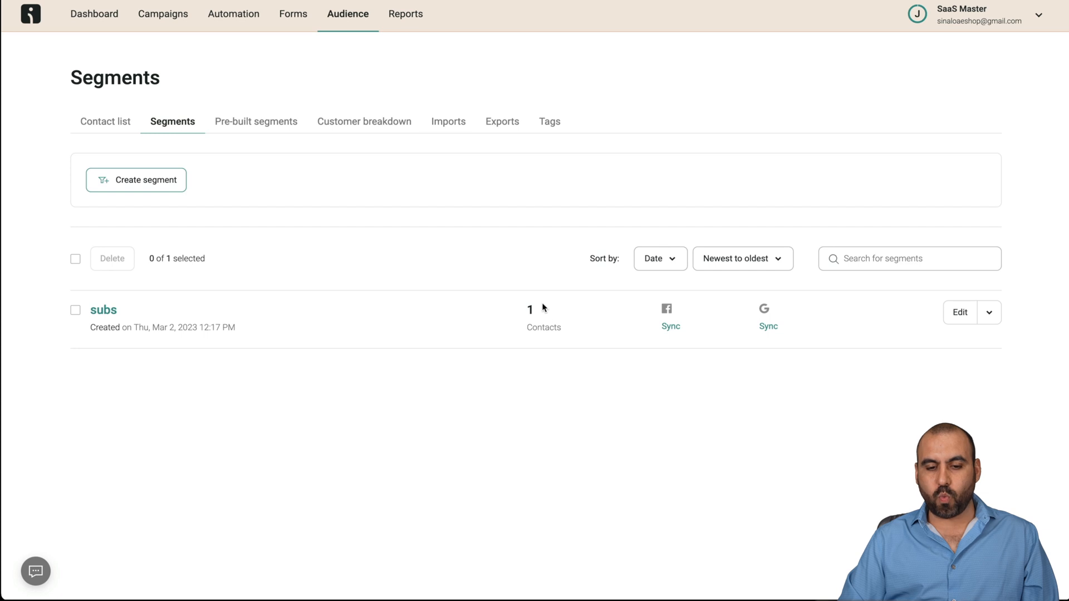
pyautogui.click(136, 180)
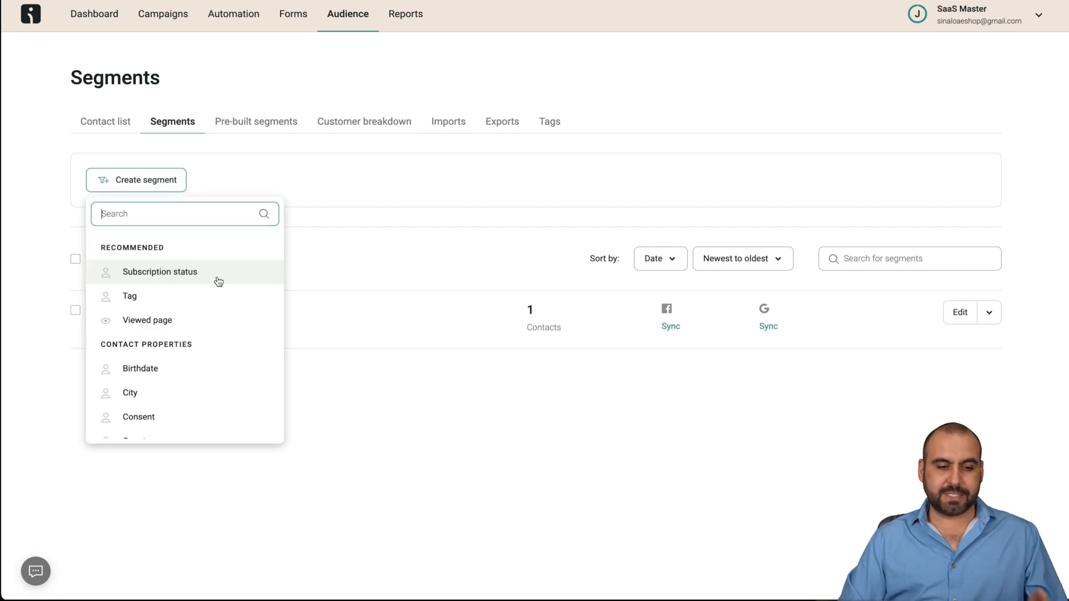
pyautogui.scroll(-3)
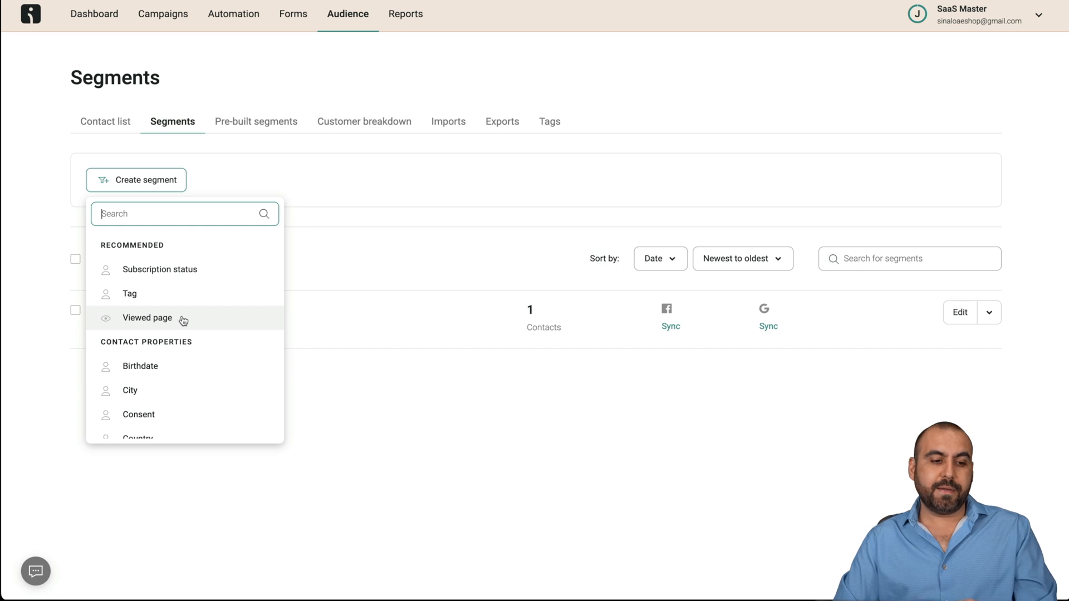
pyautogui.scroll(-3)
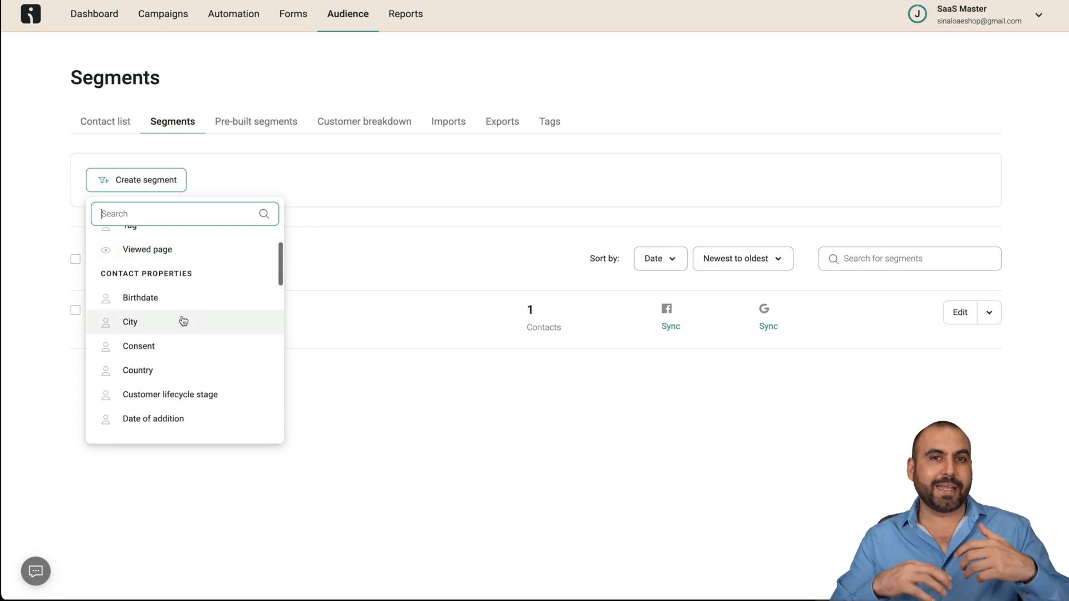
pyautogui.scroll(-3)
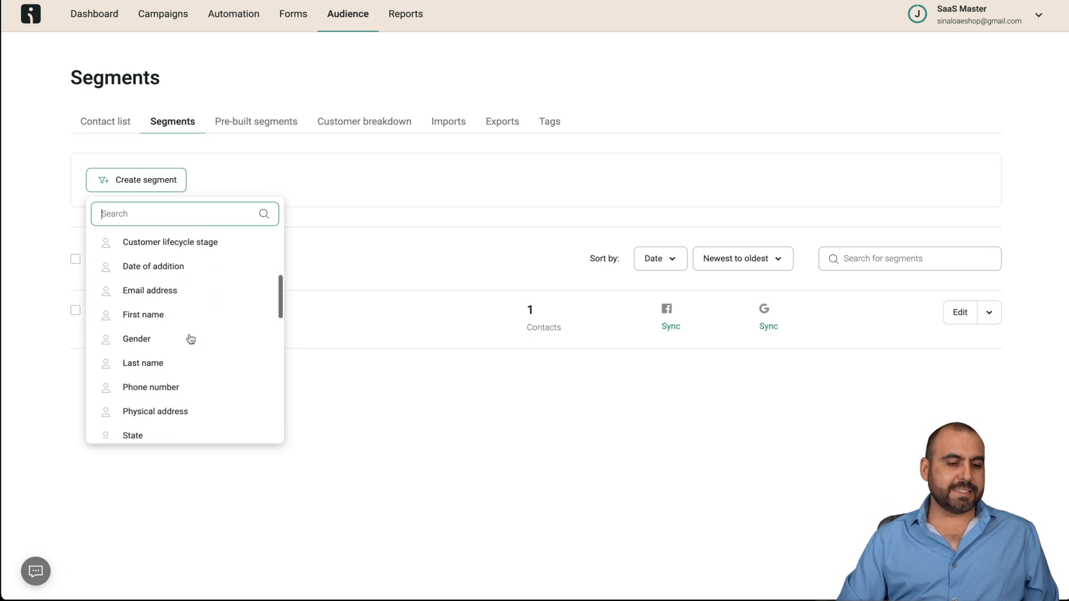
pyautogui.scroll(-3)
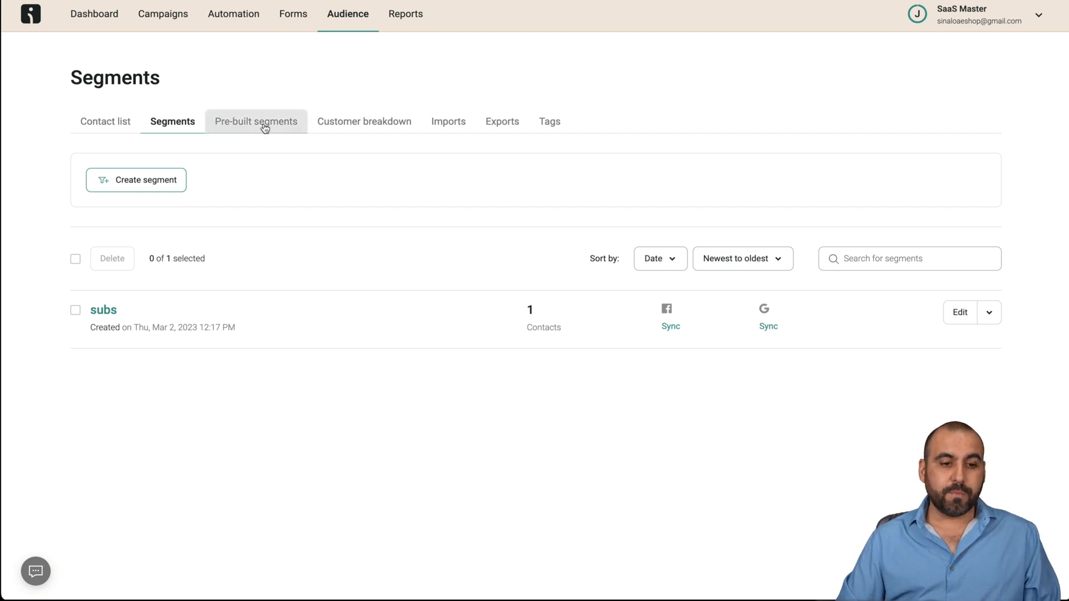
# Step: Browse the Pre-built segments, Customer breakdown and Tags tabs, then open campaign Reports
pyautogui.click(256, 122)
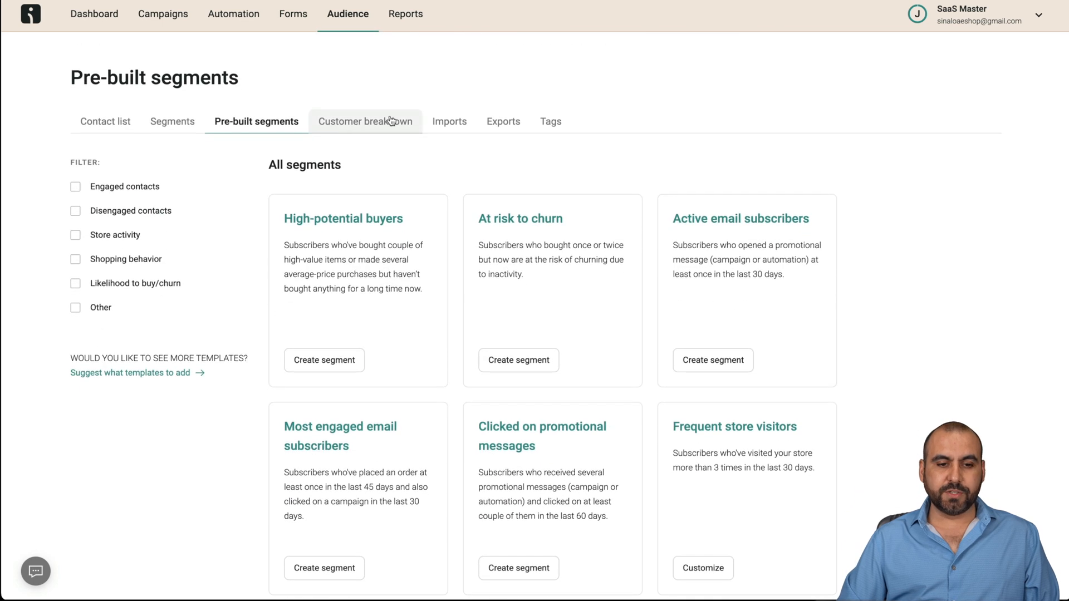
pyautogui.click(364, 121)
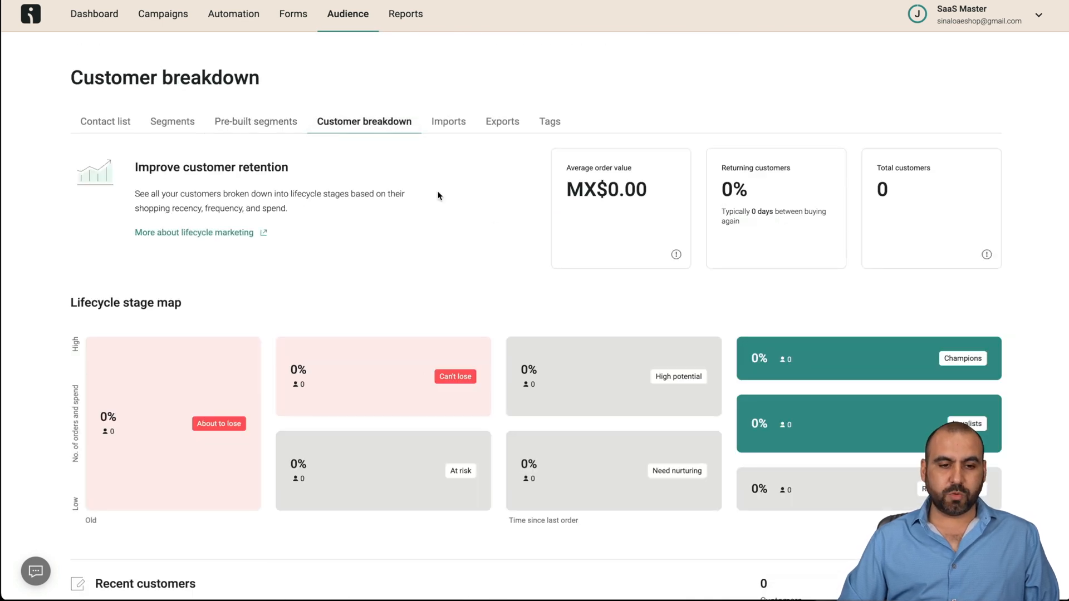
pyautogui.moveTo(501, 121)
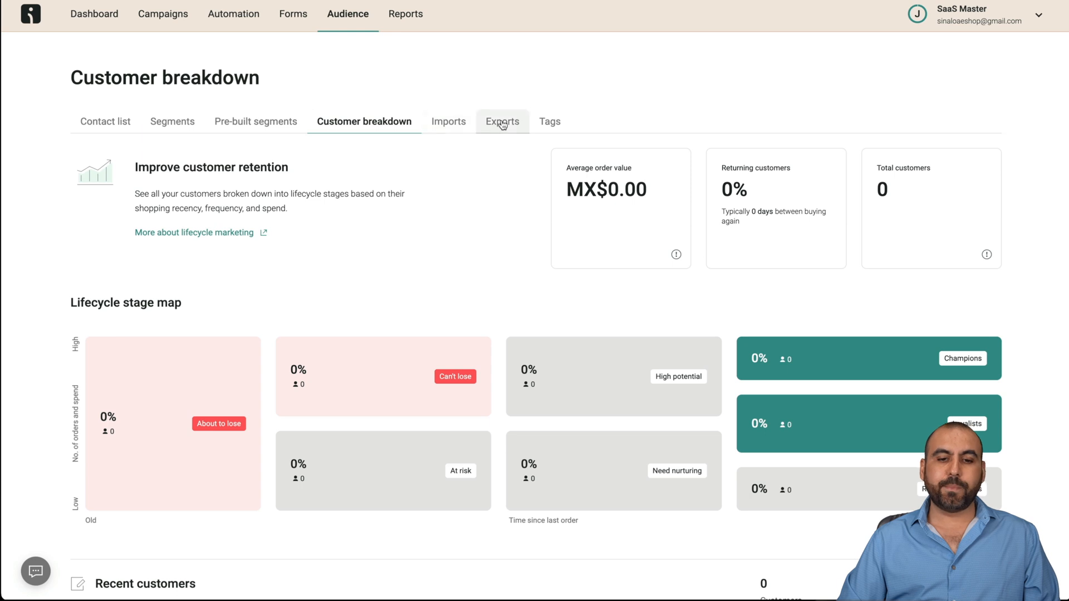
pyautogui.click(549, 121)
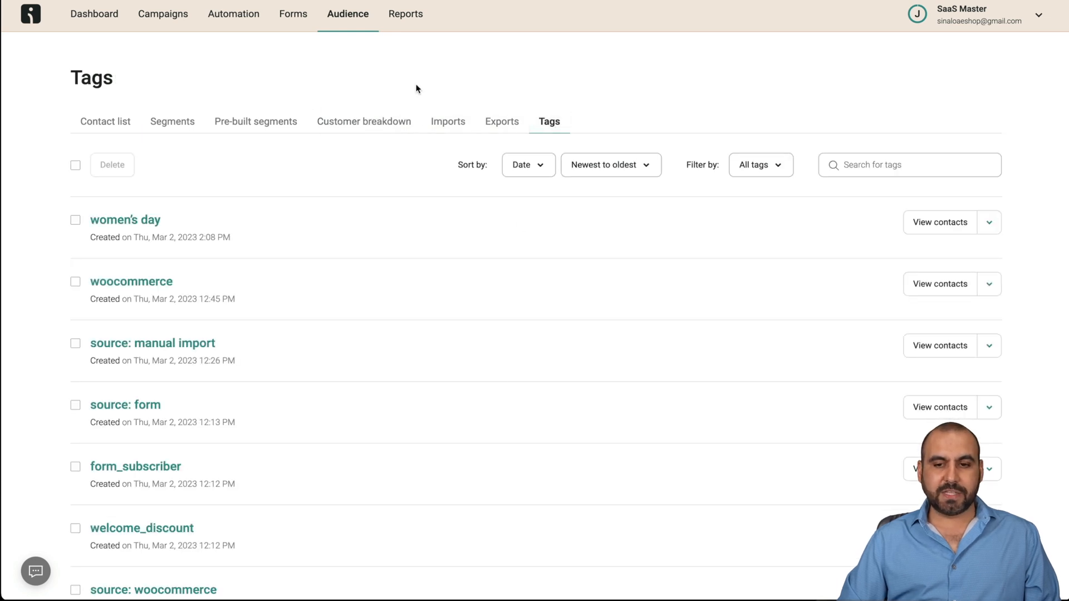
pyautogui.click(405, 13)
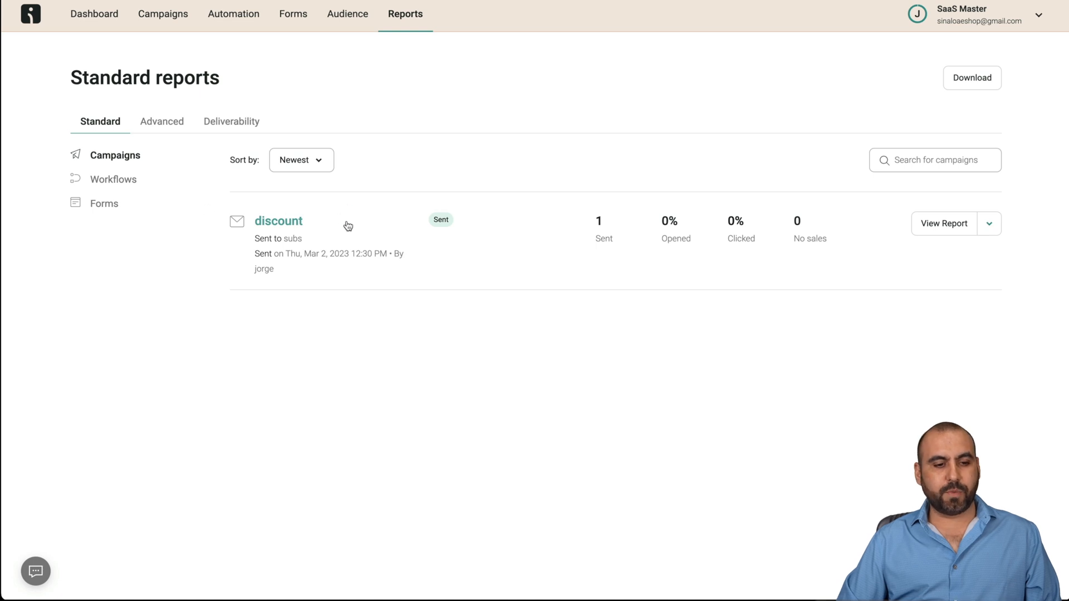
# Step: Look through the Workflows, Advanced and Deliverability reports
pyautogui.click(113, 179)
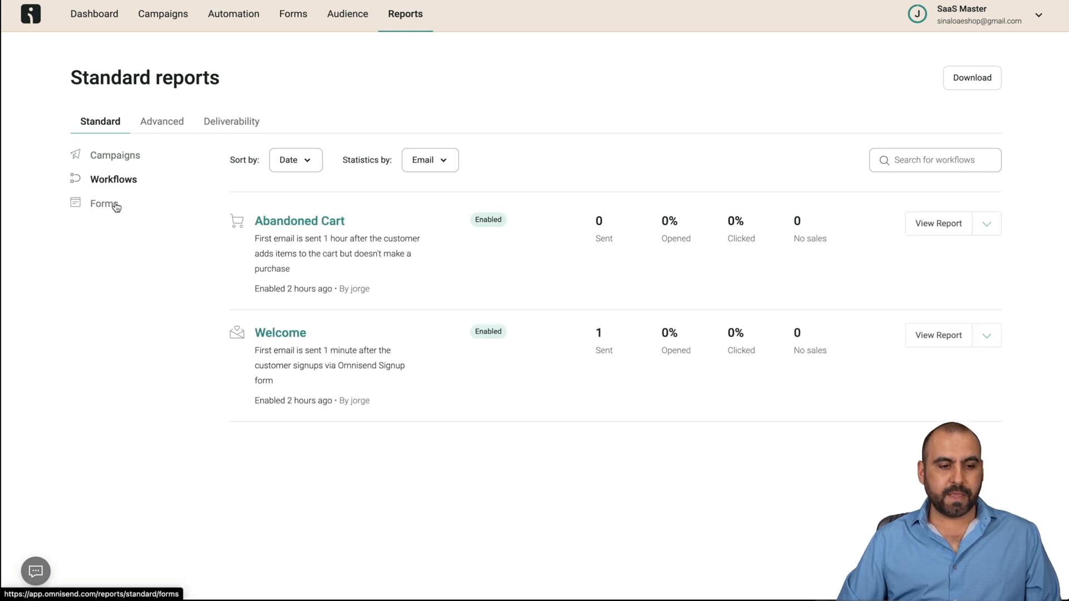
pyautogui.click(162, 121)
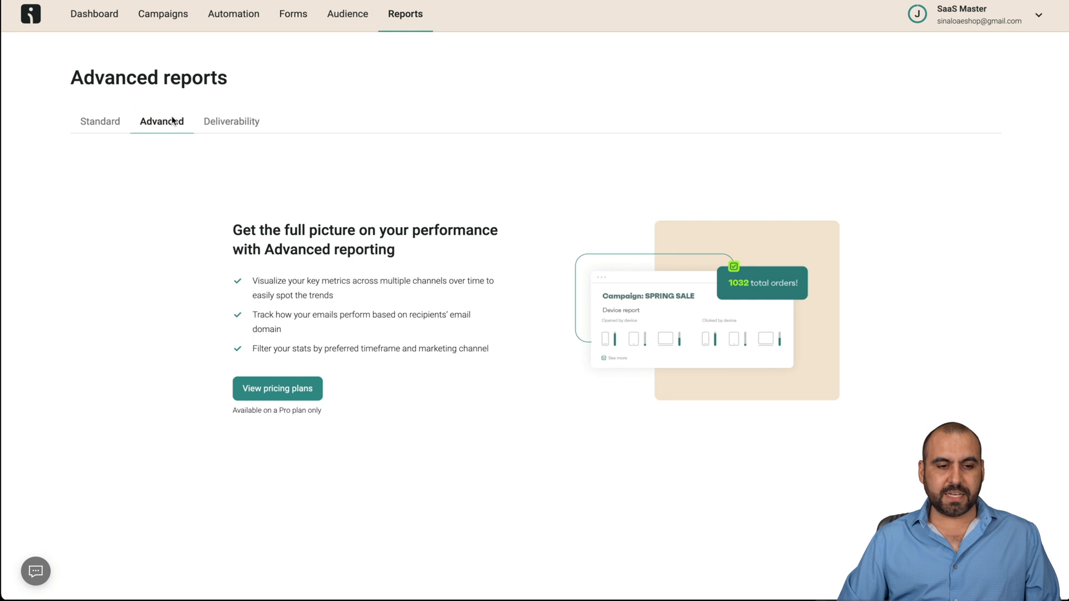
pyautogui.click(231, 121)
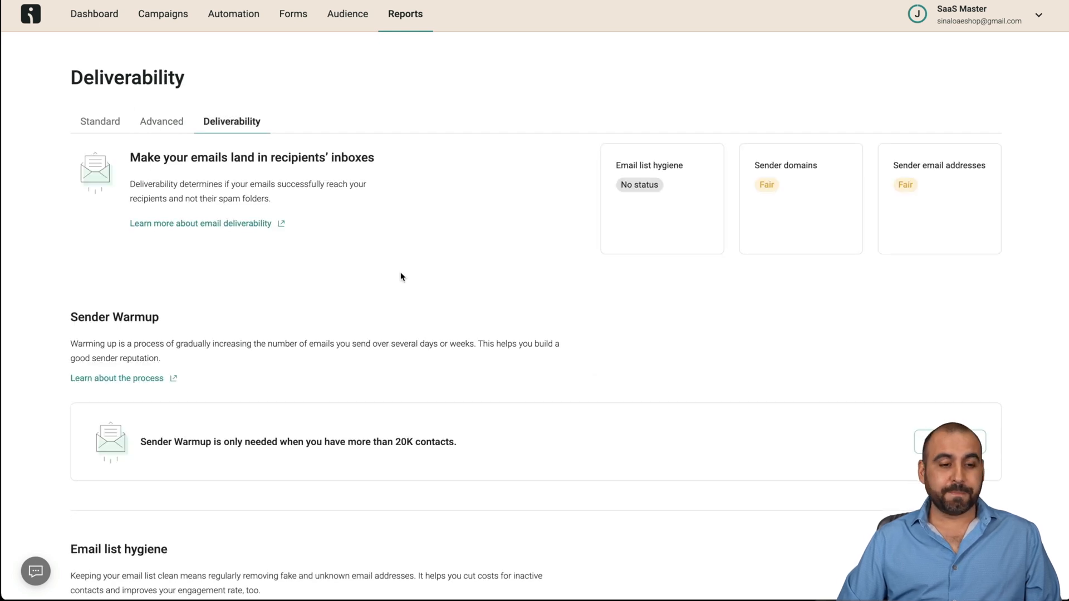
# Step: Review deliverability ratings and the 20K contacts warmup threshold, then return to the dashboard
pyautogui.scroll(-3)
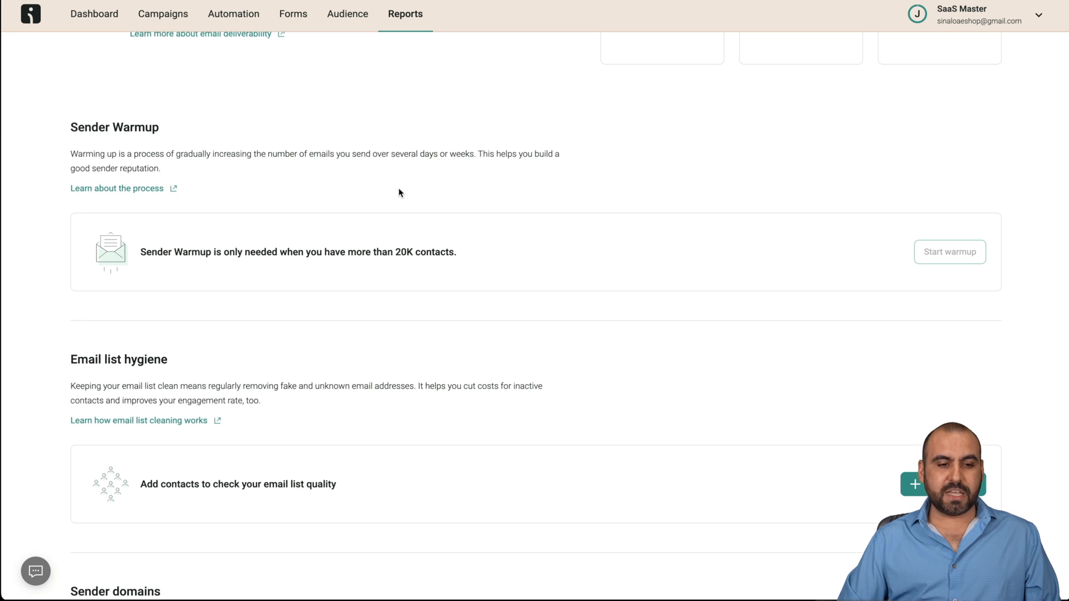
pyautogui.doubleClick(416, 252)
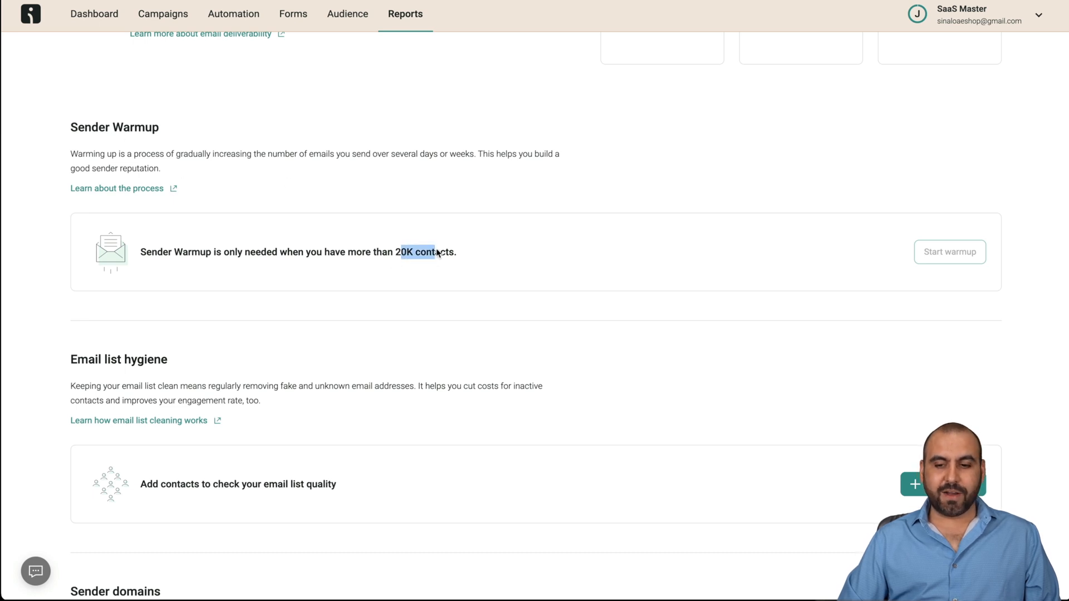
pyautogui.scroll(-3)
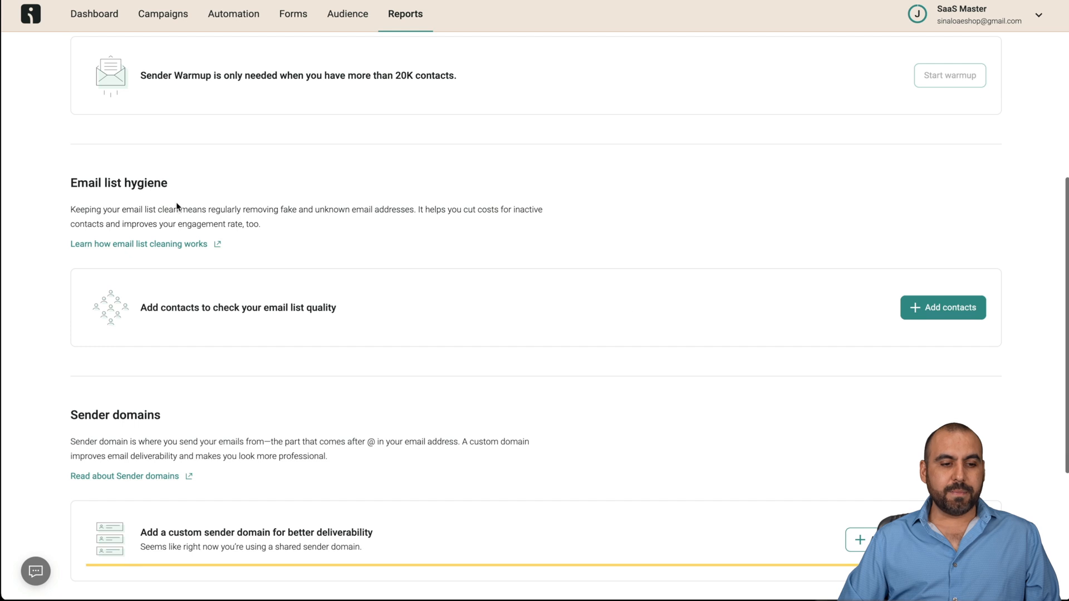
pyautogui.scroll(-3)
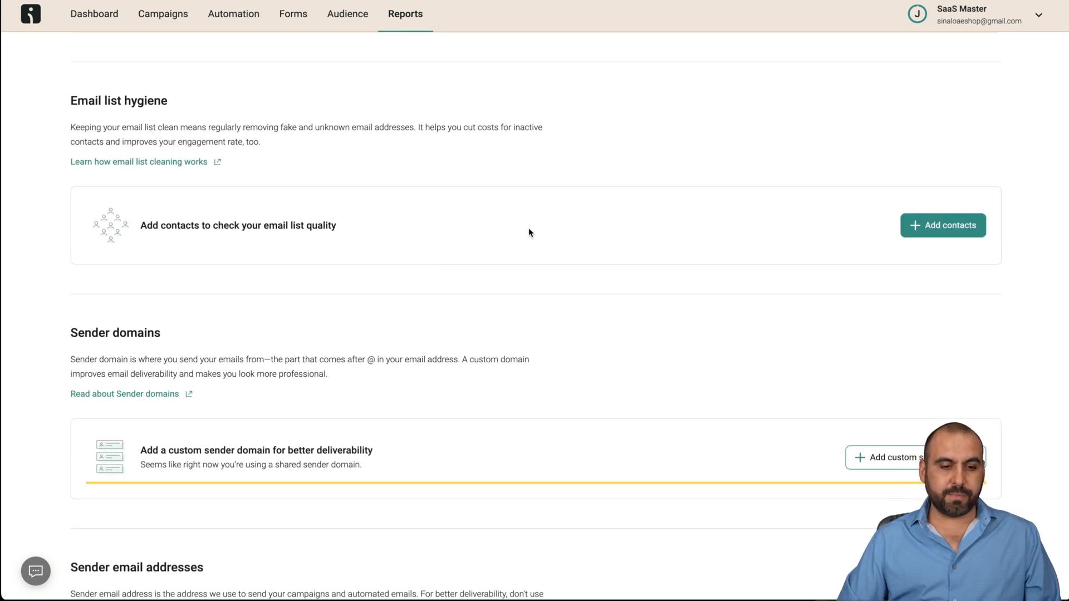
pyautogui.scroll(-3)
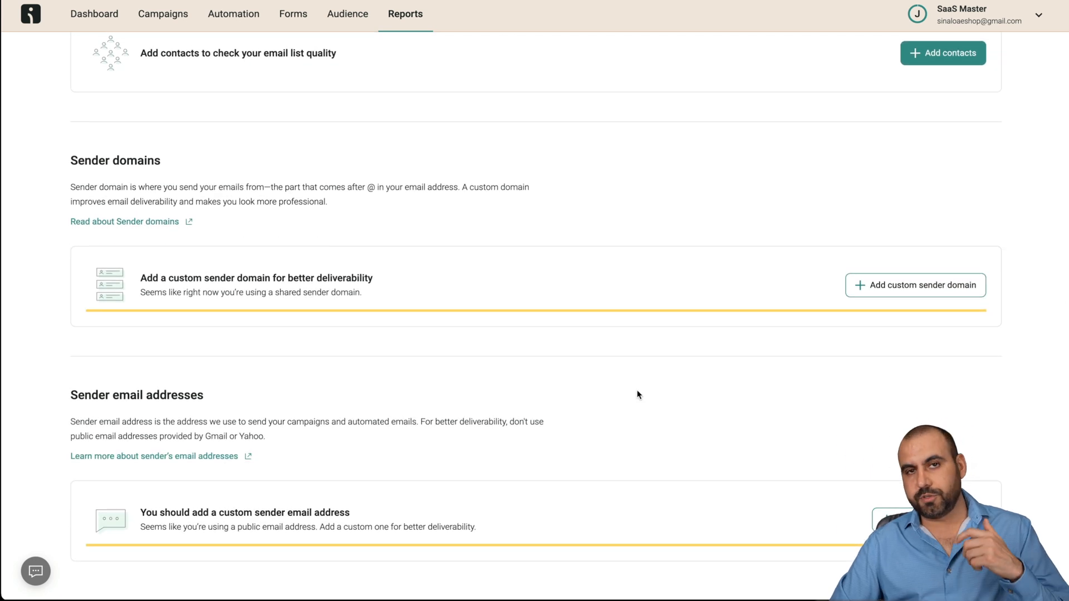
pyautogui.moveTo(987, 358)
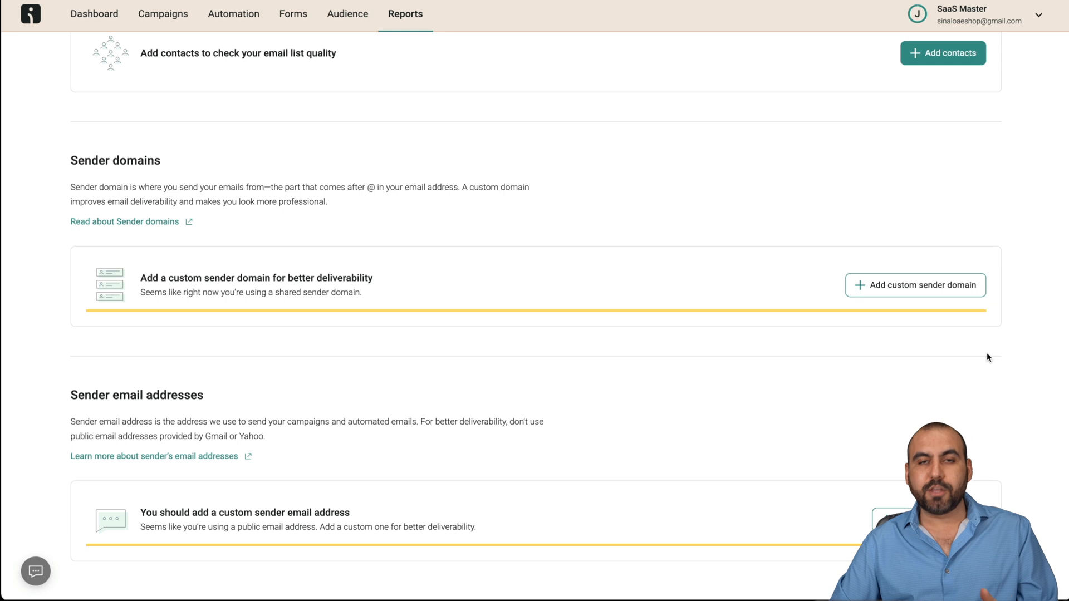
pyautogui.moveTo(936, 289)
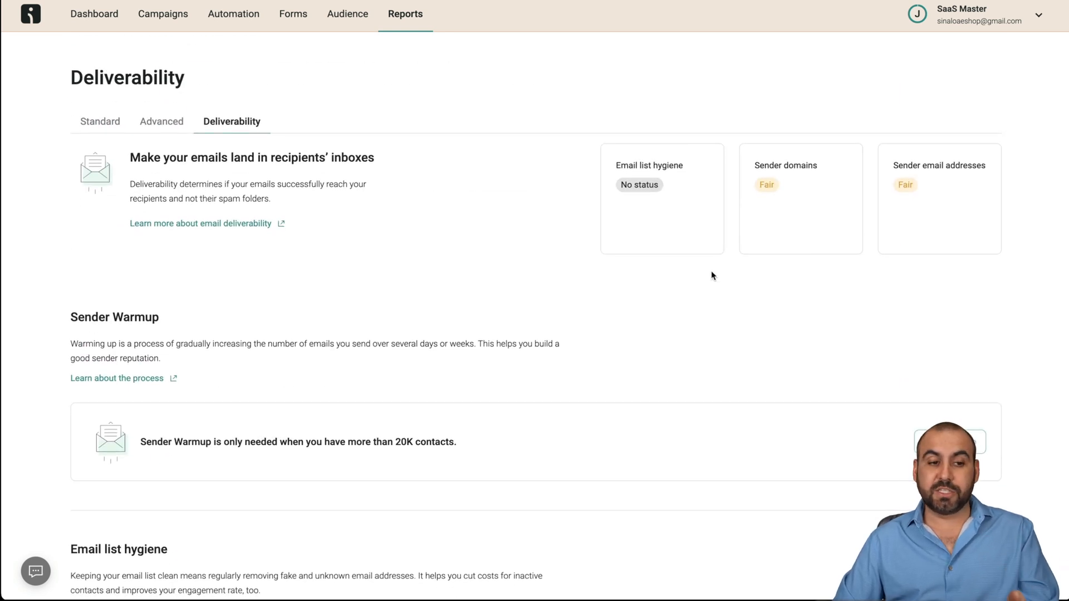
pyautogui.click(94, 14)
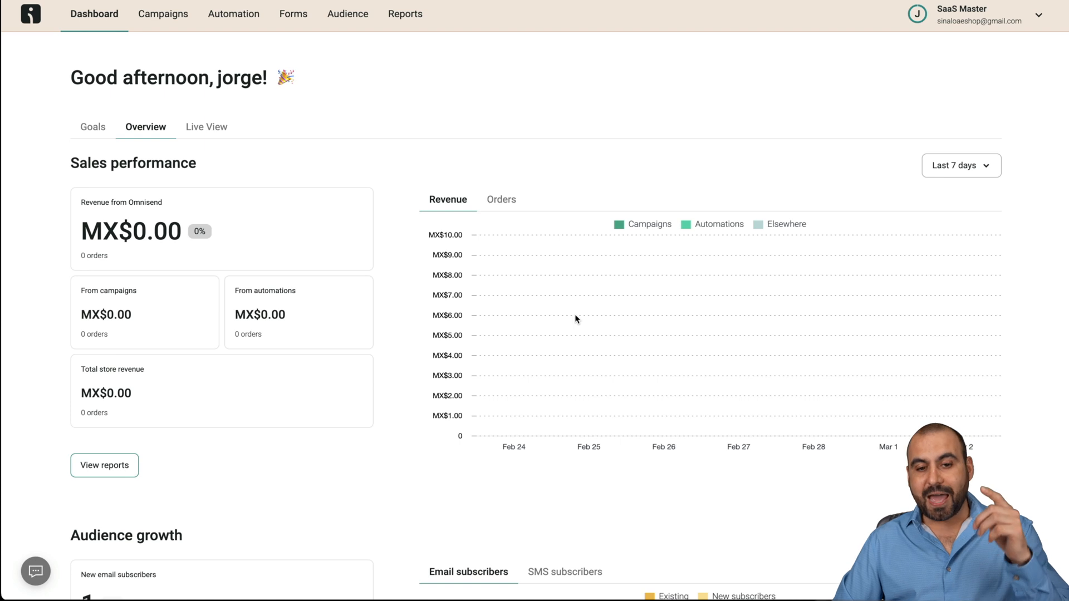